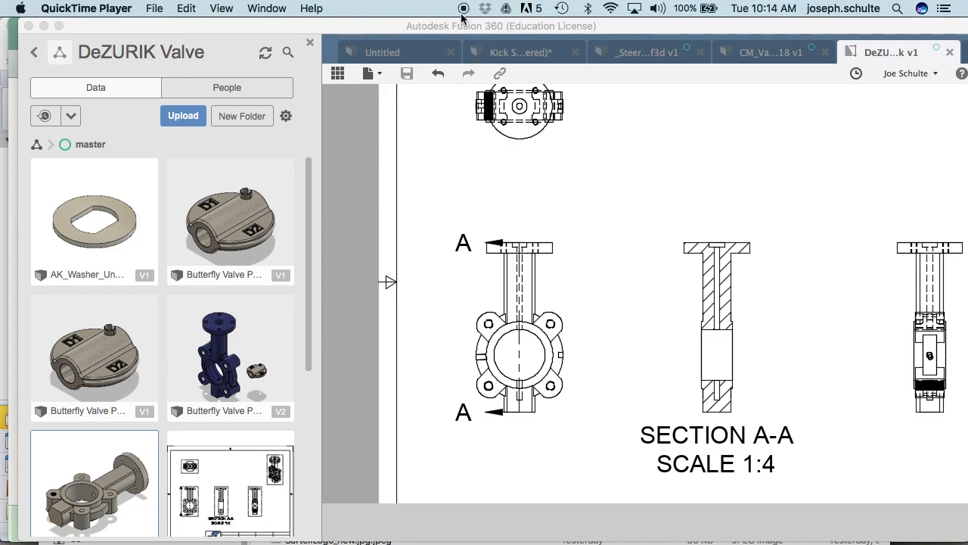
{"action": "mouse_move", "coordinate": [463, 16]}
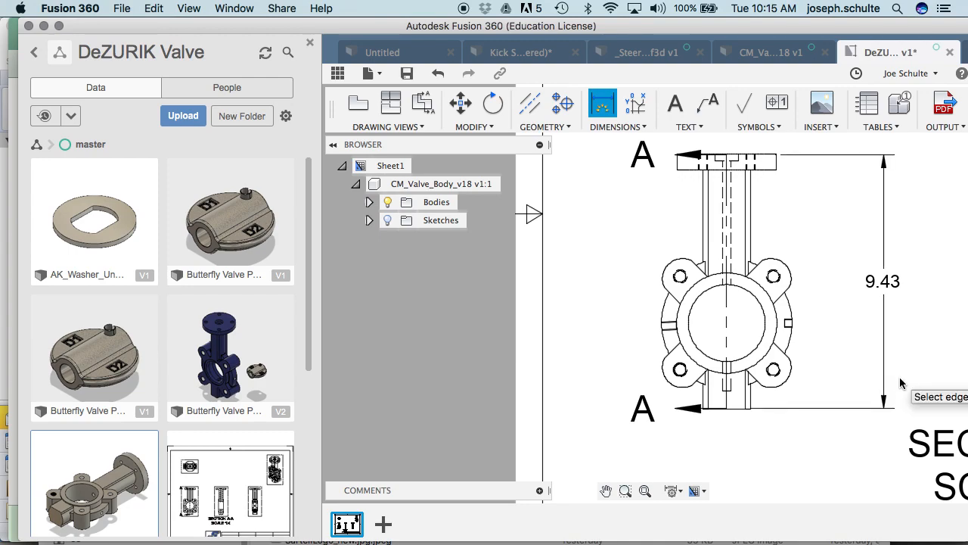
{"action": "mouse_move", "coordinate": [897, 363]}
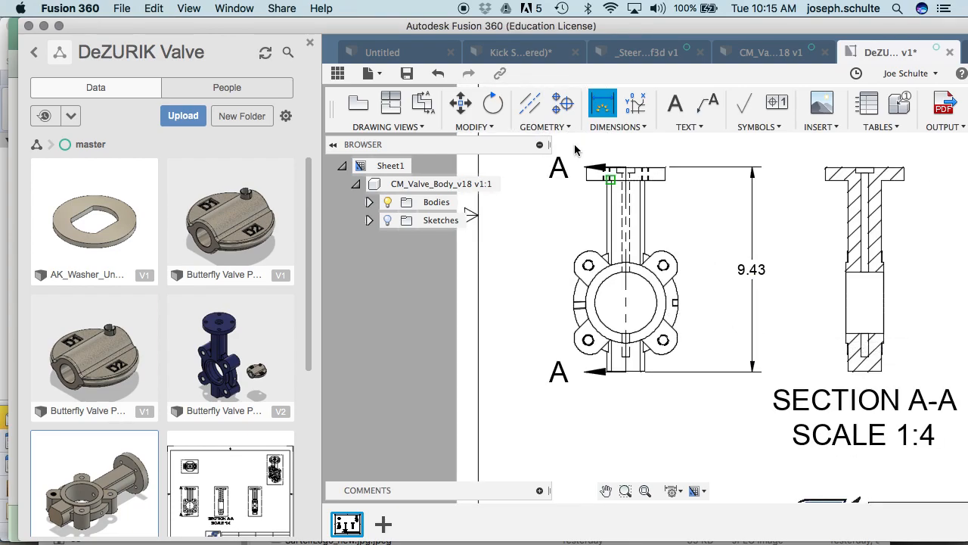
{"action": "mouse_move", "coordinate": [565, 103]}
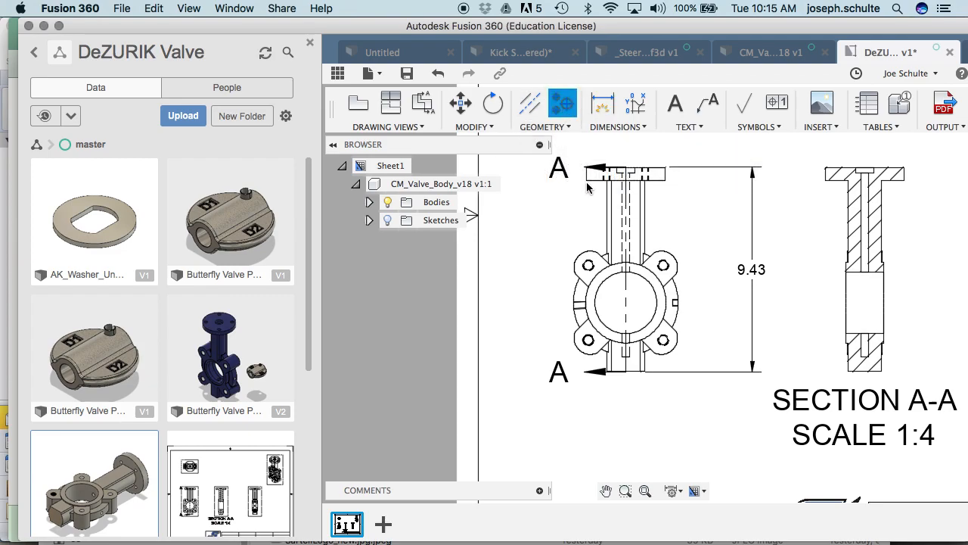
{"action": "mouse_move", "coordinate": [590, 267]}
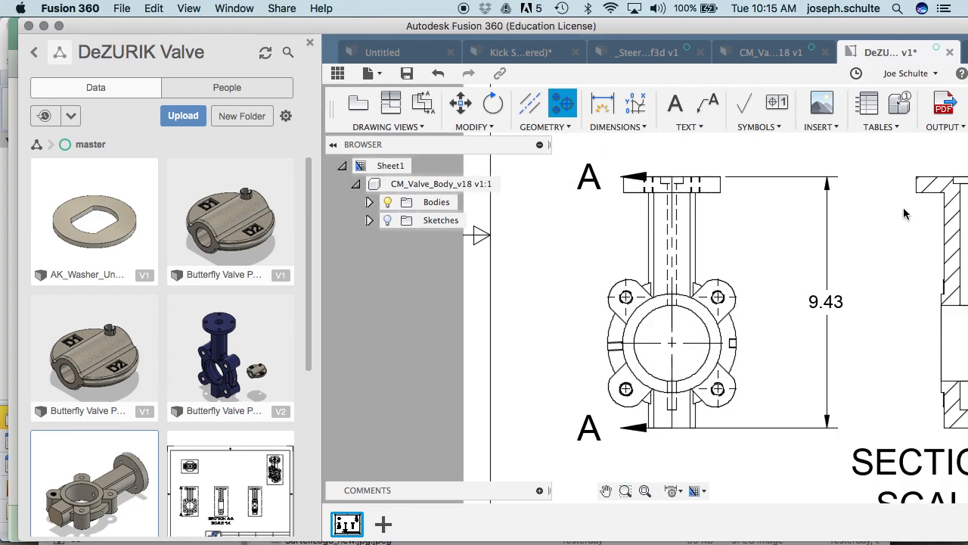
{"action": "mouse_move", "coordinate": [923, 187]}
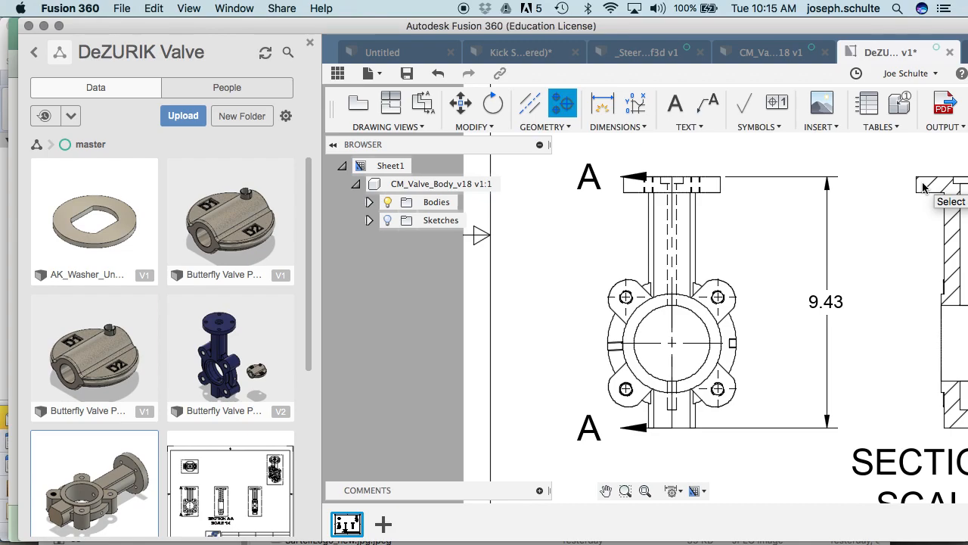
{"action": "mouse_move", "coordinate": [777, 179]}
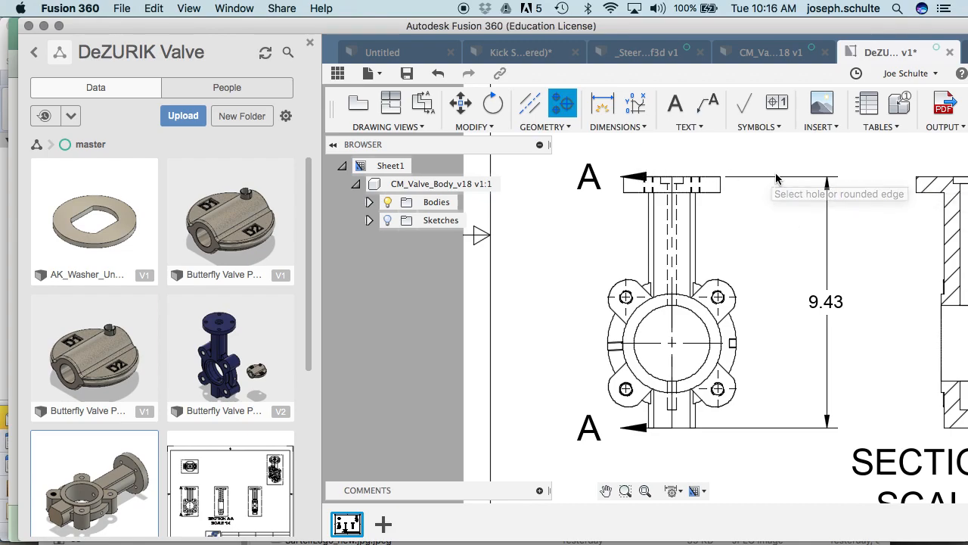
Step: Dimension 6.25 from the top flange edge to the round body's centre, beside the 9.43 height
{"action": "left_click", "coordinate": [672, 342]}
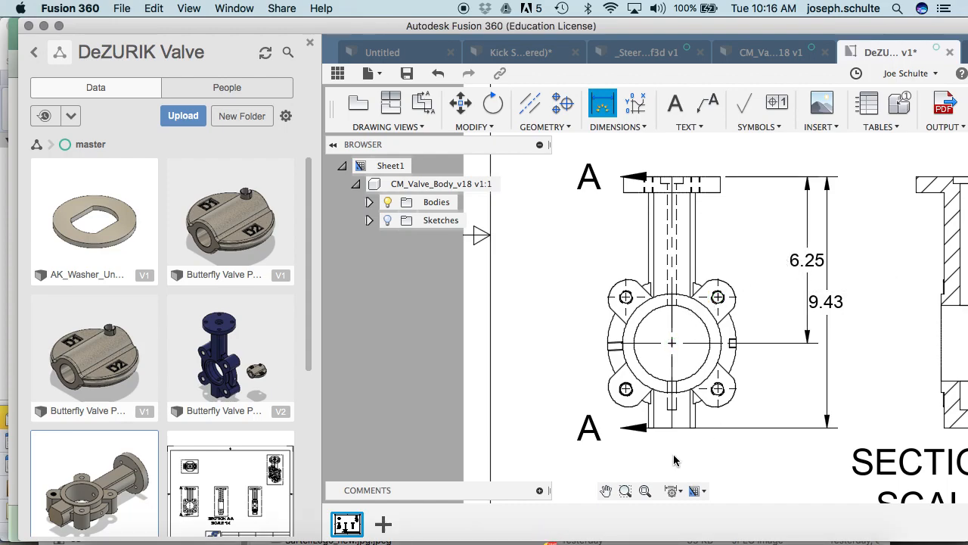
{"action": "mouse_move", "coordinate": [678, 189]}
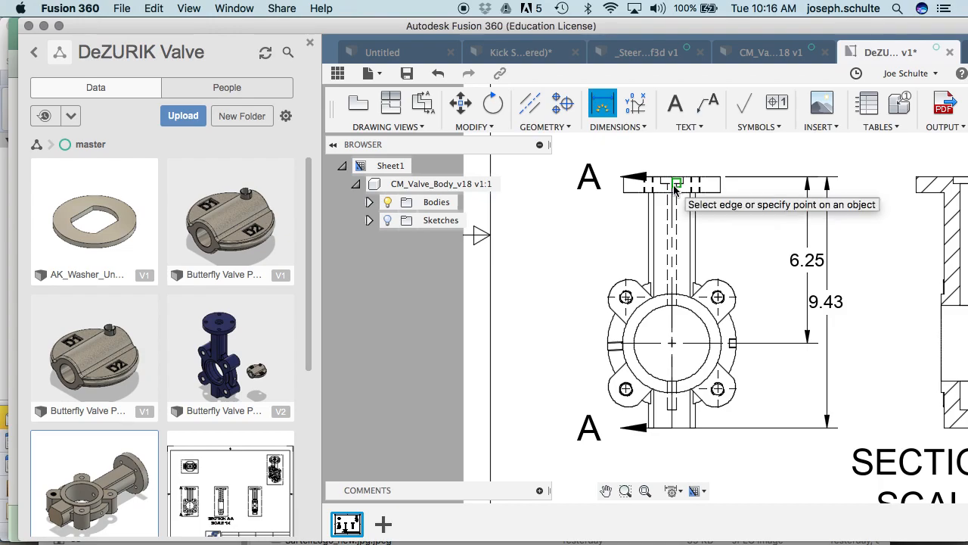
{"action": "mouse_move", "coordinate": [704, 333]}
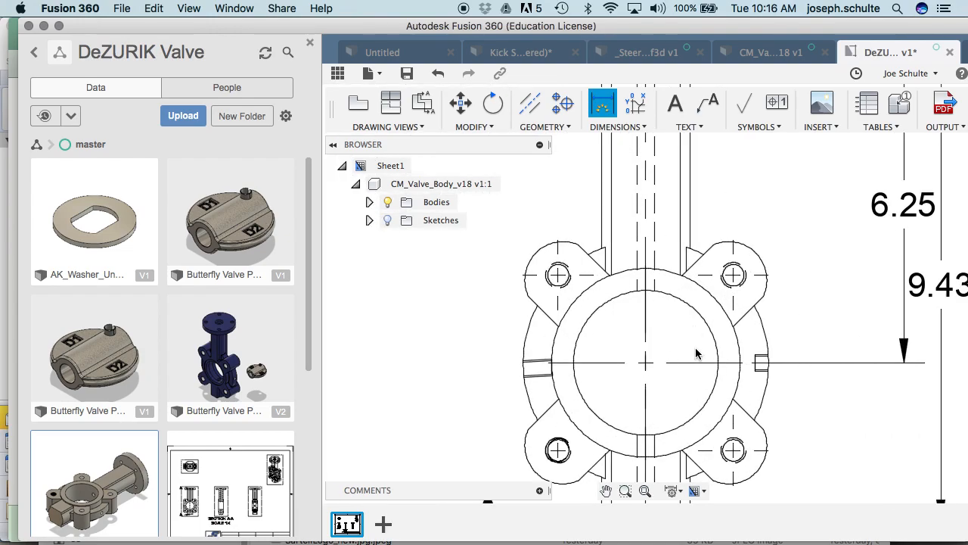
{"action": "mouse_move", "coordinate": [704, 409]}
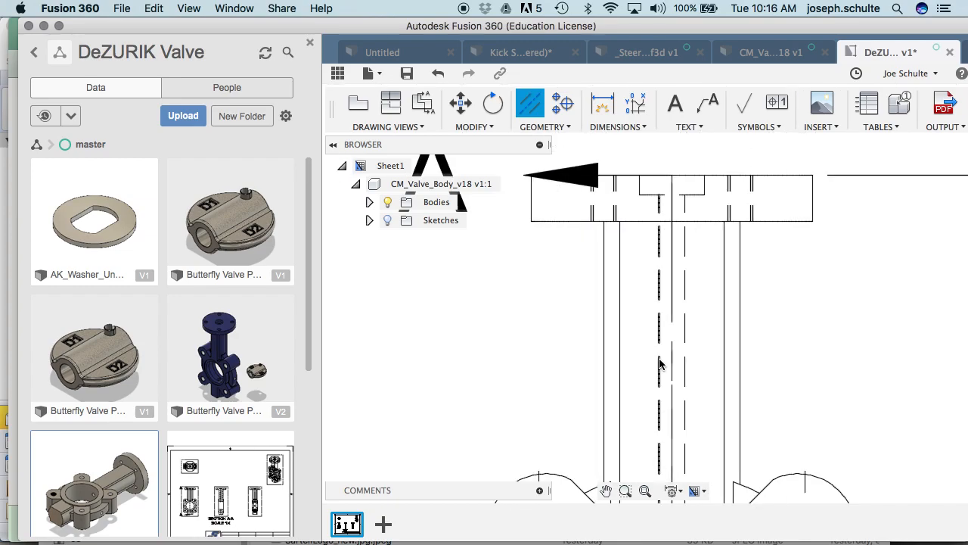
{"action": "scroll", "scroll_direction": "down", "scroll_amount": 3}
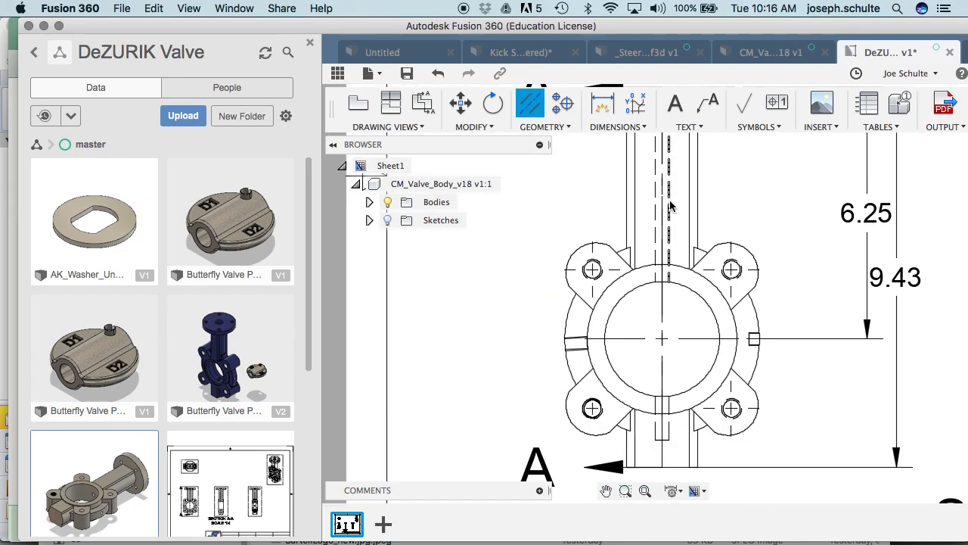
{"action": "left_click", "coordinate": [688, 204]}
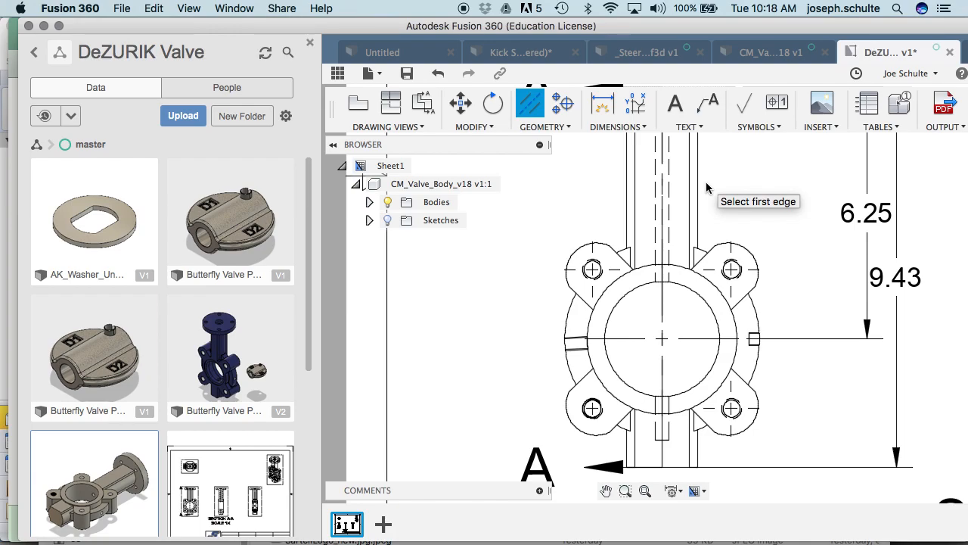
{"action": "mouse_move", "coordinate": [360, 22]}
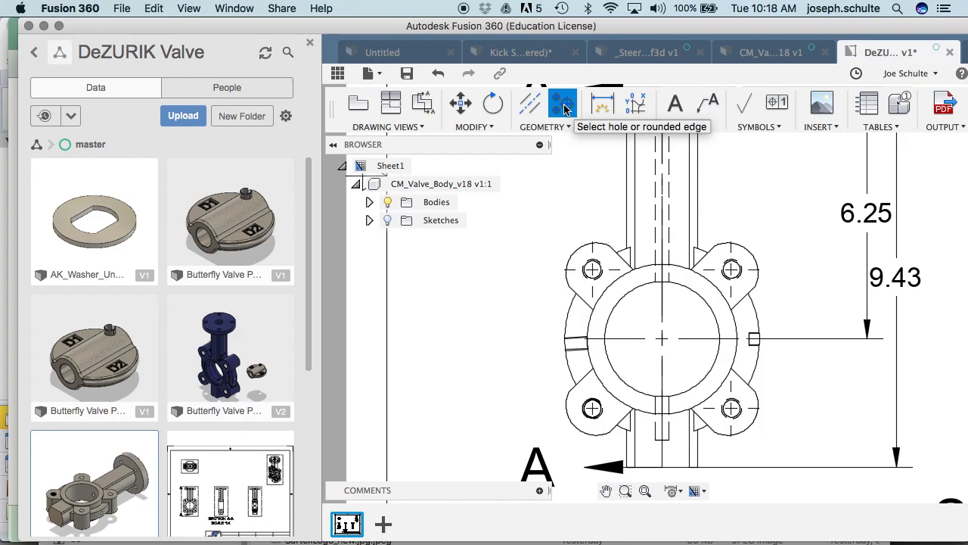
{"action": "mouse_move", "coordinate": [569, 115]}
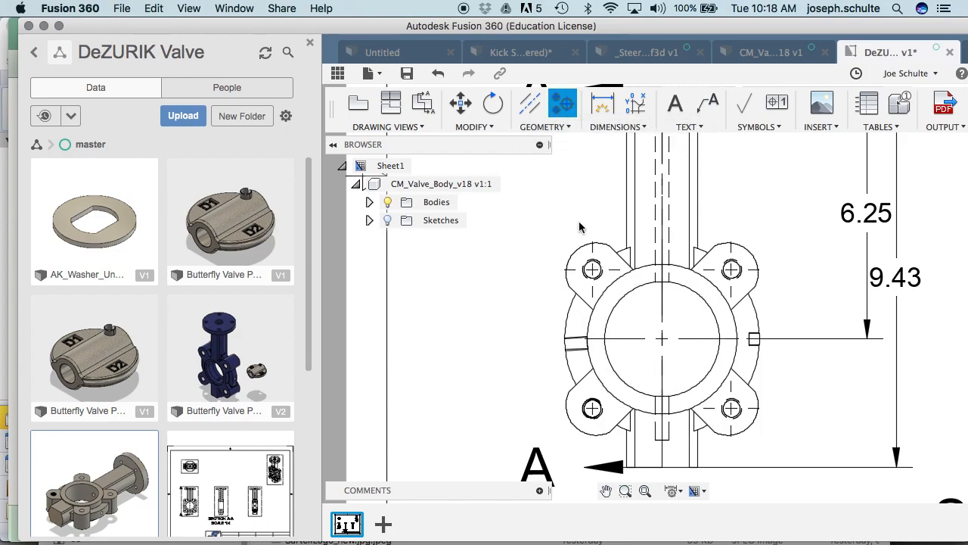
{"action": "mouse_move", "coordinate": [562, 103]}
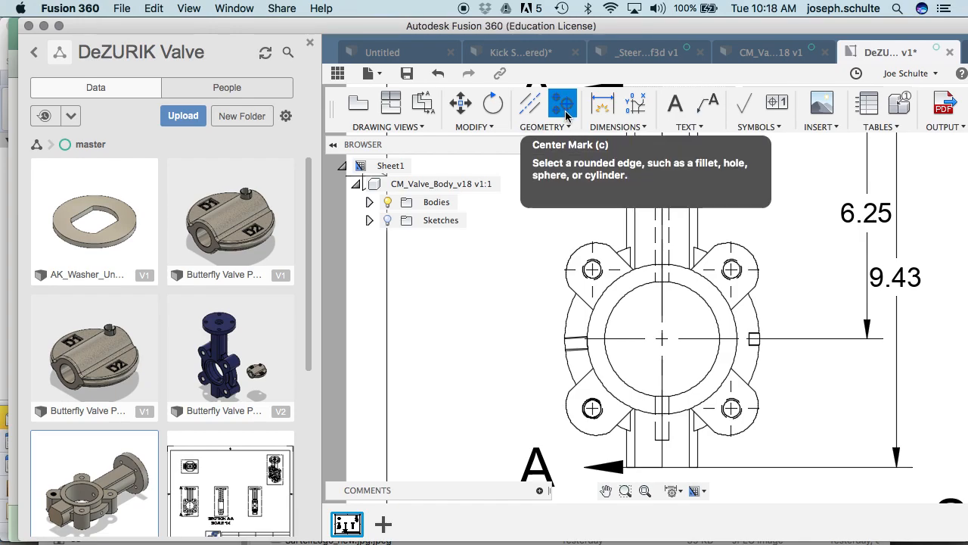
{"action": "mouse_move", "coordinate": [501, 222]}
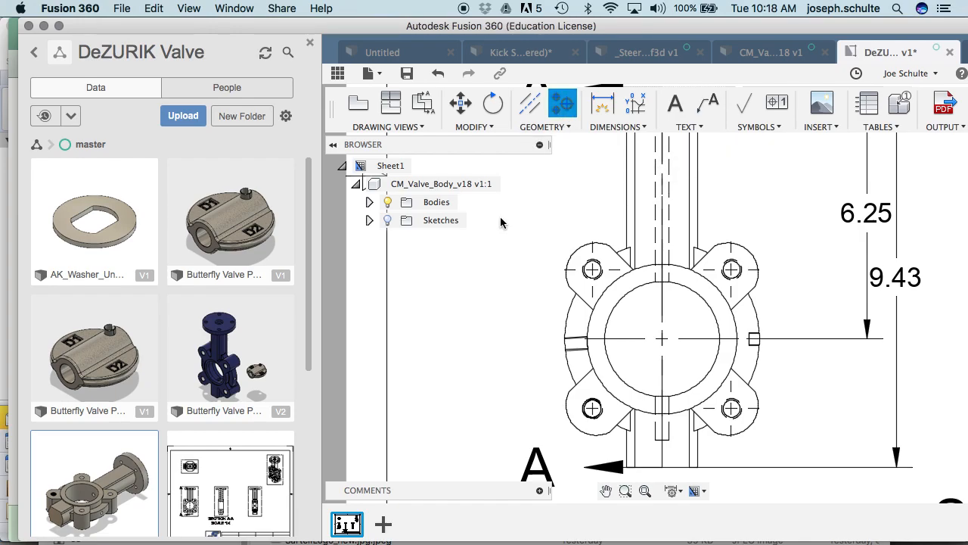
{"action": "mouse_move", "coordinate": [59, 43]}
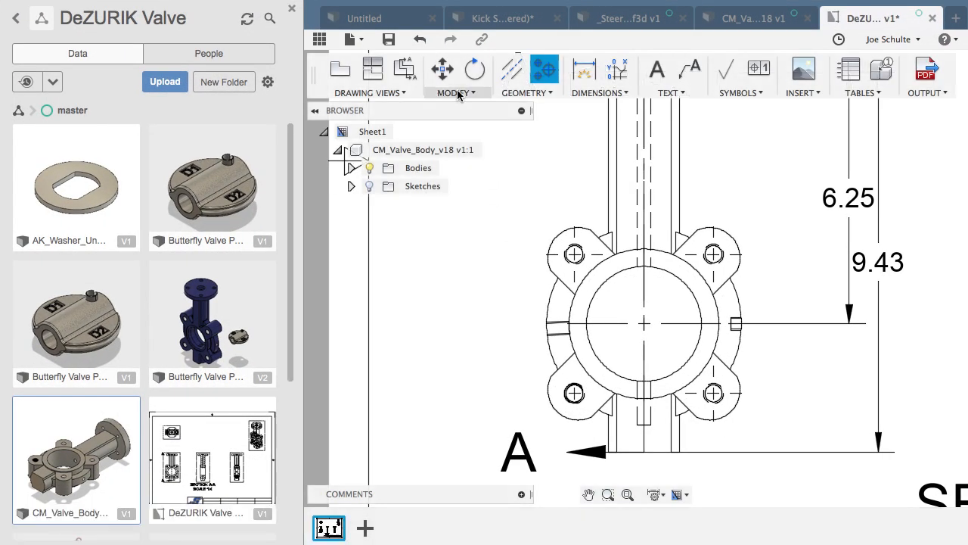
{"action": "left_click", "coordinate": [527, 92]}
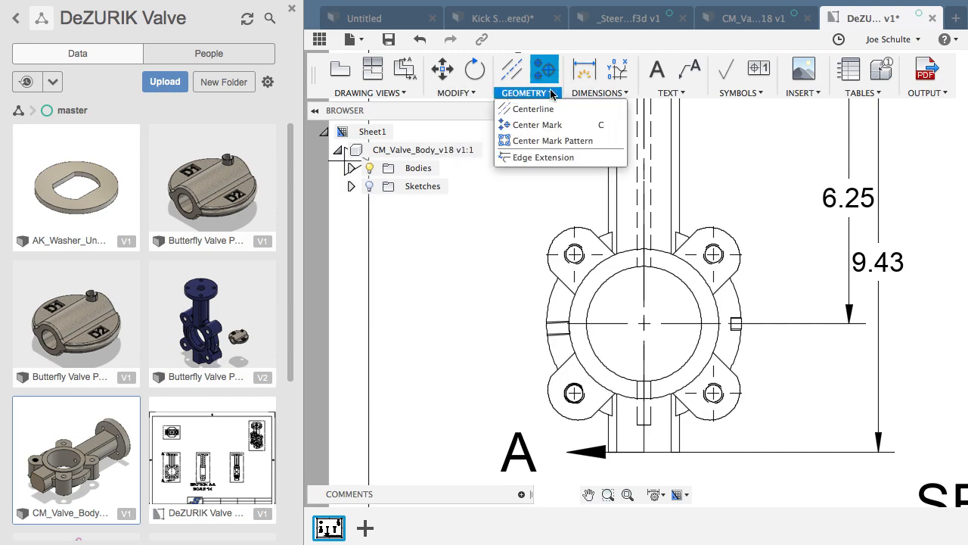
{"action": "mouse_move", "coordinate": [553, 139]}
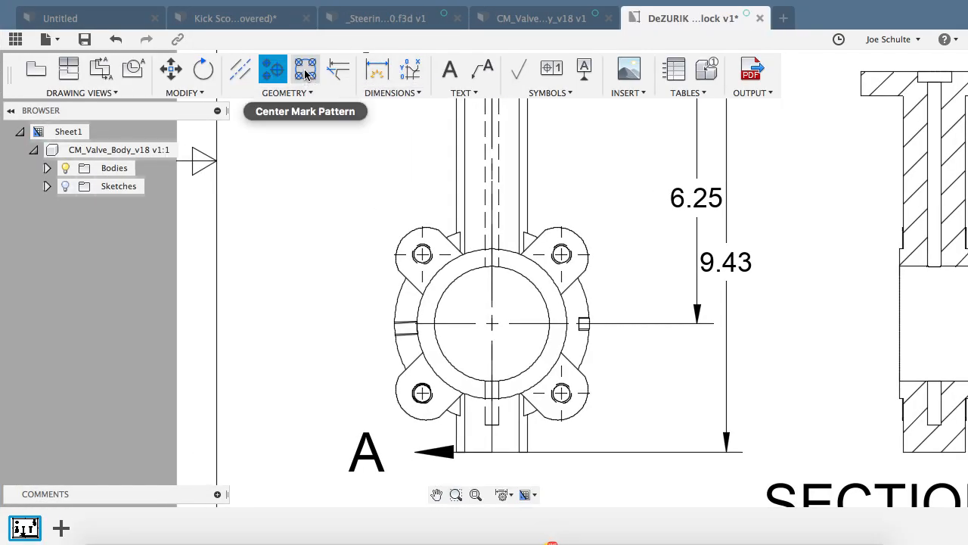
Step: Start a Center Mark Pattern and pick two of the four bolt holes with Auto-complete on
{"action": "left_click", "coordinate": [306, 69]}
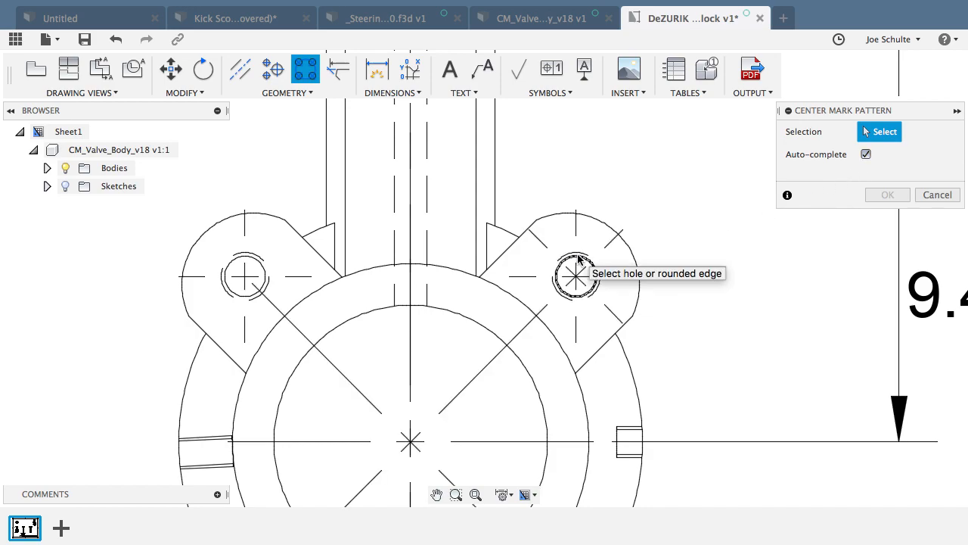
{"action": "left_click", "coordinate": [575, 263]}
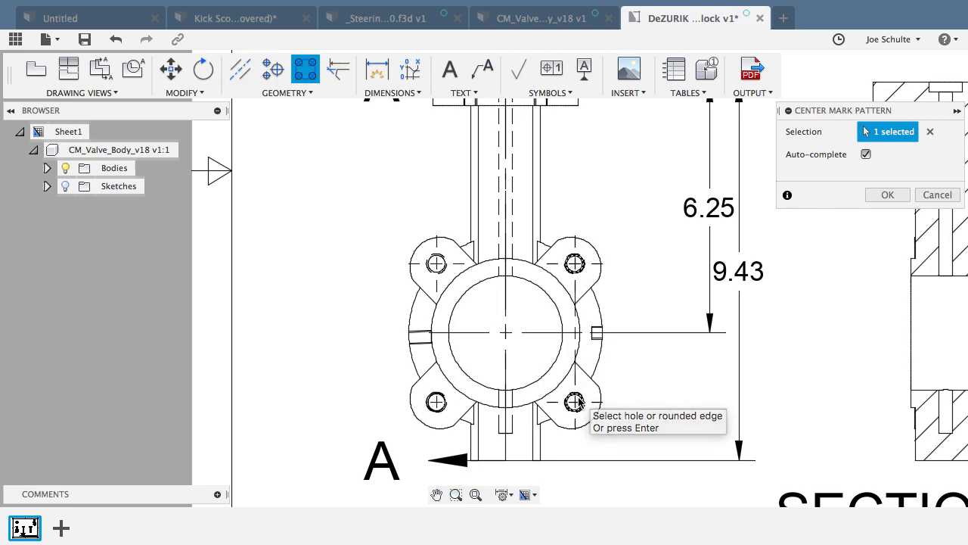
{"action": "left_click", "coordinate": [575, 402]}
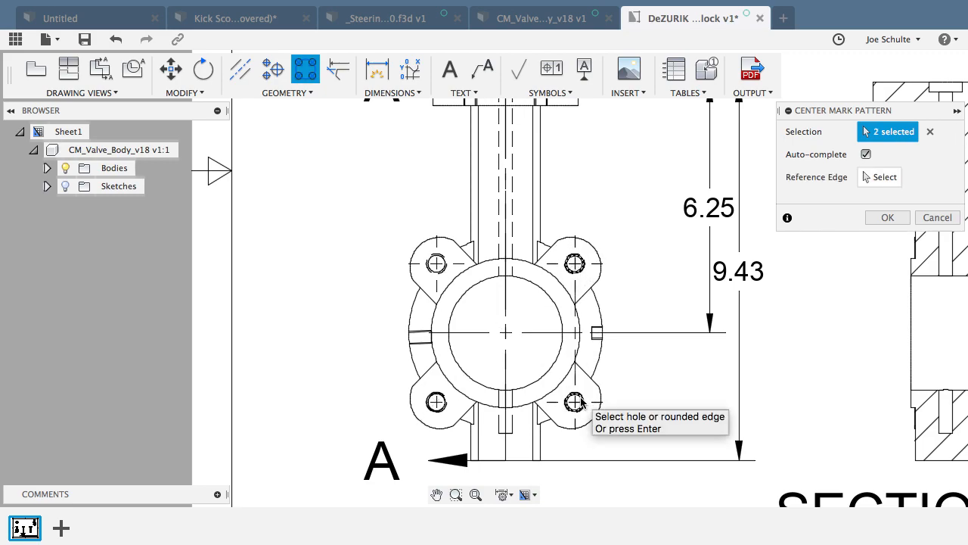
{"action": "scroll", "scroll_direction": "up", "scroll_amount": 3}
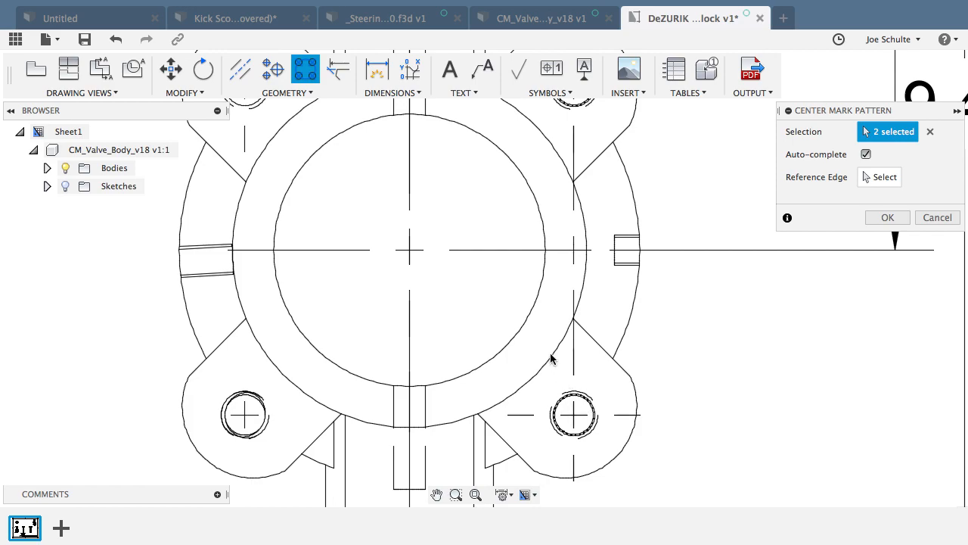
{"action": "mouse_move", "coordinate": [554, 200]}
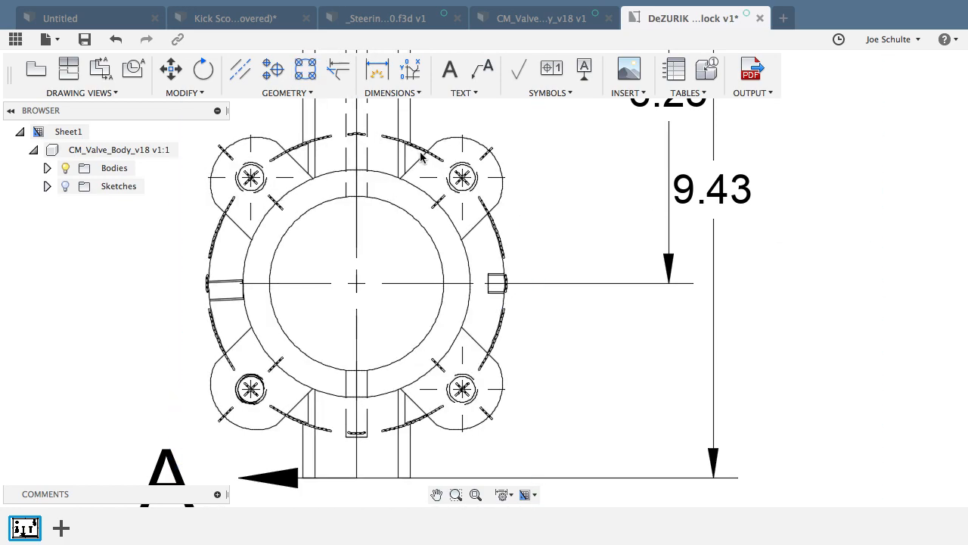
{"action": "left_click", "coordinate": [376, 70]}
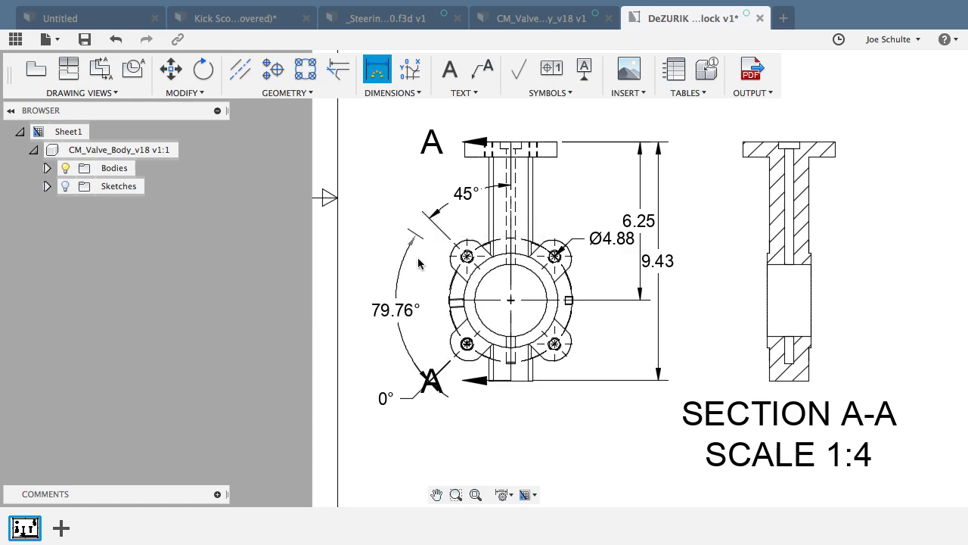
Step: Delete the stray 79.76° and 0° angular dimensions, keeping Ø4.88 and 45°
{"action": "left_click", "coordinate": [511, 303]}
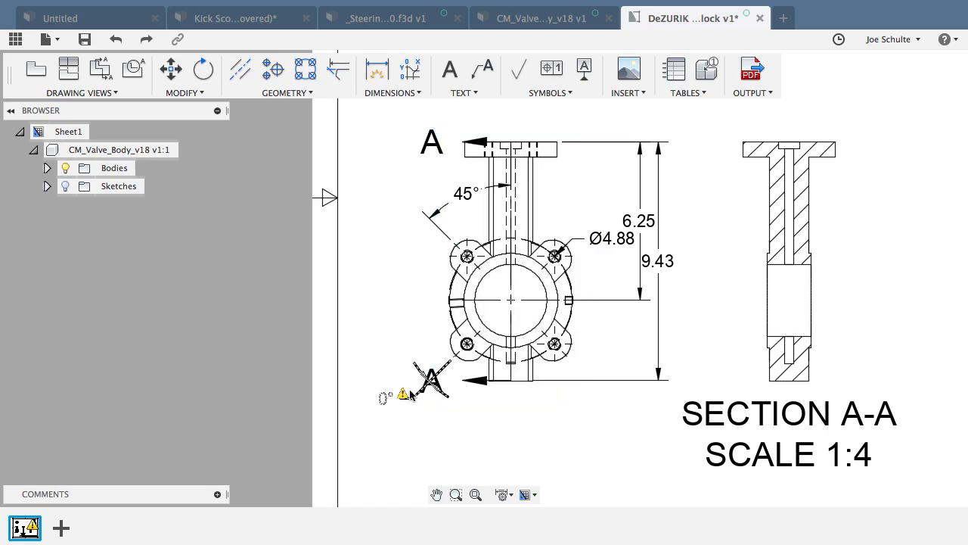
{"action": "left_click", "coordinate": [430, 379]}
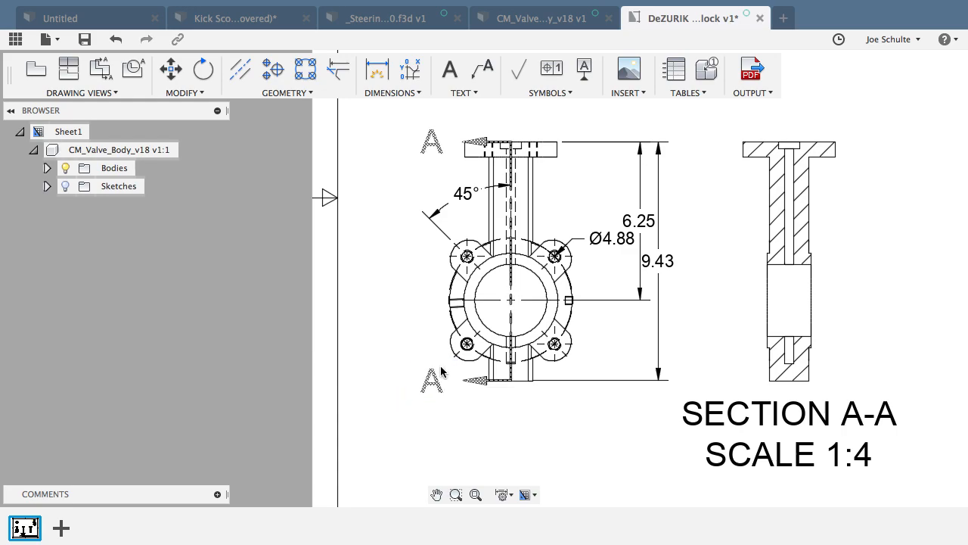
{"action": "left_click", "coordinate": [511, 295]}
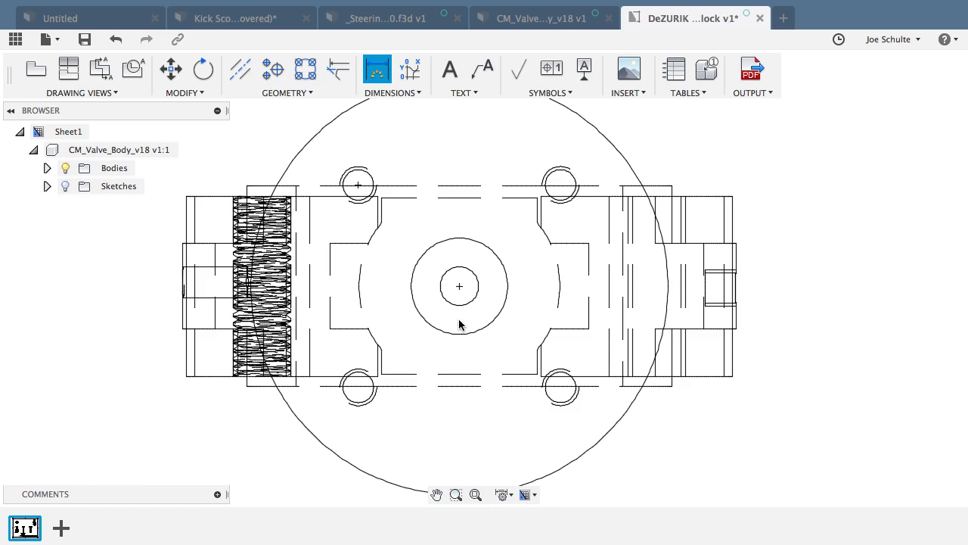
{"action": "mouse_move", "coordinate": [475, 301]}
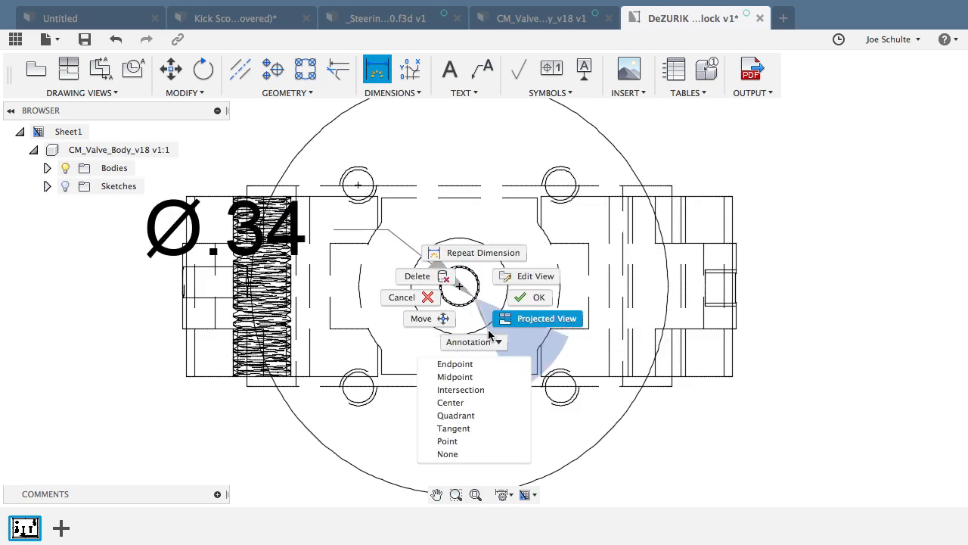
{"action": "mouse_move", "coordinate": [530, 276]}
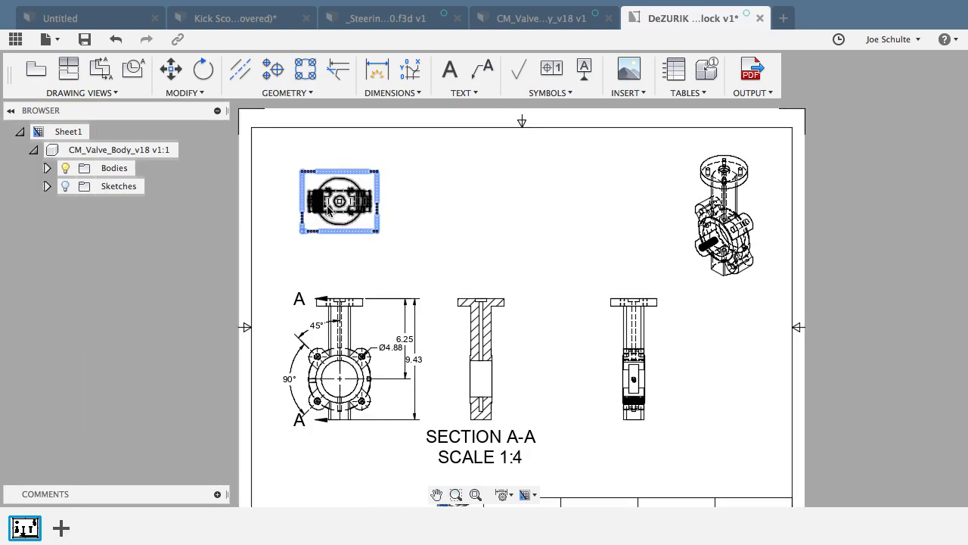
Step: Set the top view's display style to Visible Edges in its Drawing View settings
{"action": "right_click", "coordinate": [339, 200]}
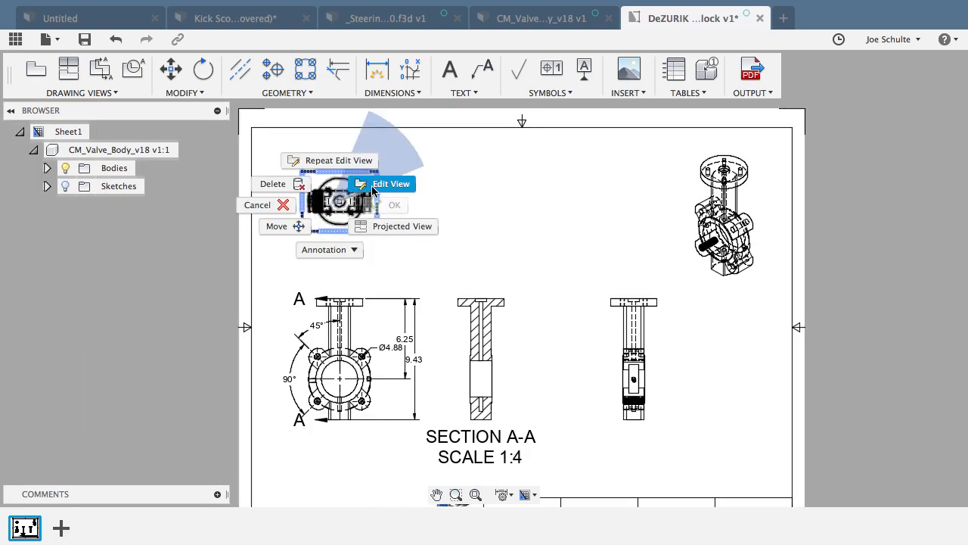
{"action": "left_click", "coordinate": [529, 264]}
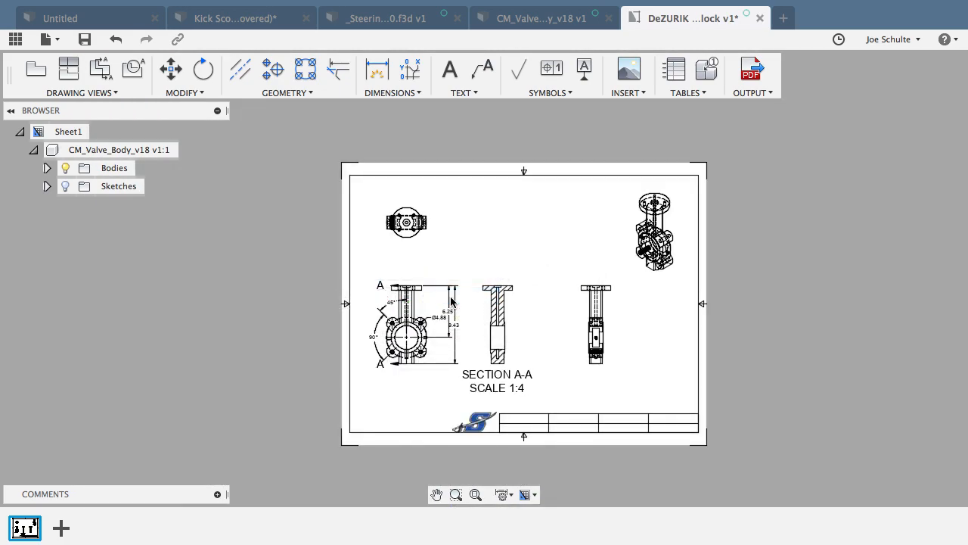
{"action": "left_click", "coordinate": [405, 221]}
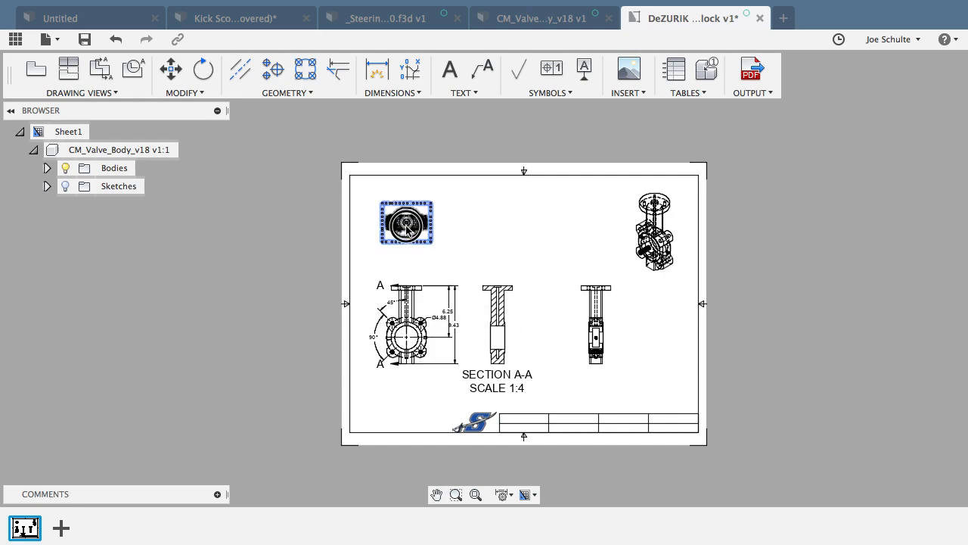
{"action": "double_click", "coordinate": [406, 221]}
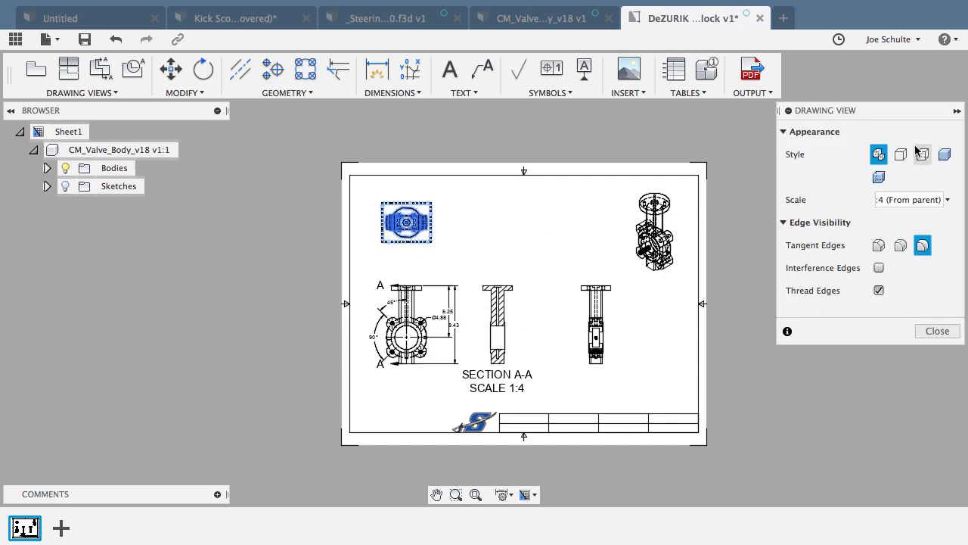
{"action": "left_click", "coordinate": [900, 154]}
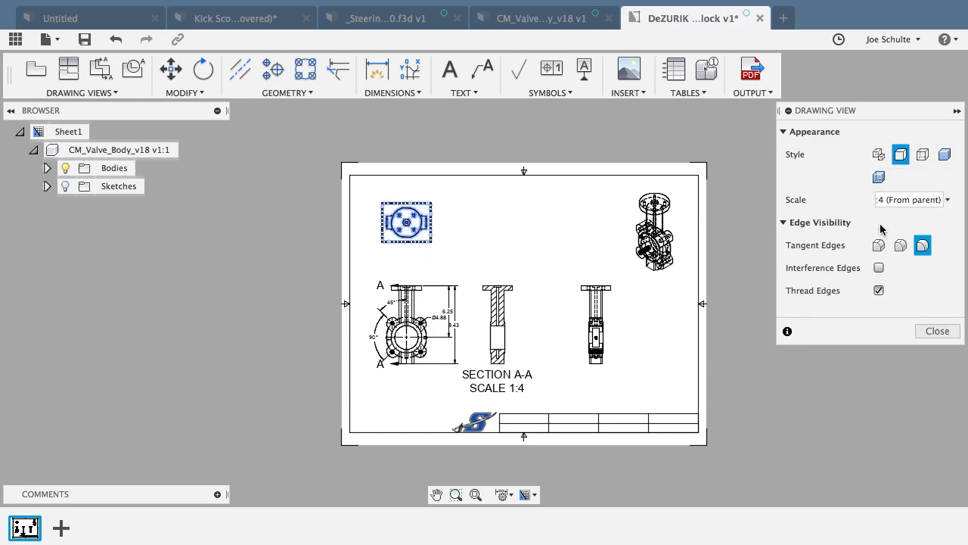
{"action": "left_click", "coordinate": [938, 330]}
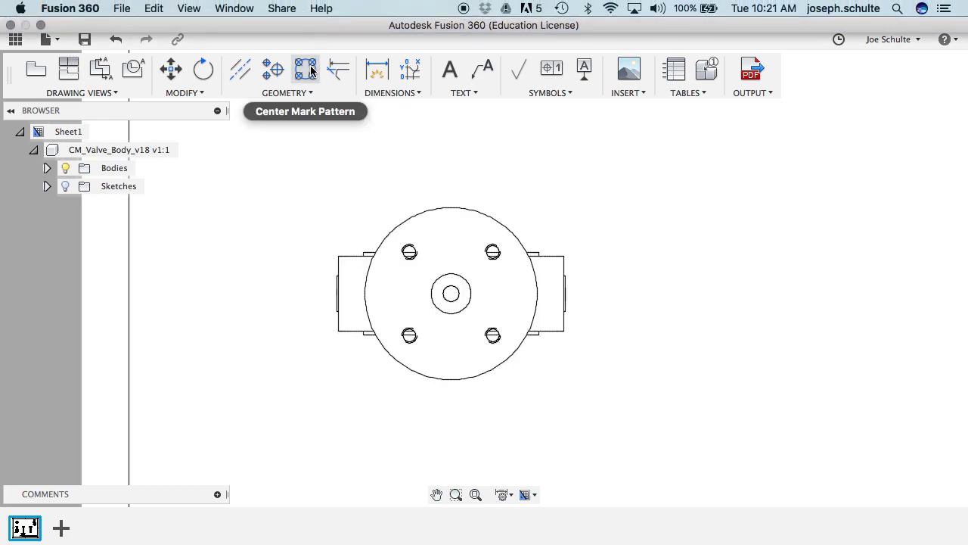
Step: Add a Center Mark Pattern with Full PCD through the top view's four bolt holes
{"action": "left_click", "coordinate": [305, 70]}
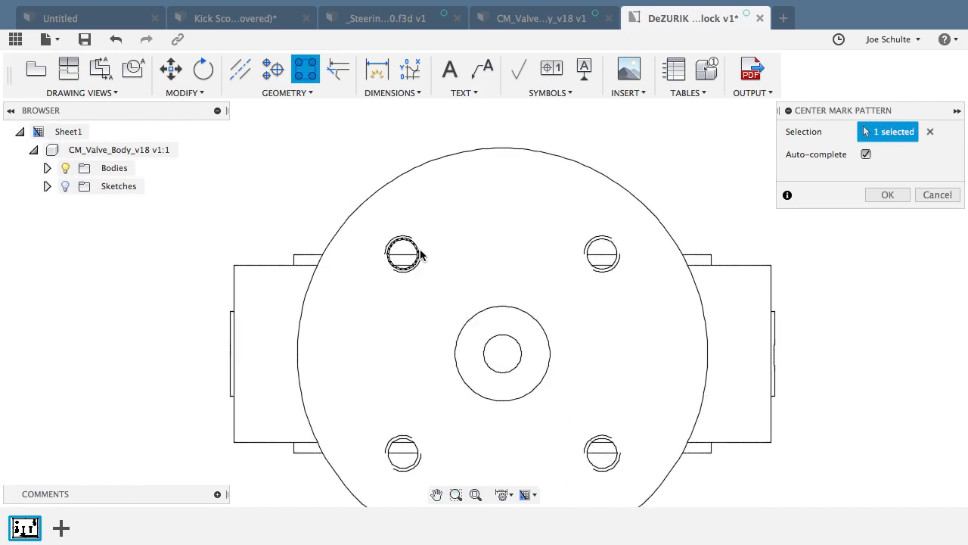
{"action": "left_click", "coordinate": [602, 254]}
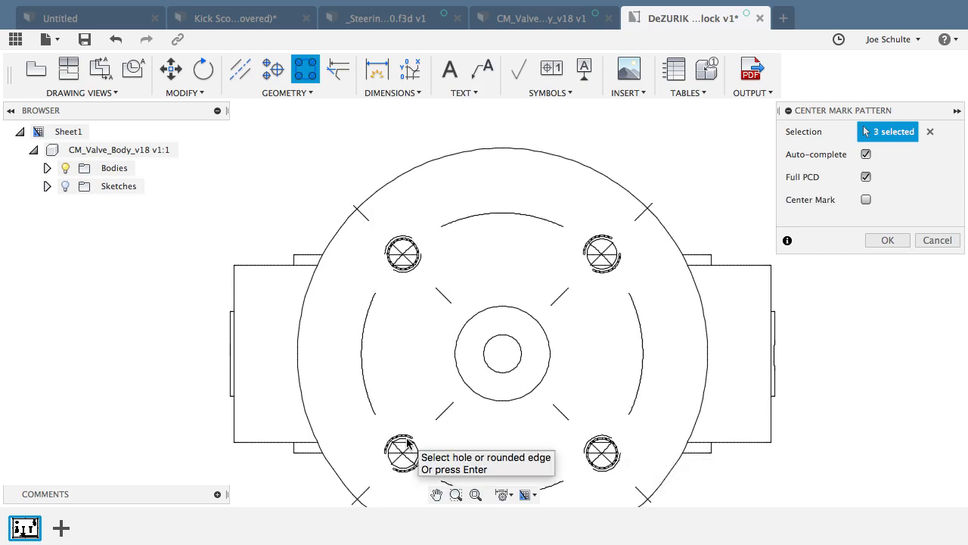
{"action": "left_click", "coordinate": [402, 454]}
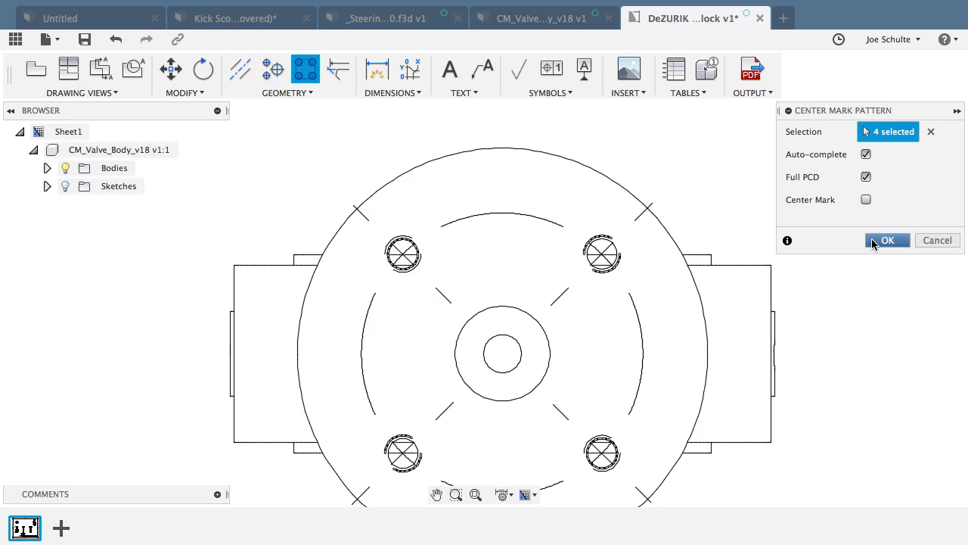
{"action": "left_click", "coordinate": [886, 239]}
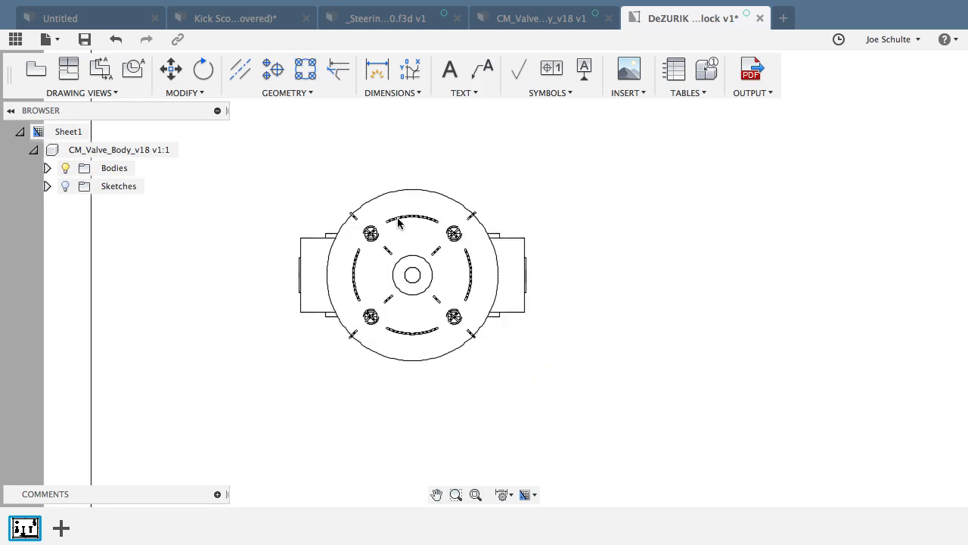
{"action": "left_click", "coordinate": [412, 273]}
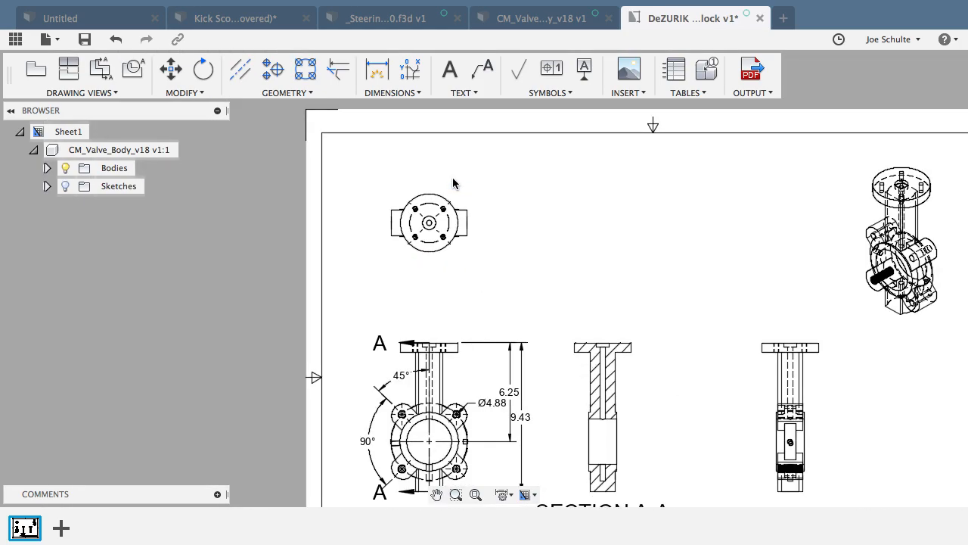
Step: Delete the Section A-A view from the sheet via its right-click marking menu
{"action": "scroll", "scroll_direction": "down", "scroll_amount": 3}
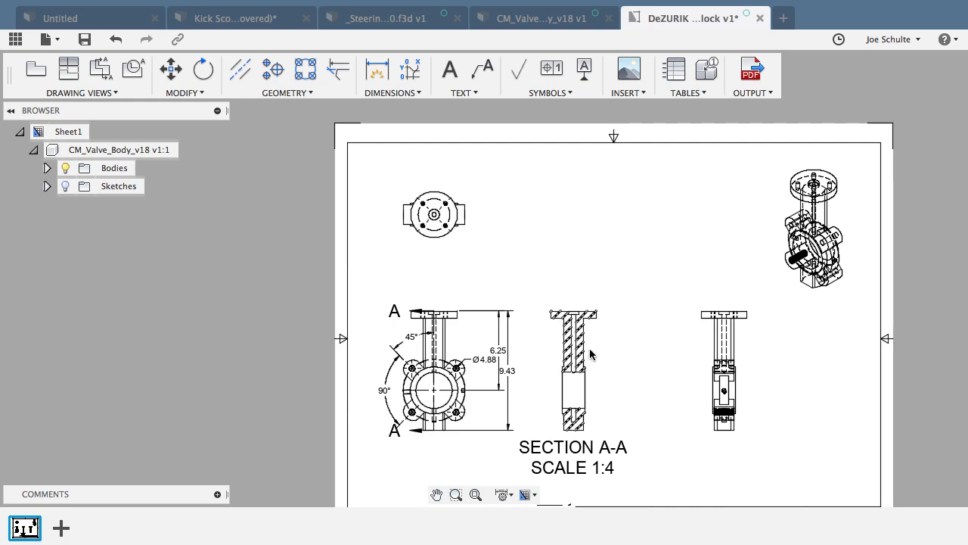
{"action": "left_click", "coordinate": [572, 369]}
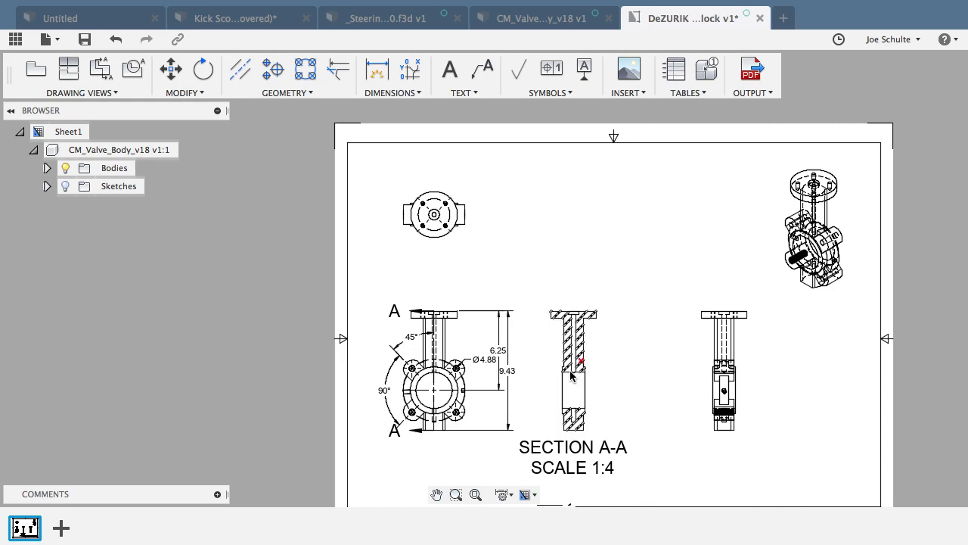
{"action": "left_click", "coordinate": [572, 371]}
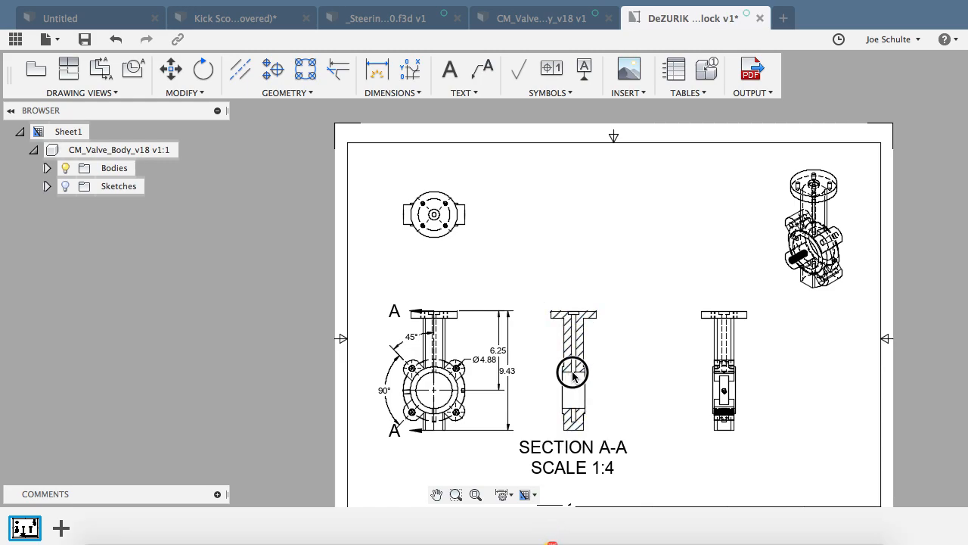
{"action": "right_click", "coordinate": [572, 373]}
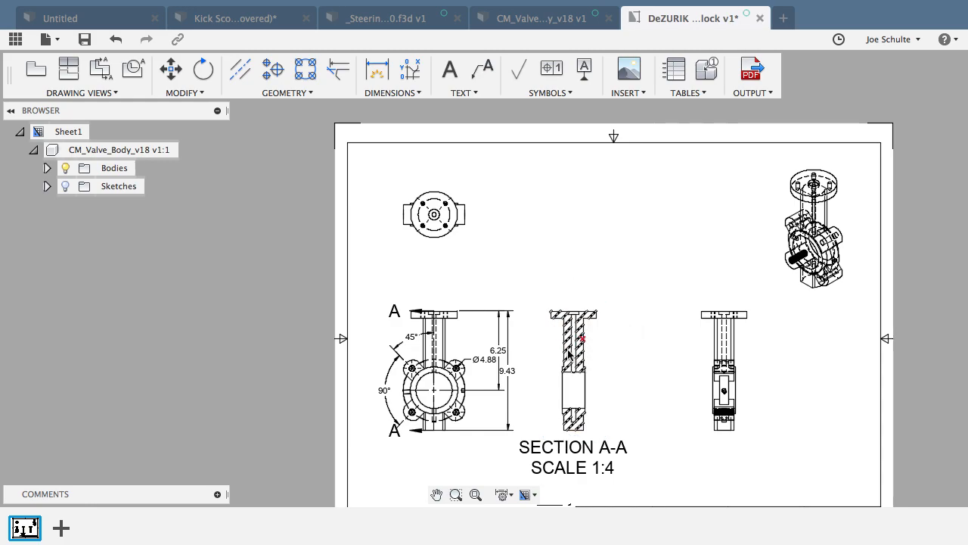
{"action": "right_click", "coordinate": [572, 371]}
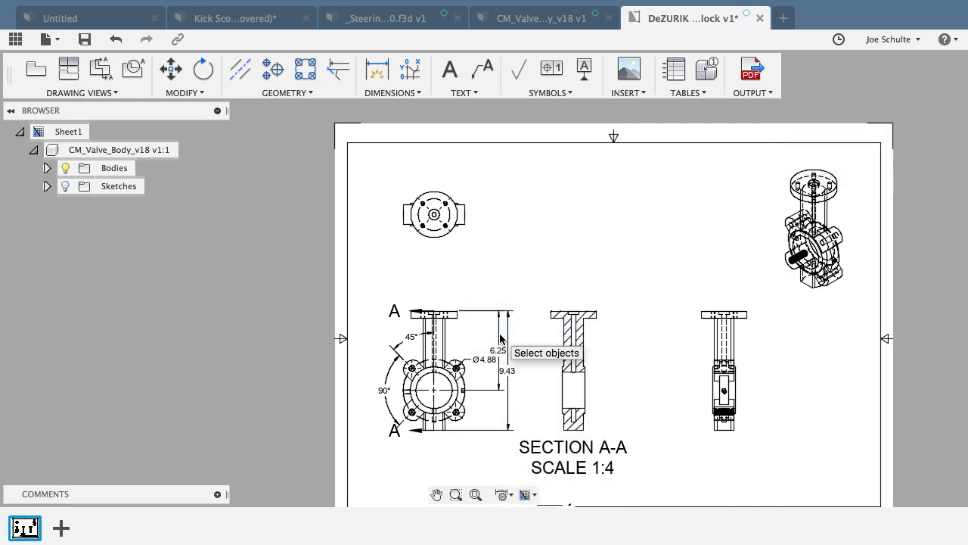
{"action": "mouse_move", "coordinate": [535, 309]}
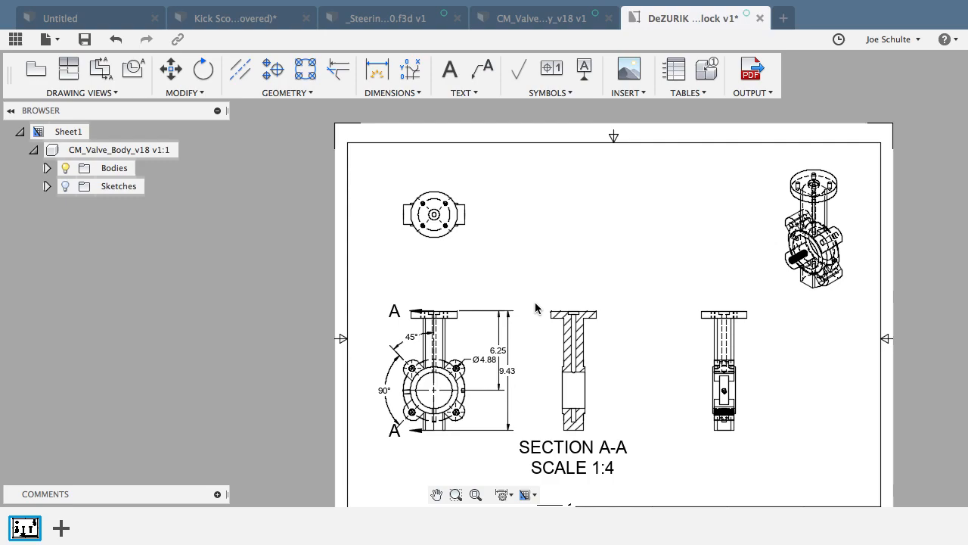
{"action": "left_click", "coordinate": [572, 371]}
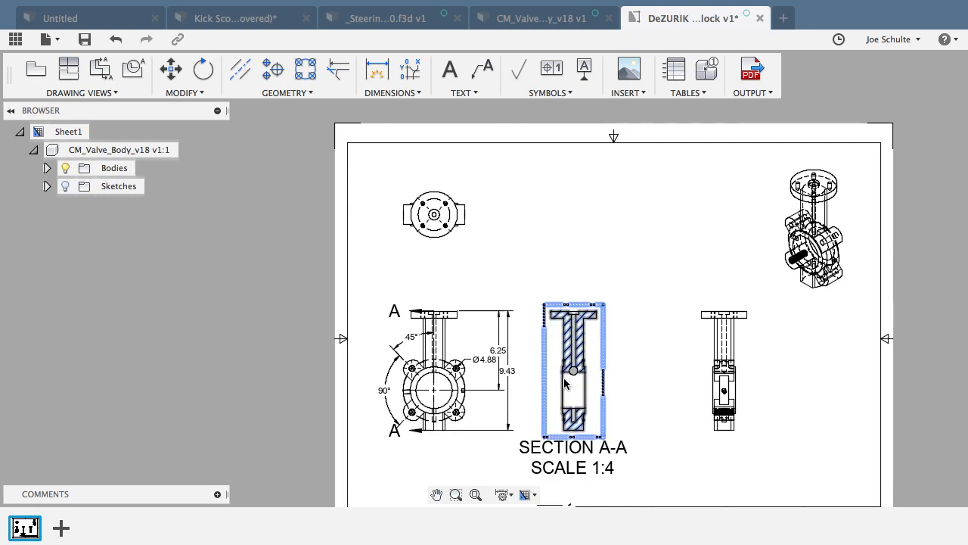
{"action": "right_click", "coordinate": [572, 370]}
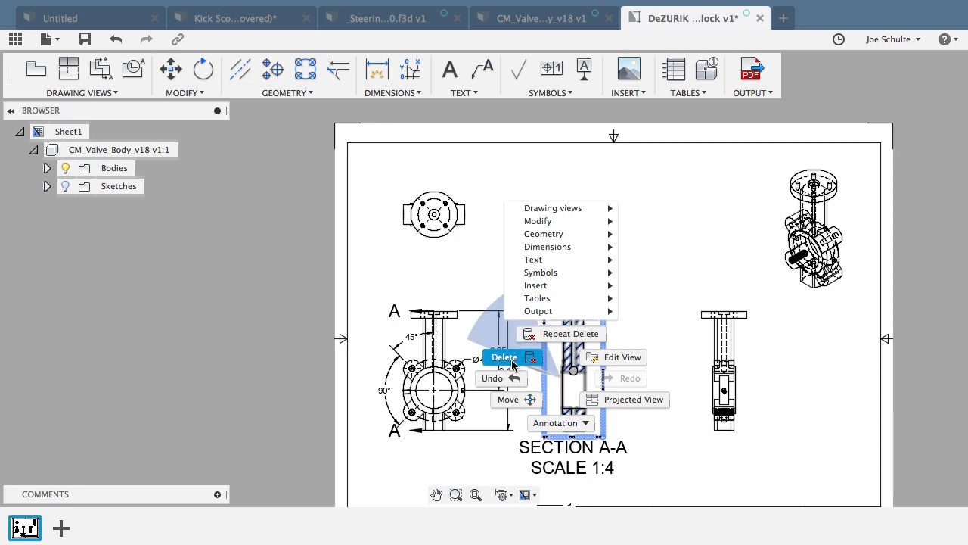
{"action": "left_click", "coordinate": [504, 357]}
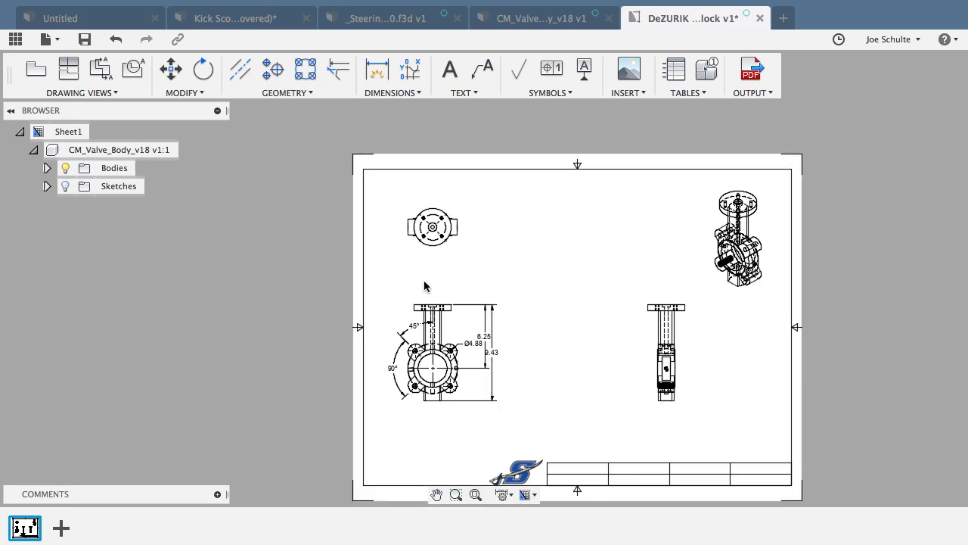
{"action": "left_click", "coordinate": [738, 239]}
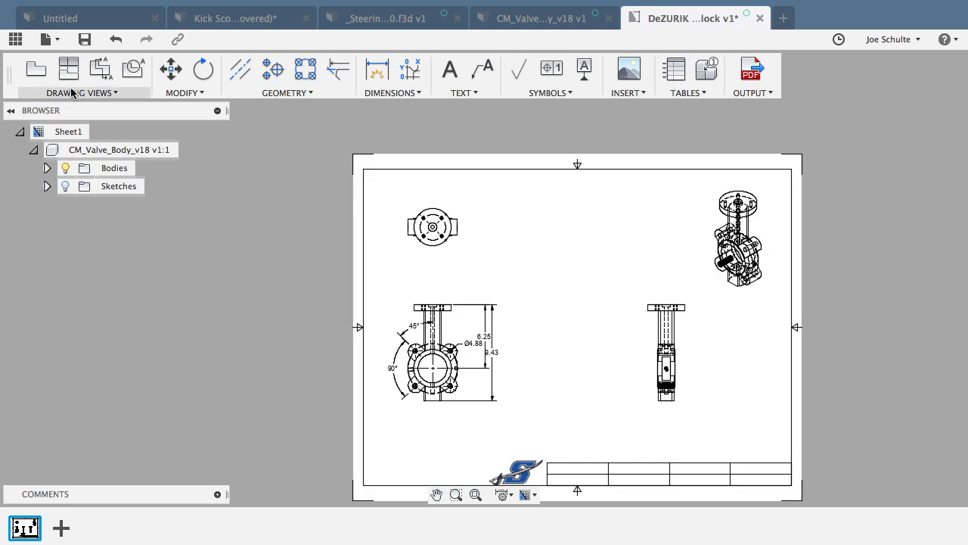
{"action": "mouse_move", "coordinate": [70, 69]}
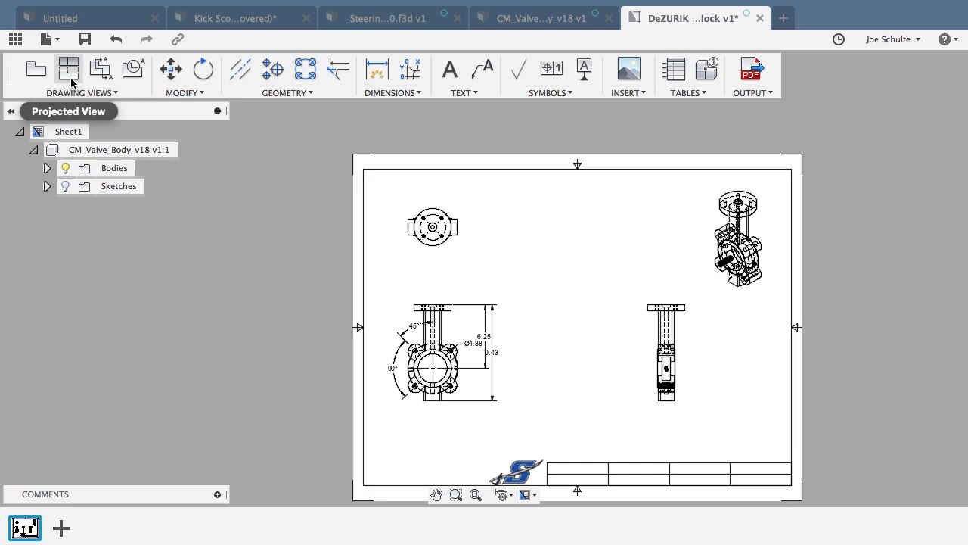
{"action": "mouse_move", "coordinate": [100, 70]}
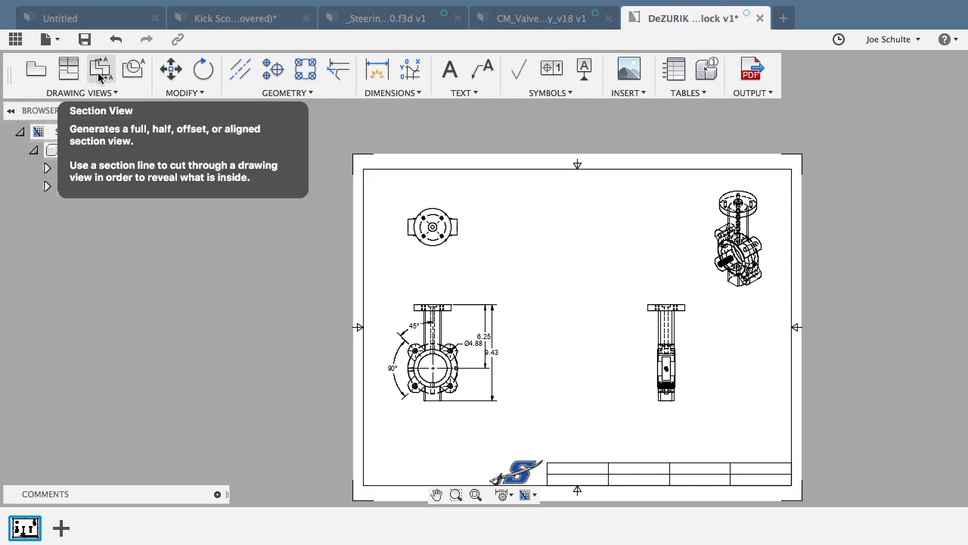
Step: Create a section view from the front view and place it beside it on the sheet
{"action": "left_click", "coordinate": [99, 70]}
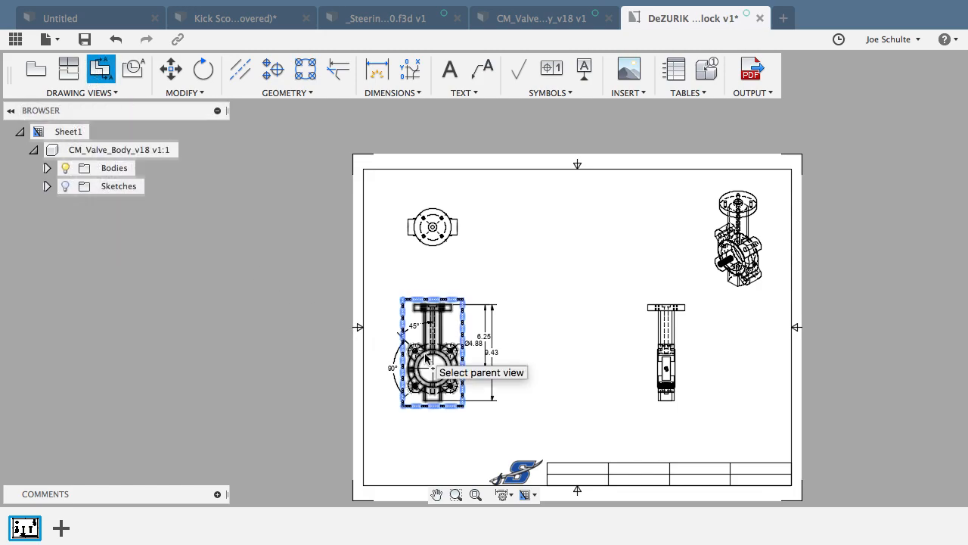
{"action": "mouse_move", "coordinate": [436, 299]}
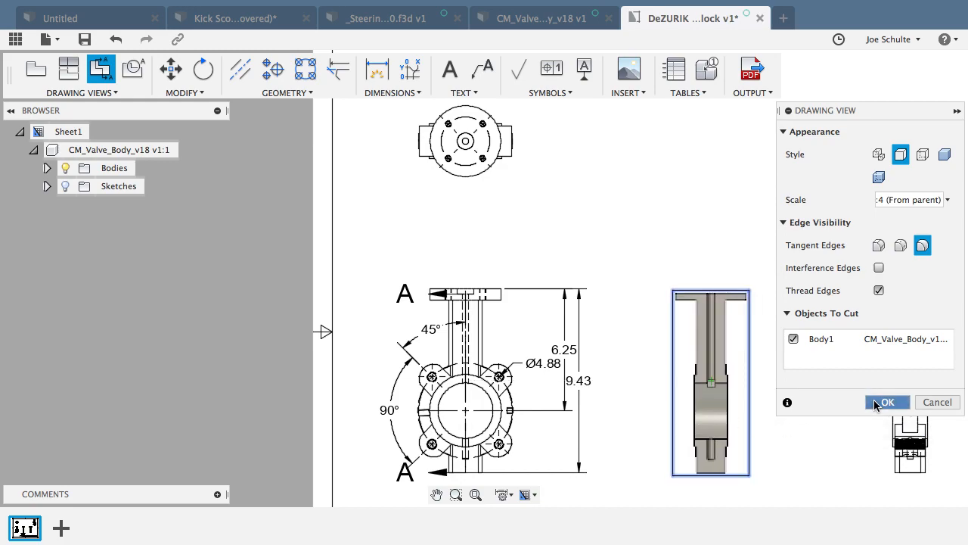
{"action": "left_click", "coordinate": [887, 402]}
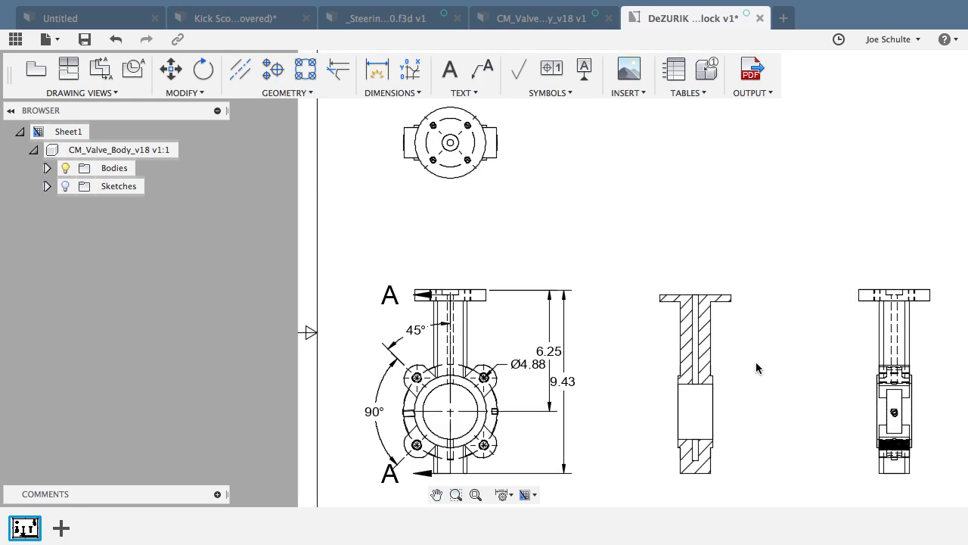
Step: Select and delete the existing section view beside the front view
{"action": "scroll", "scroll_direction": "down", "scroll_amount": 3}
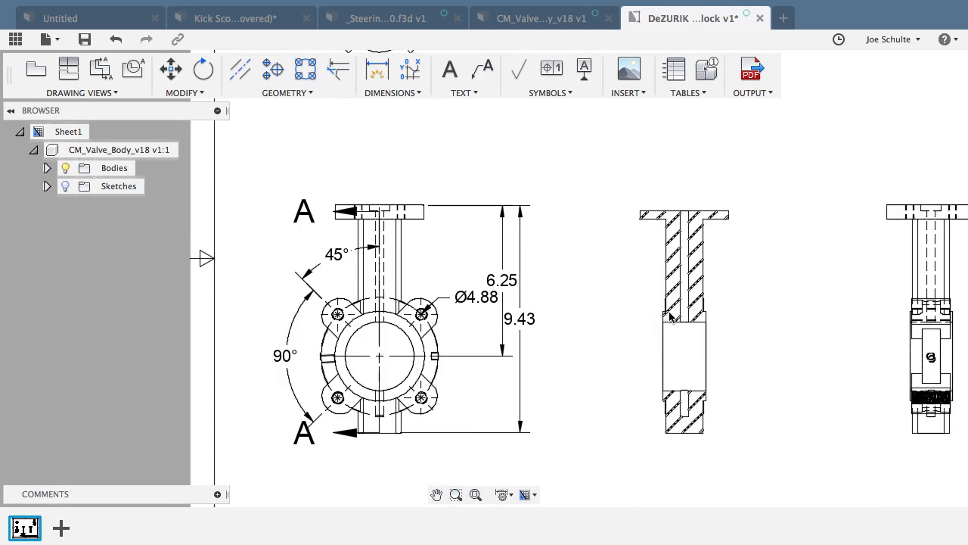
{"action": "mouse_move", "coordinate": [687, 248]}
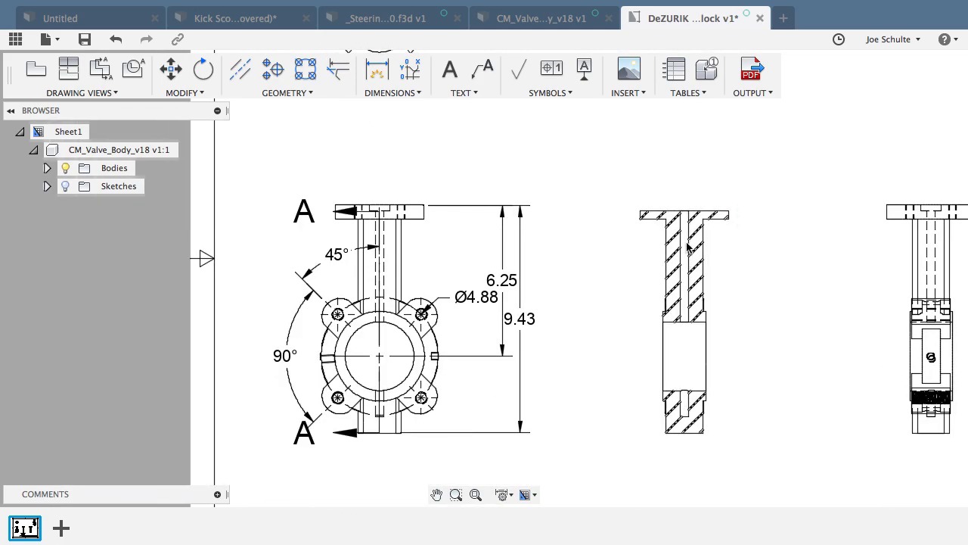
{"action": "mouse_move", "coordinate": [684, 422]}
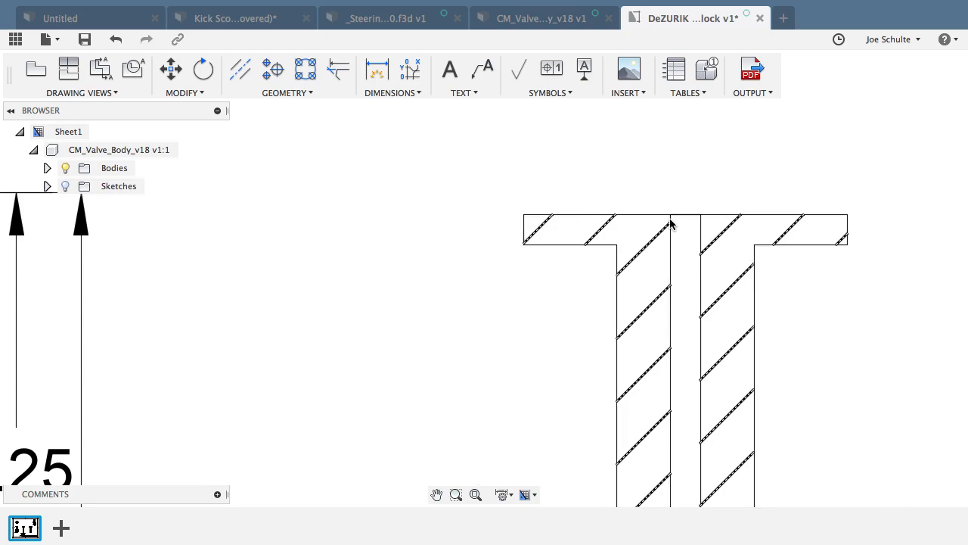
{"action": "mouse_move", "coordinate": [702, 258]}
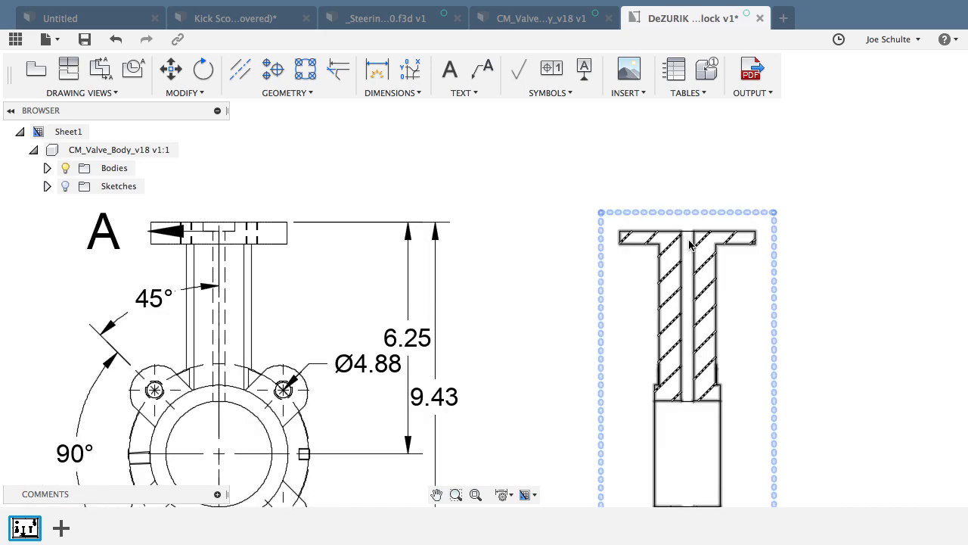
{"action": "mouse_move", "coordinate": [617, 271]}
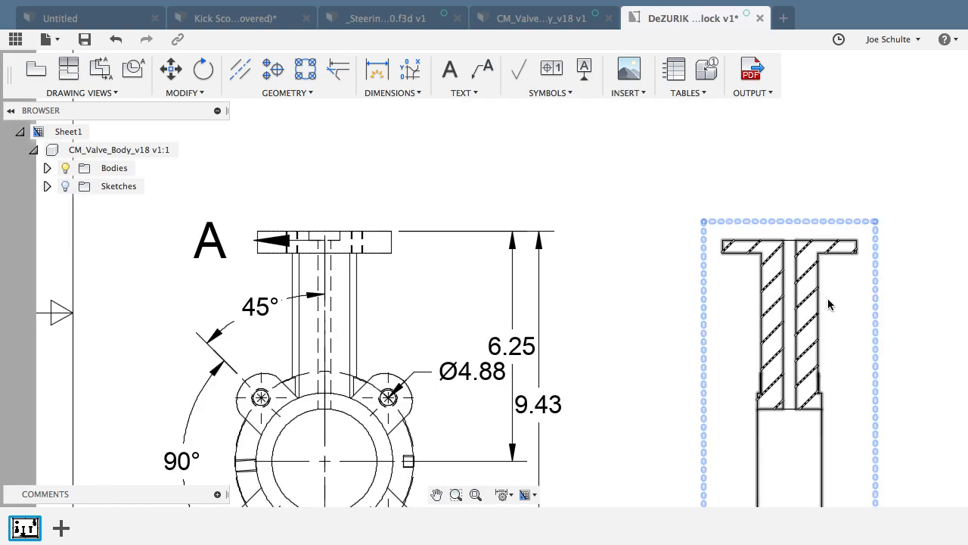
{"action": "mouse_move", "coordinate": [819, 313]}
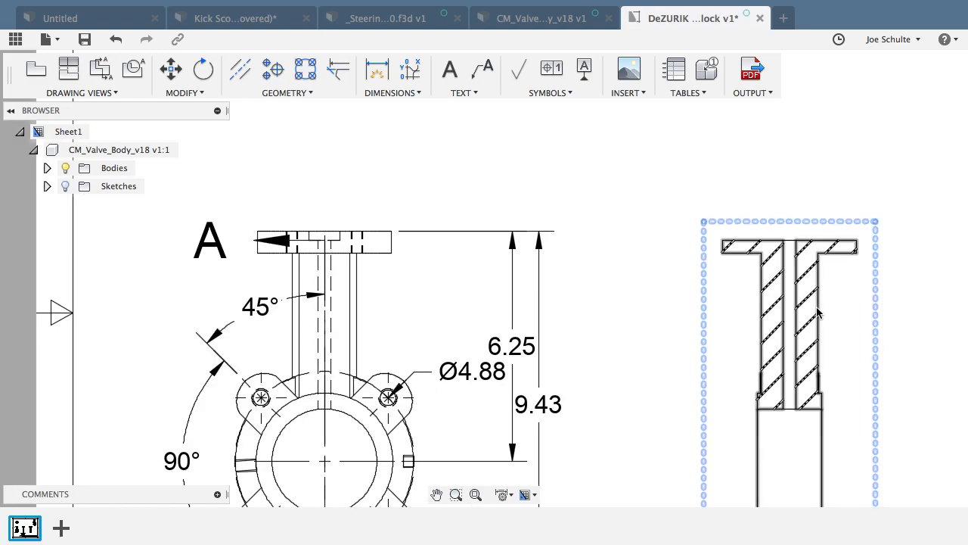
{"action": "left_click", "coordinate": [789, 326]}
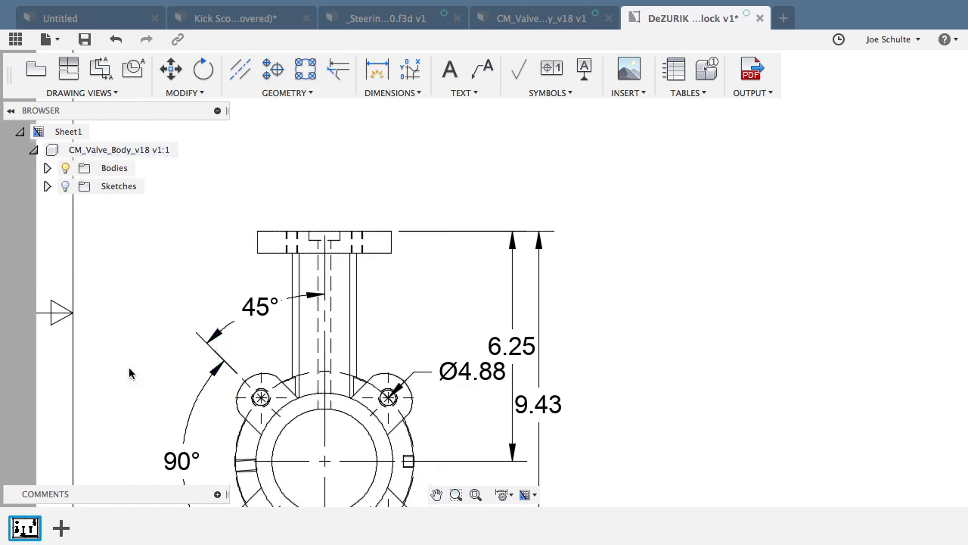
Step: Cut a vertical Section A-A through the front view and place it at 1:4 between front and side views
{"action": "left_click", "coordinate": [100, 69]}
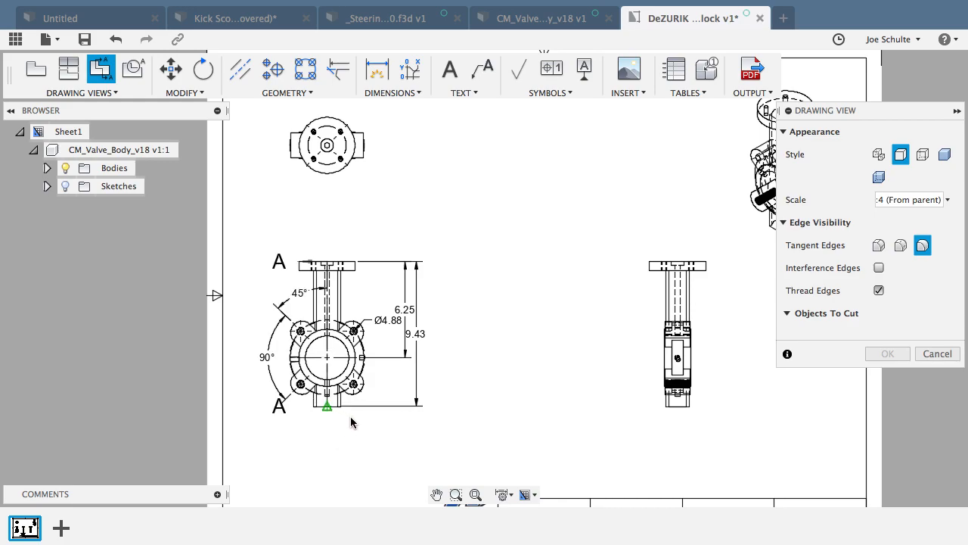
{"action": "left_click", "coordinate": [484, 371]}
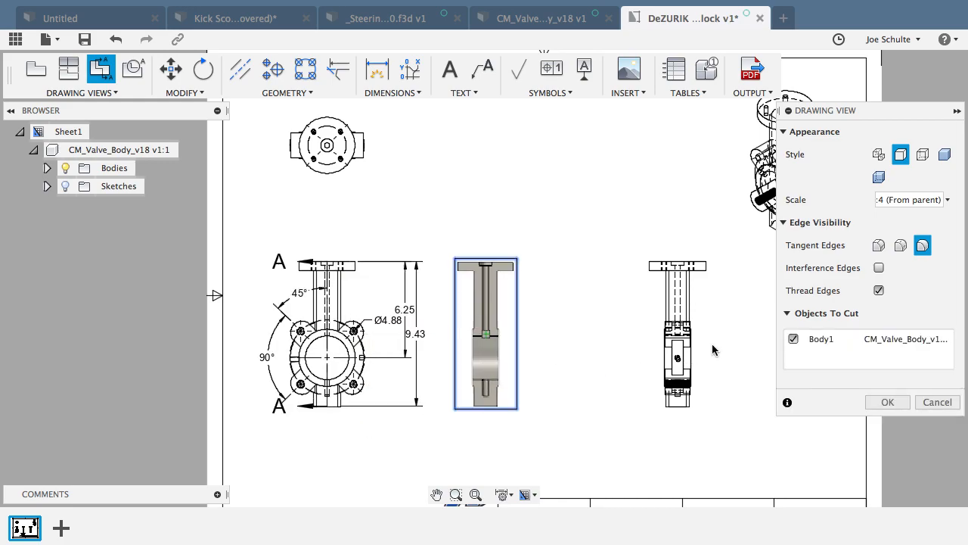
{"action": "left_click", "coordinate": [887, 402]}
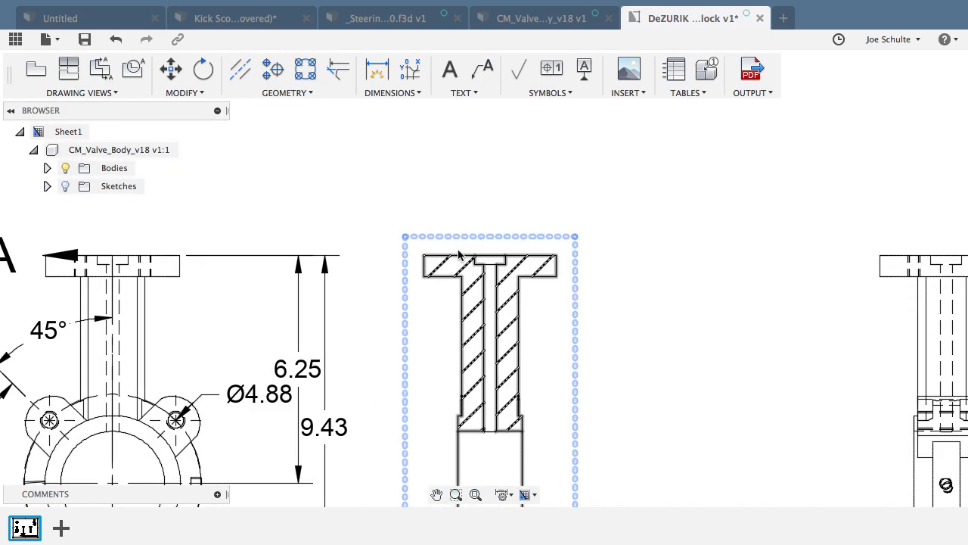
{"action": "left_click", "coordinate": [454, 312]}
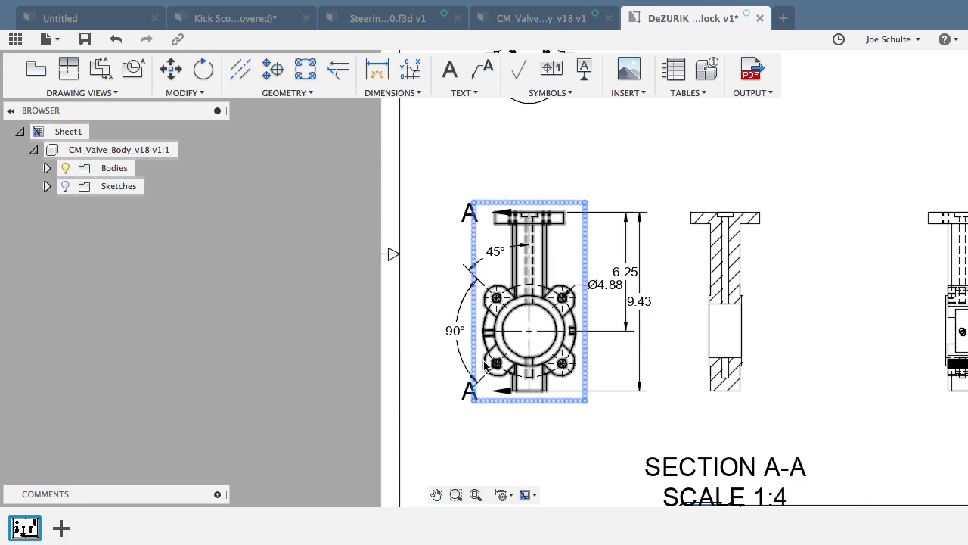
Step: Add an R.25 radius dimension to the front view's lower-left bolt hole
{"action": "scroll", "scroll_direction": "up", "scroll_amount": 3}
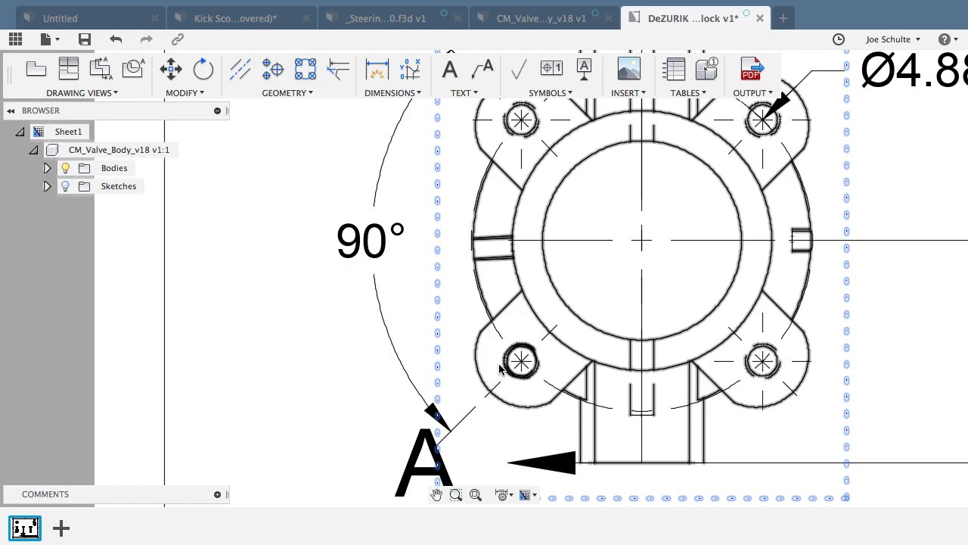
{"action": "left_click", "coordinate": [375, 70]}
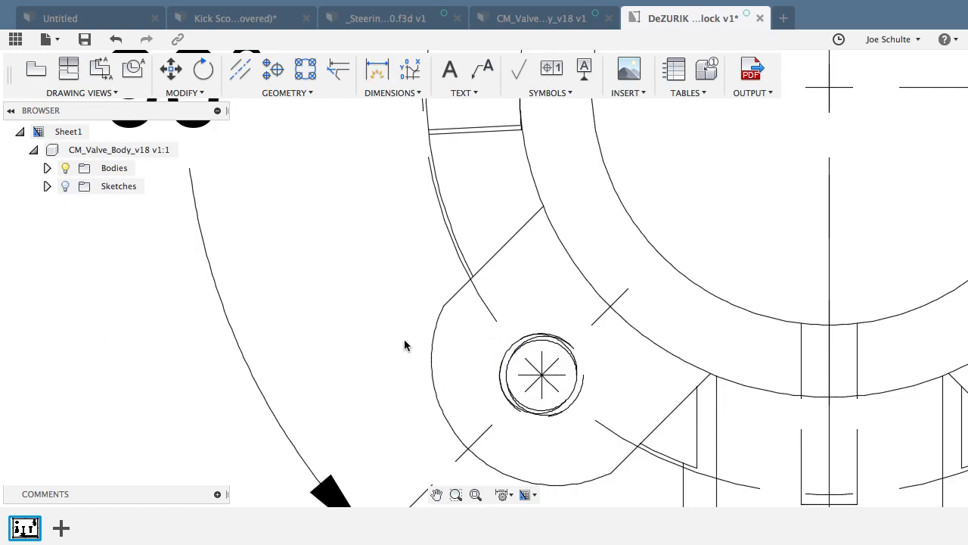
{"action": "left_click", "coordinate": [377, 70]}
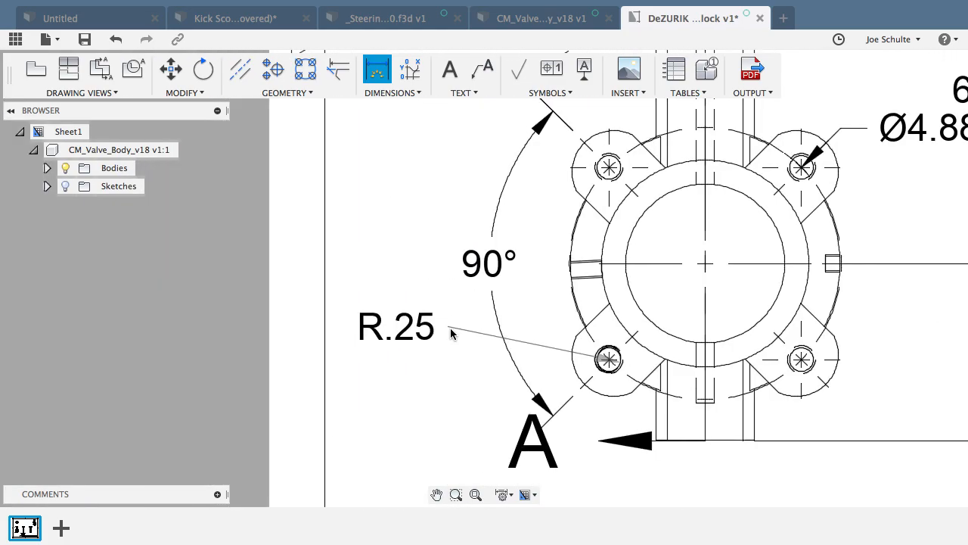
{"action": "mouse_move", "coordinate": [454, 333]}
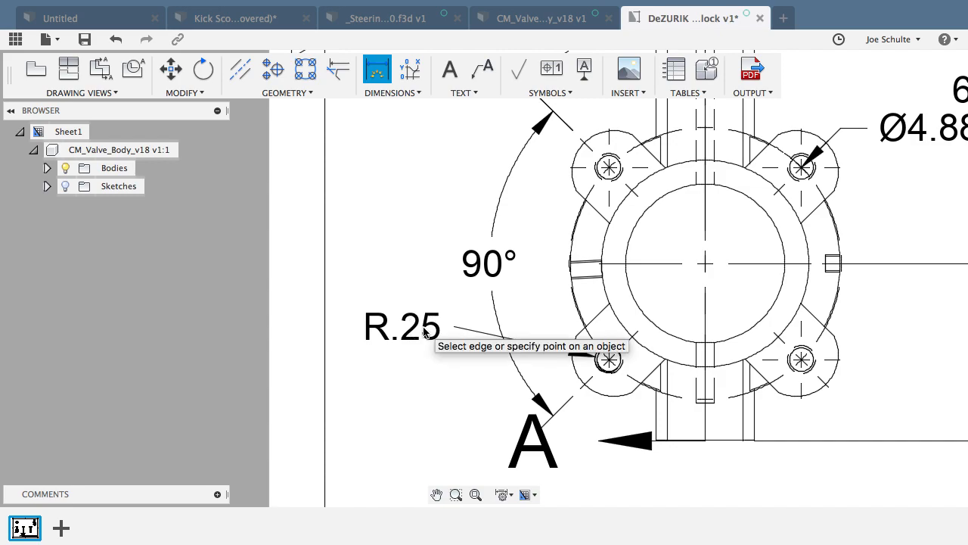
Step: Append (1/2"-13 UNC (4X) to the R.25 bolt-hole dimension text
{"action": "double_click", "coordinate": [401, 325]}
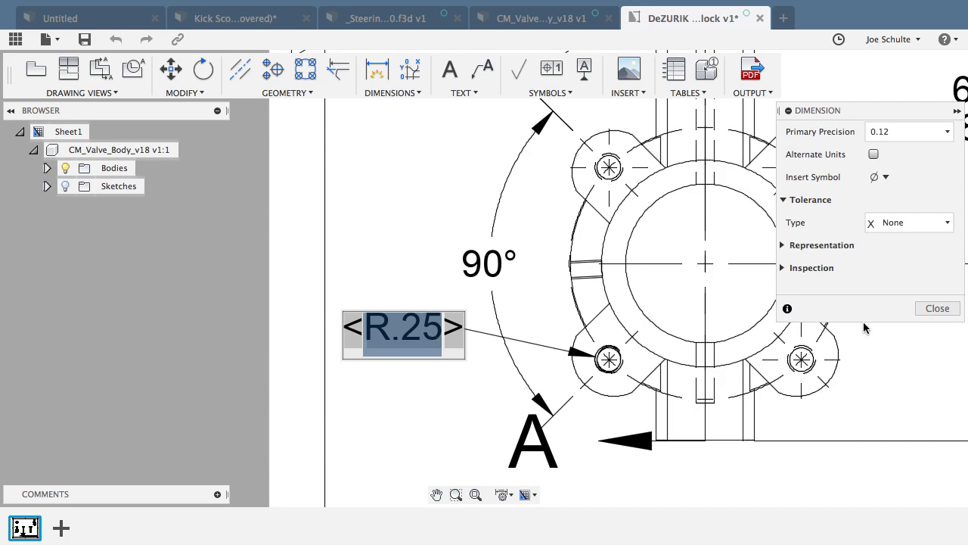
{"action": "left_click", "coordinate": [938, 309]}
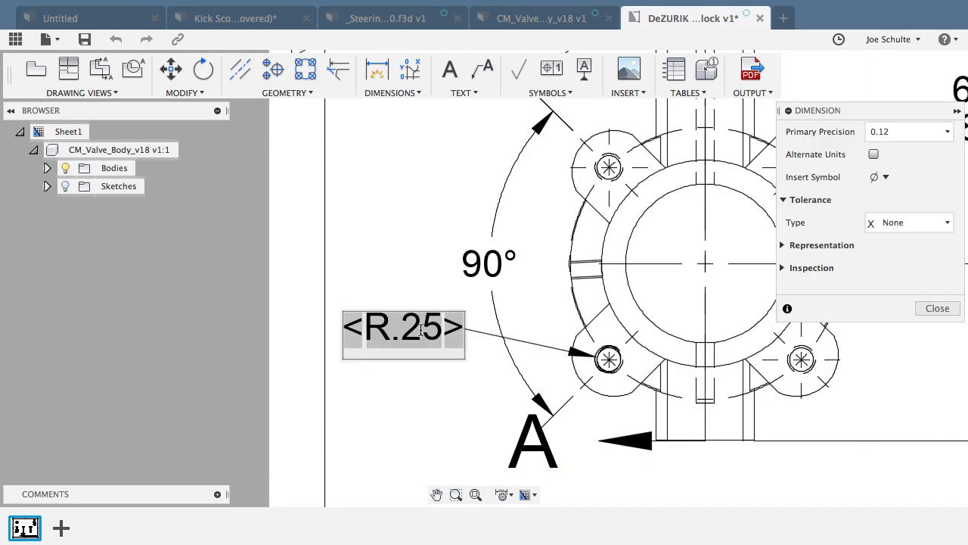
{"action": "double_click", "coordinate": [402, 327]}
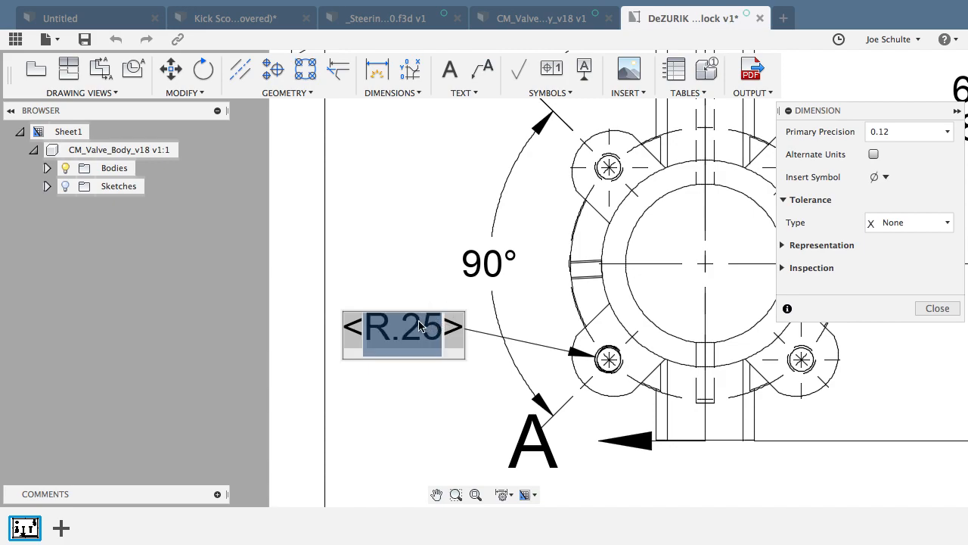
{"action": "mouse_move", "coordinate": [370, 323]}
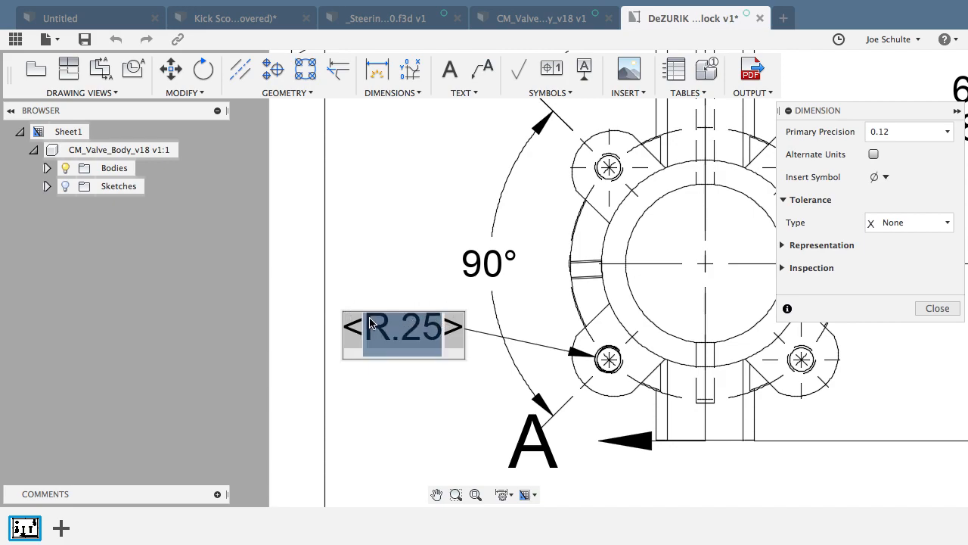
{"action": "left_click", "coordinate": [483, 326]}
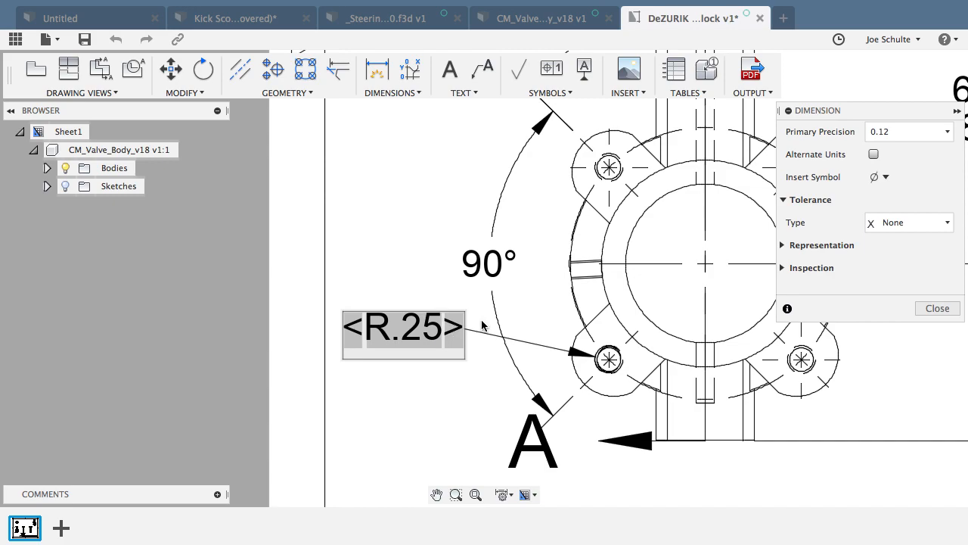
{"action": "type", "text": "(1/2\""}
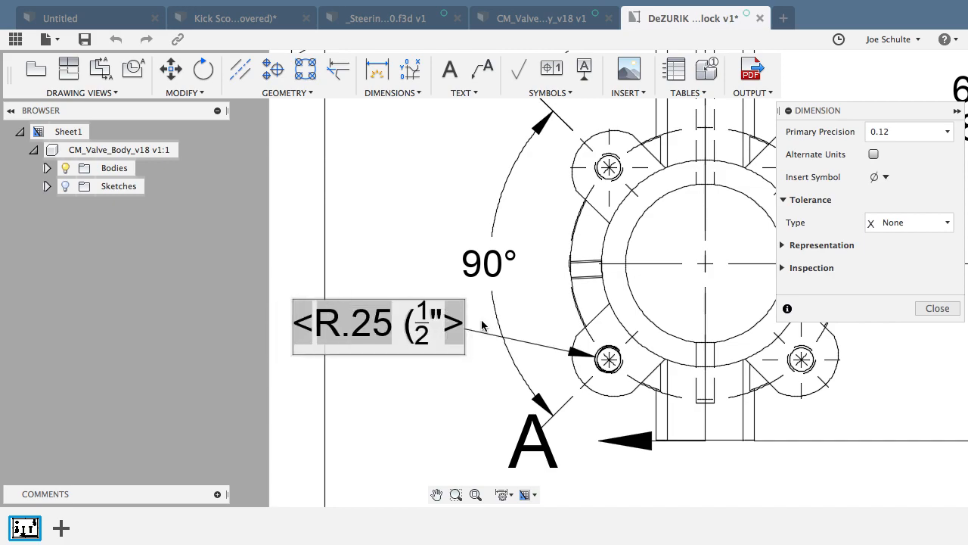
{"action": "type", "text": "-13"}
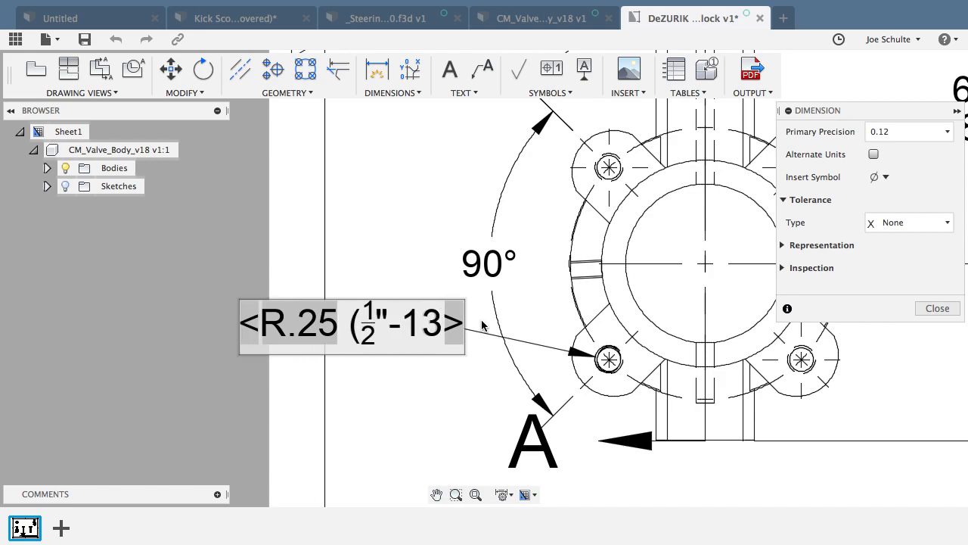
{"action": "type", "text": "UN"}
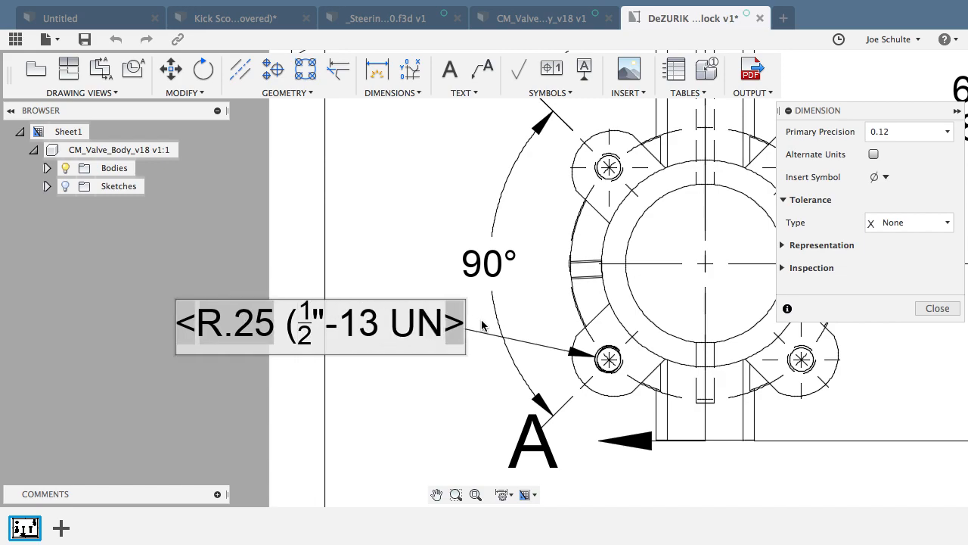
{"action": "type", "text": "C (4X"}
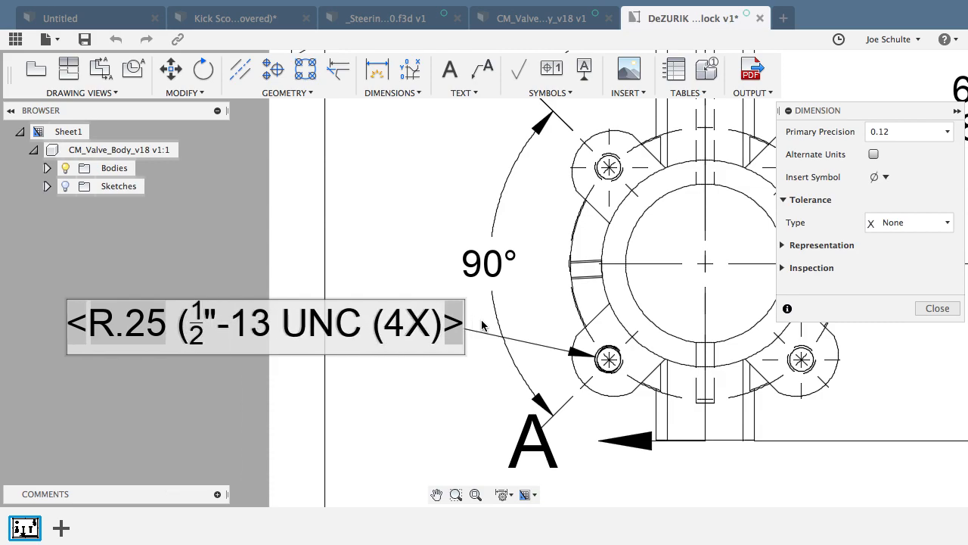
{"action": "left_click", "coordinate": [938, 308]}
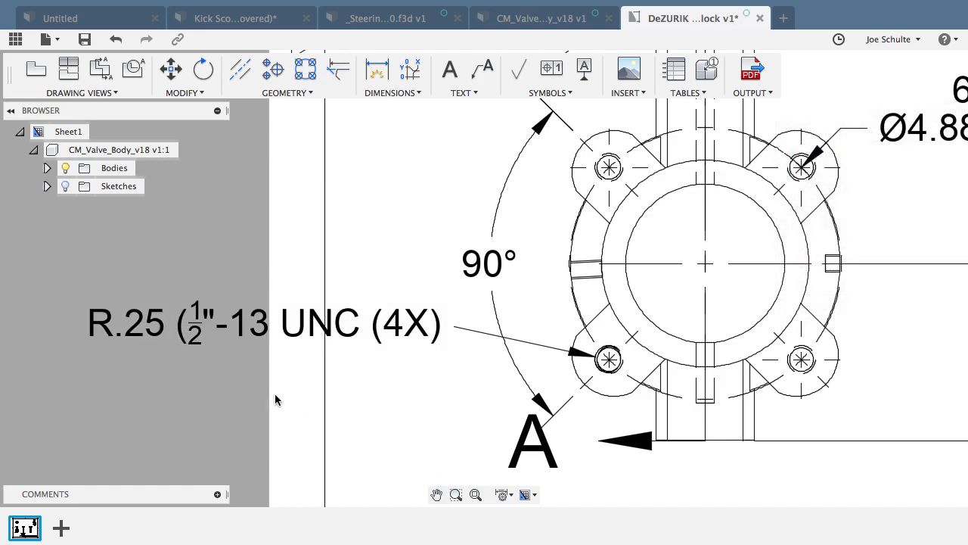
Step: Move the finished hole callout text beside the bolt hole
{"action": "left_click", "coordinate": [205, 324]}
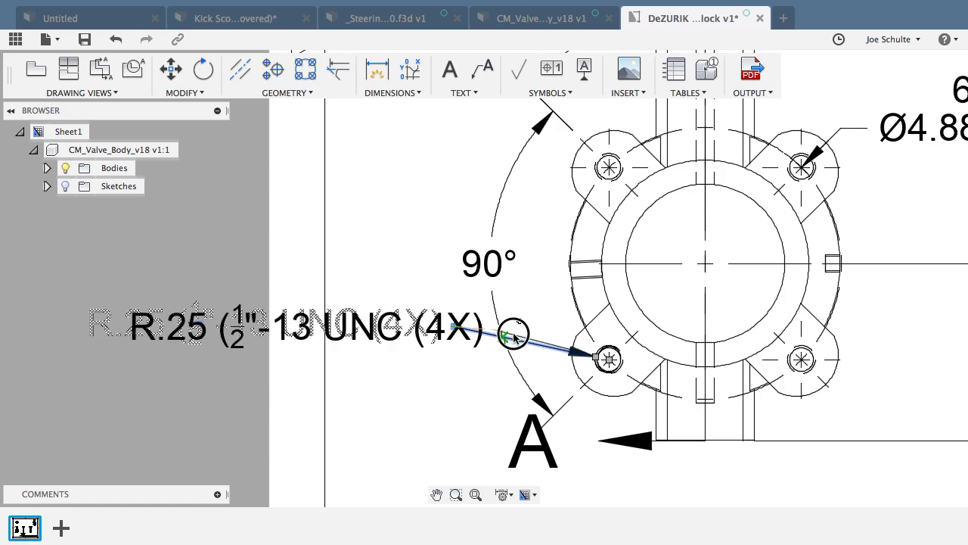
{"action": "left_click_drag", "start_coordinate": [513, 335], "coordinate": [548, 336]}
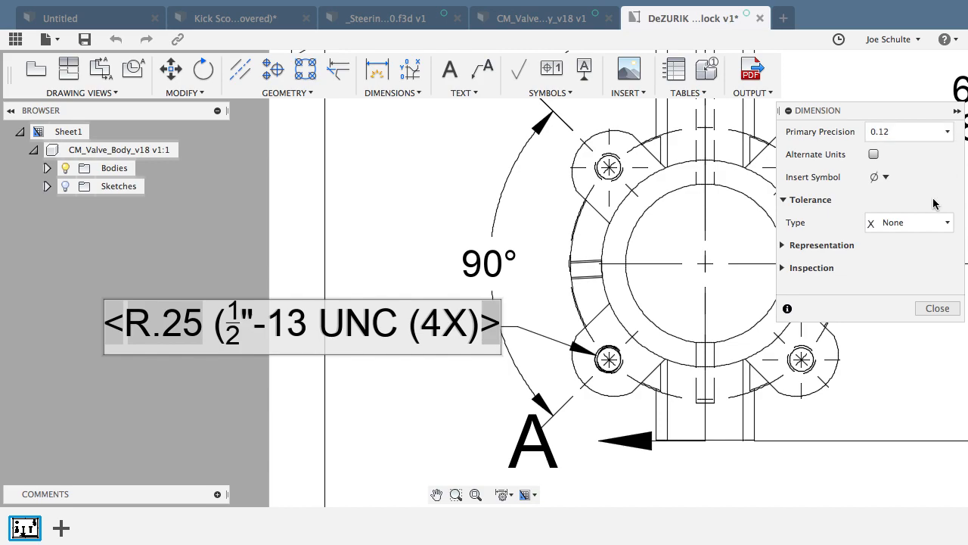
{"action": "mouse_move", "coordinate": [850, 250]}
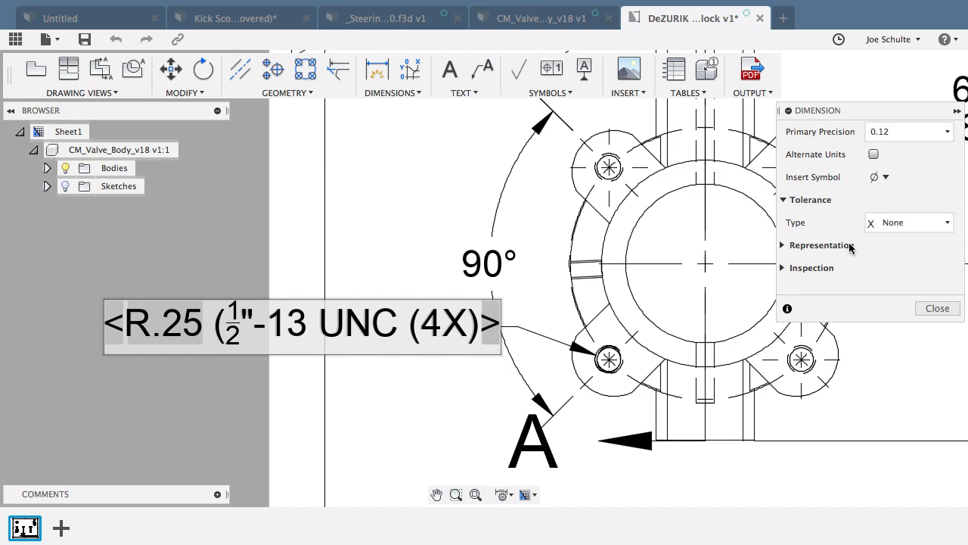
{"action": "left_click", "coordinate": [820, 245]}
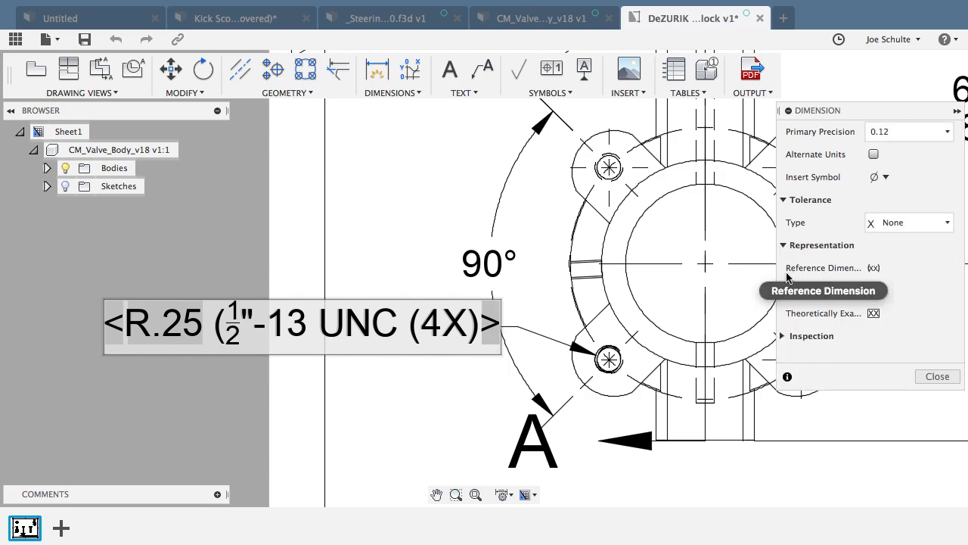
{"action": "left_click", "coordinate": [811, 335]}
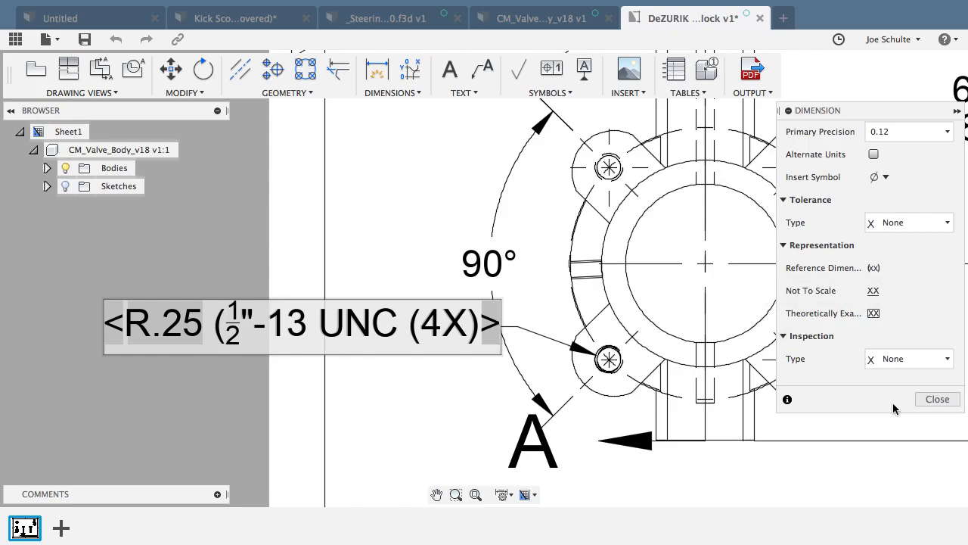
{"action": "left_click", "coordinate": [938, 400]}
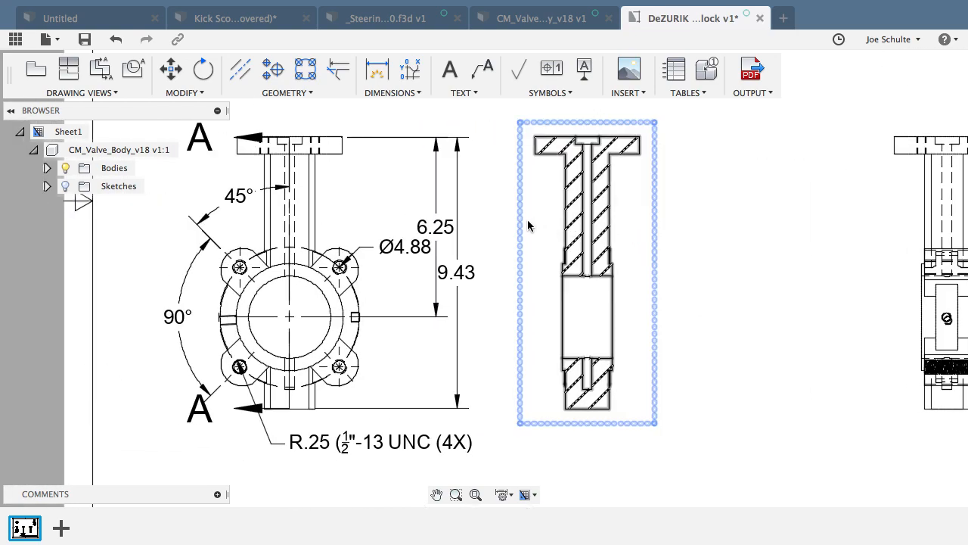
{"action": "mouse_move", "coordinate": [518, 228]}
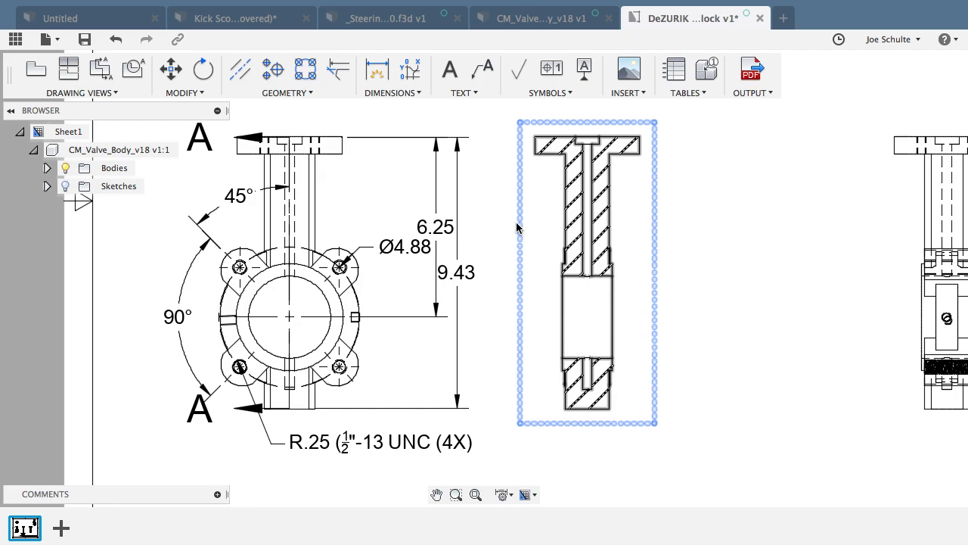
{"action": "left_click", "coordinate": [290, 265]}
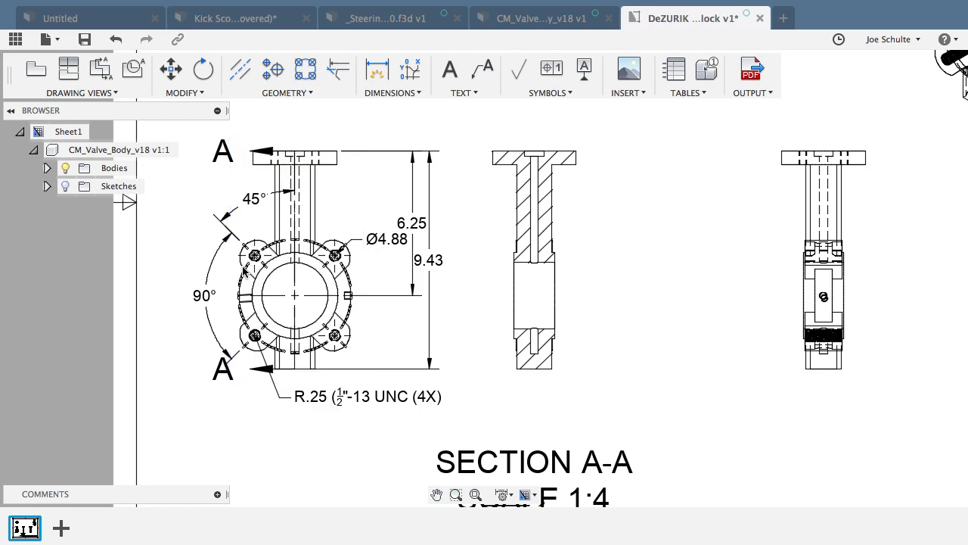
{"action": "left_click", "coordinate": [203, 295]}
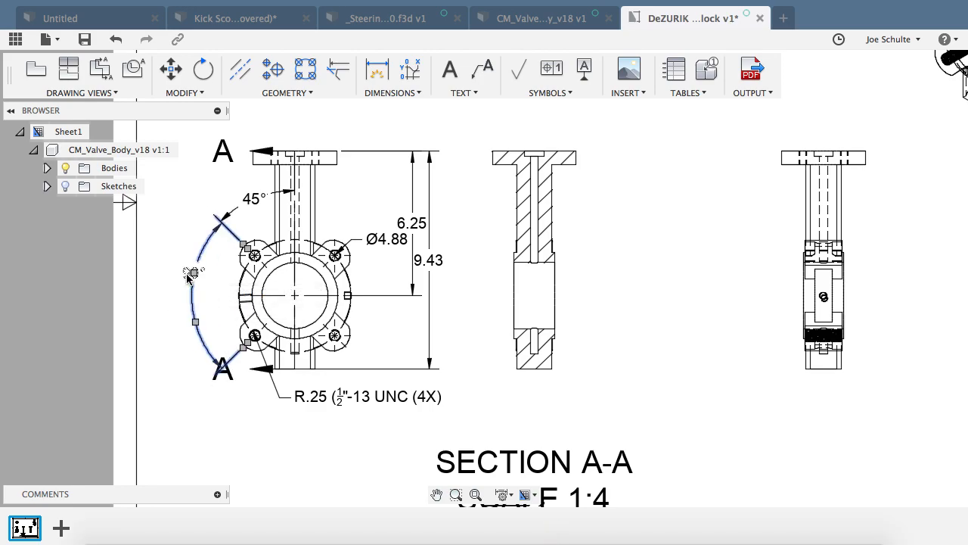
{"action": "left_click", "coordinate": [294, 260]}
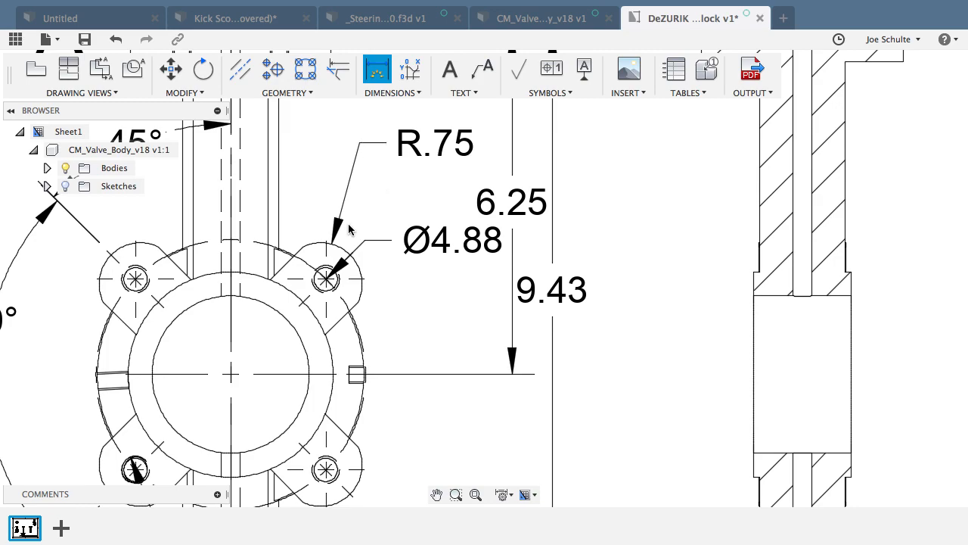
{"action": "mouse_move", "coordinate": [442, 163]}
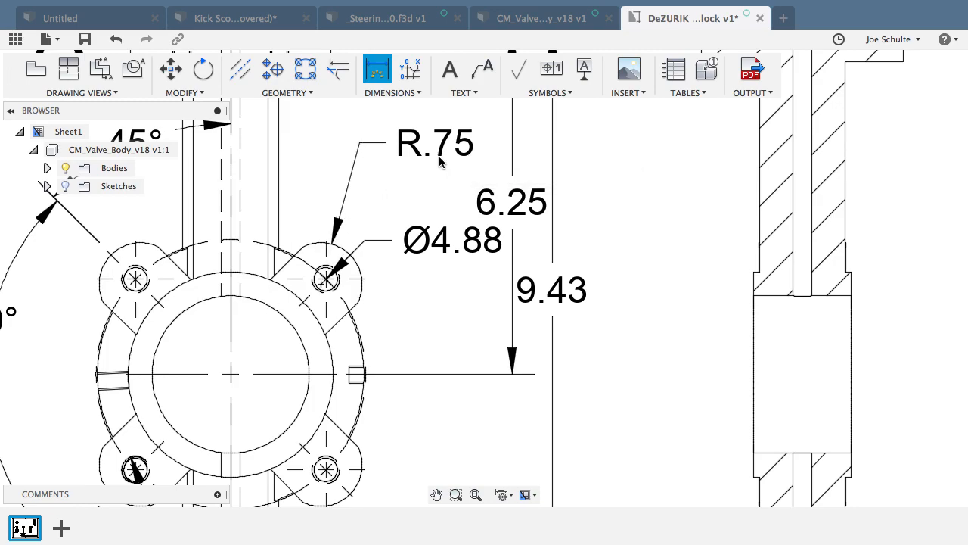
{"action": "mouse_move", "coordinate": [445, 159]}
{"action": "type", "text": " ("}
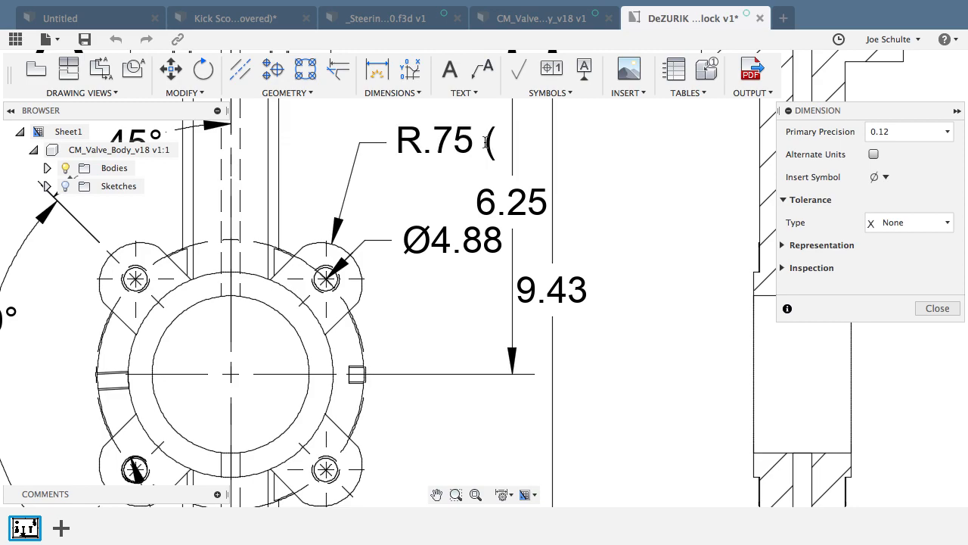
Step: Edit the R.75 lug radius dimension so it reads R.75 (TYP)
{"action": "double_click", "coordinate": [433, 139]}
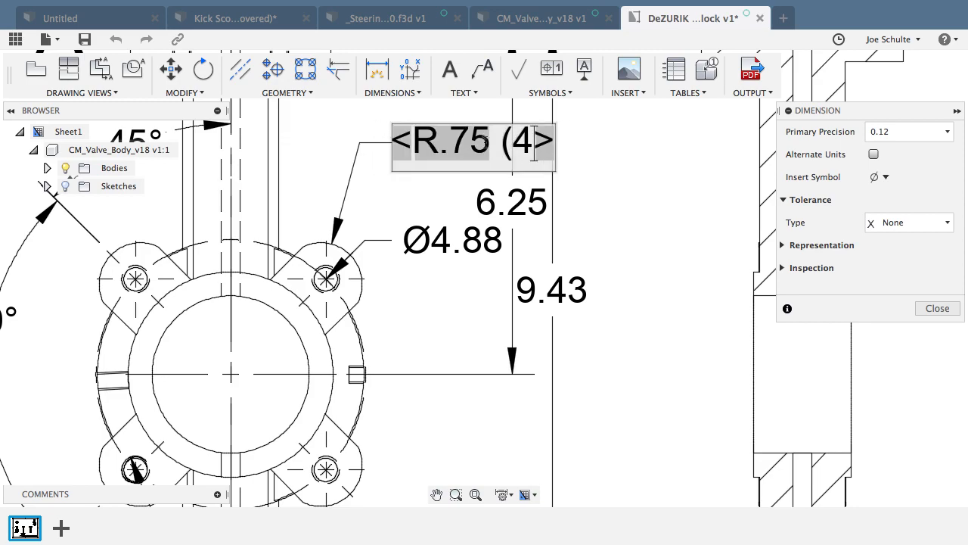
{"action": "type", "text": "TYP)"}
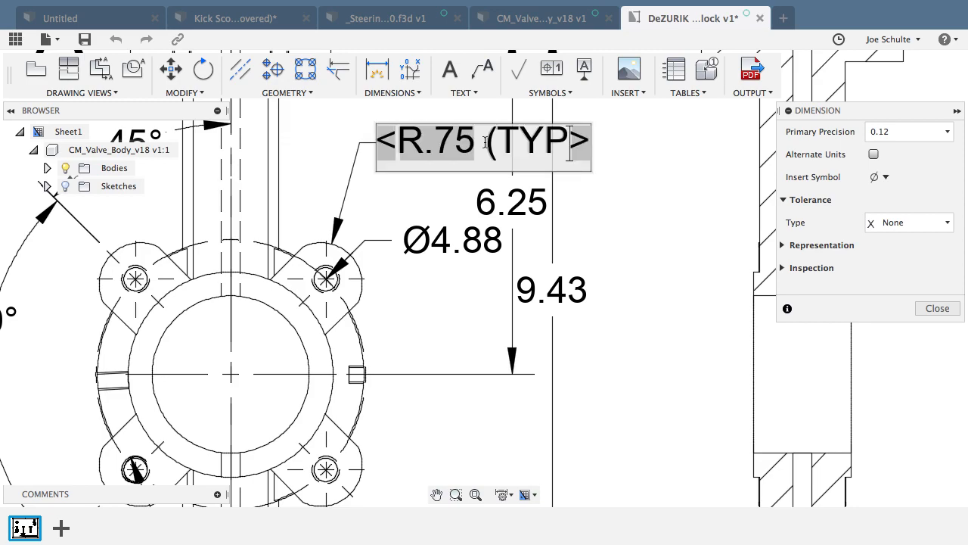
{"action": "left_click", "coordinate": [679, 254]}
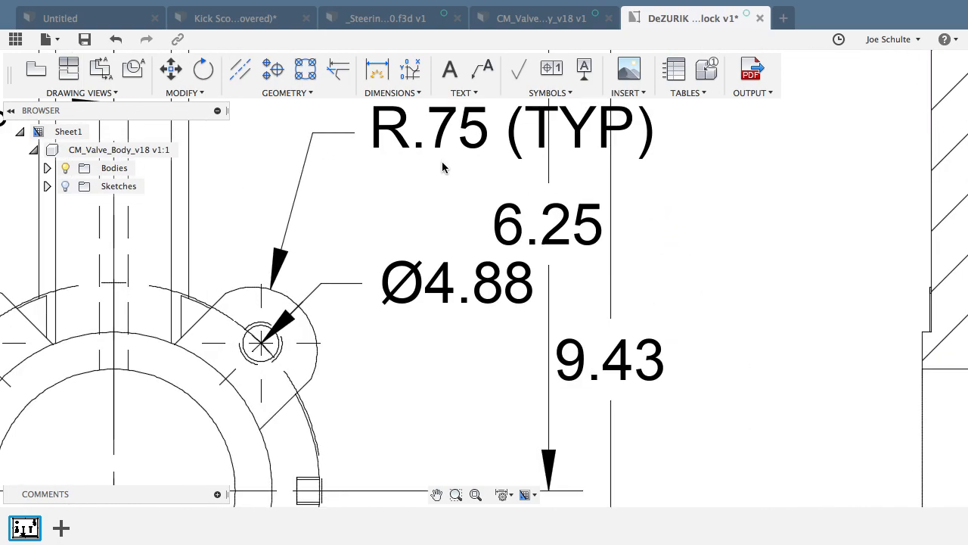
Step: Move the R.75 (TYP) note above the Ø4.88 callout, left of the 6.25 dimension
{"action": "scroll", "scroll_direction": "down", "scroll_amount": 3}
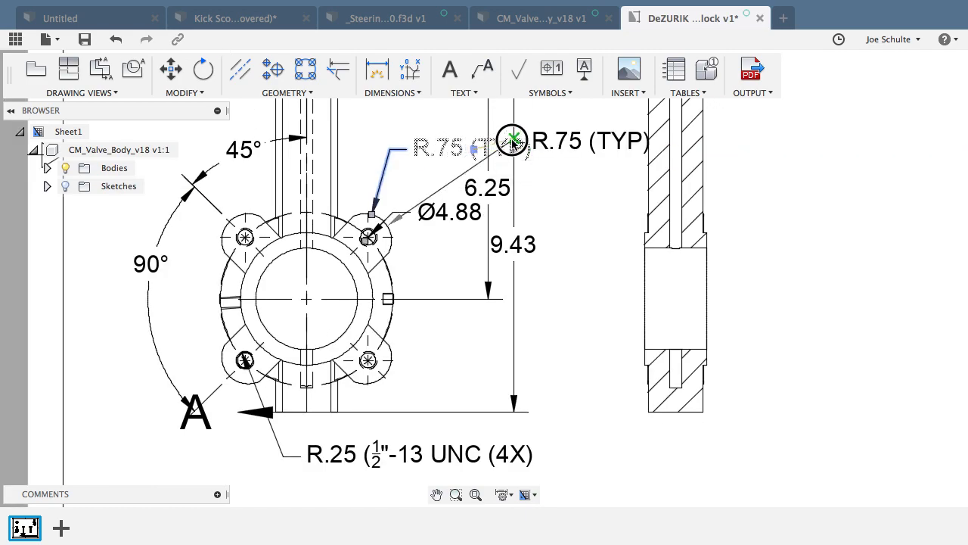
{"action": "left_click_drag", "start_coordinate": [511, 141], "coordinate": [396, 144]}
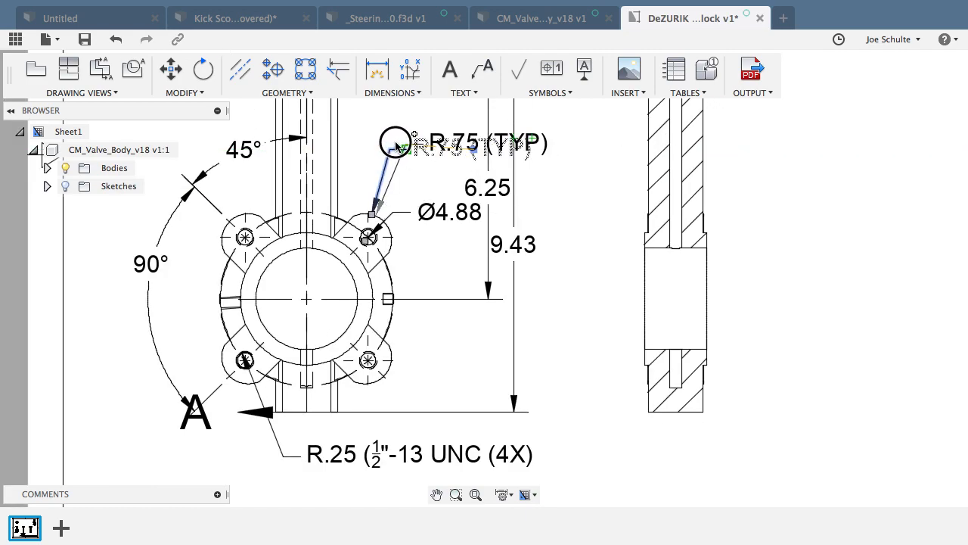
{"action": "left_click_drag", "start_coordinate": [393, 144], "coordinate": [380, 121]}
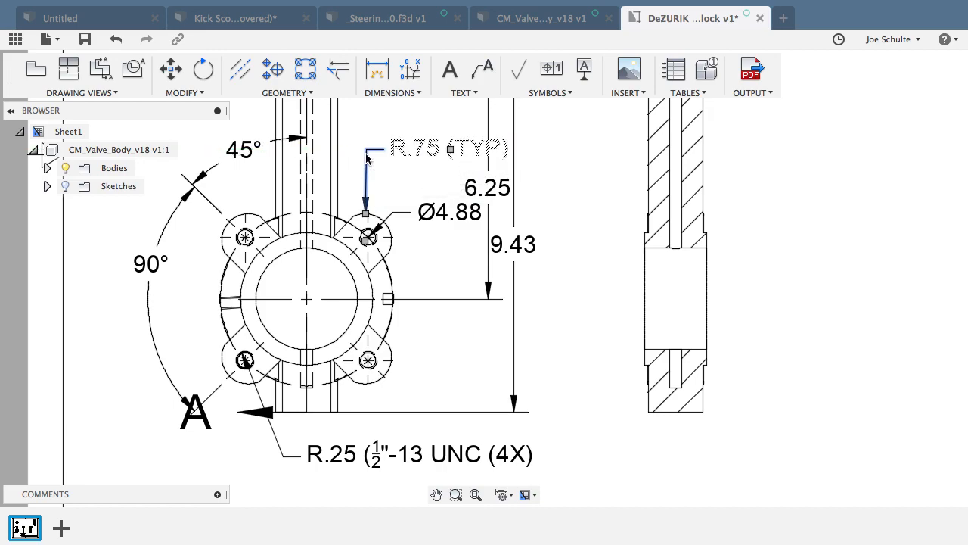
{"action": "left_click", "coordinate": [303, 302]}
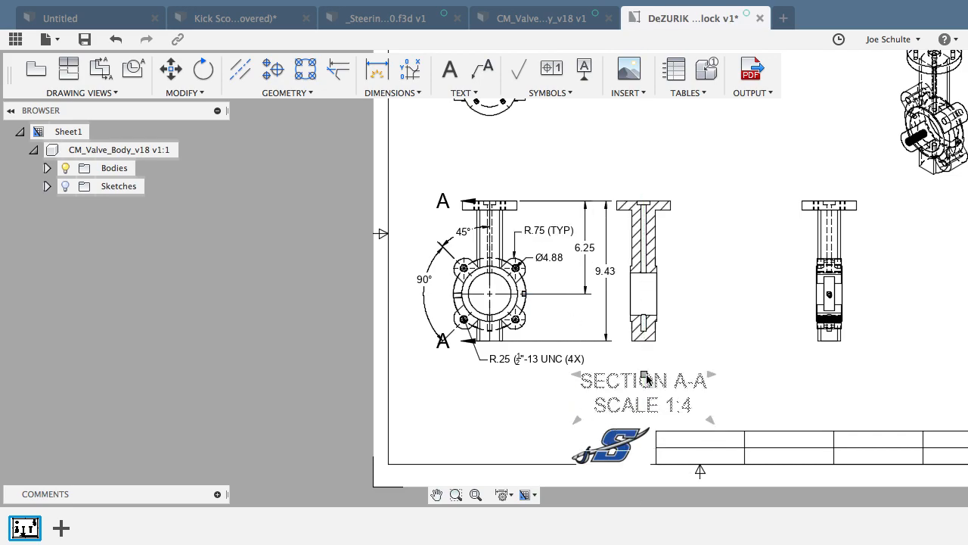
Step: Select the section A-A view and show the Insert options list
{"action": "left_click", "coordinate": [643, 269]}
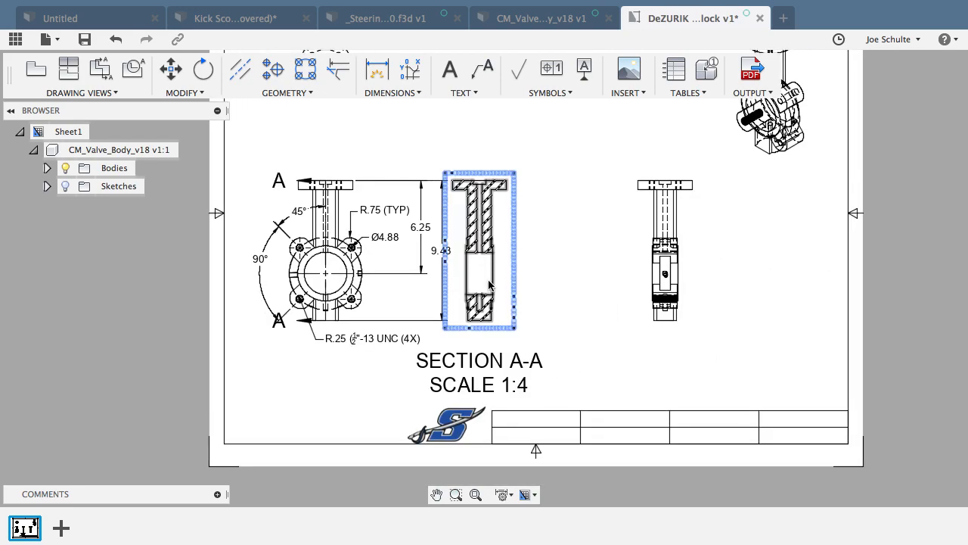
{"action": "left_click", "coordinate": [623, 439]}
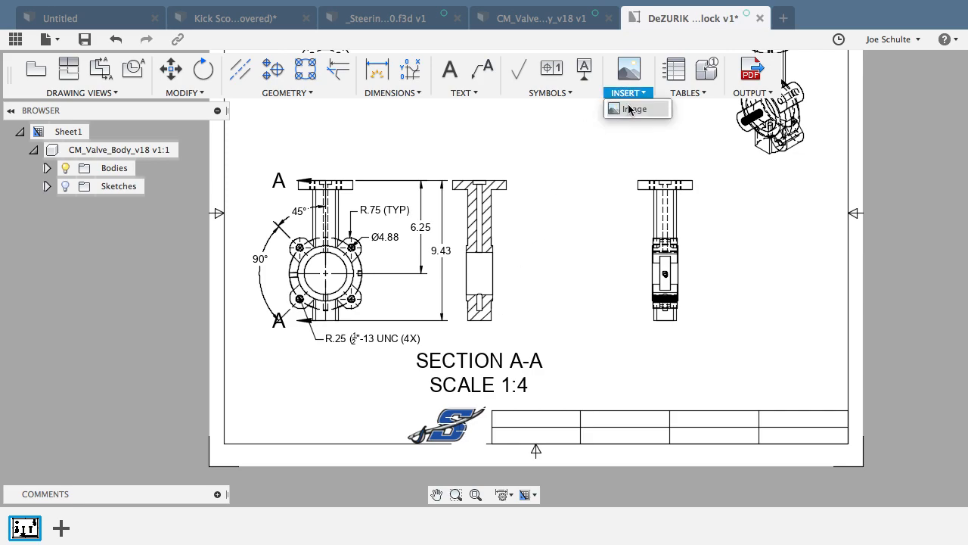
Step: Insert an image, choosing SartellLogo_new.jpg.jpeg from Downloads instead of the PNG
{"action": "left_click", "coordinate": [634, 109]}
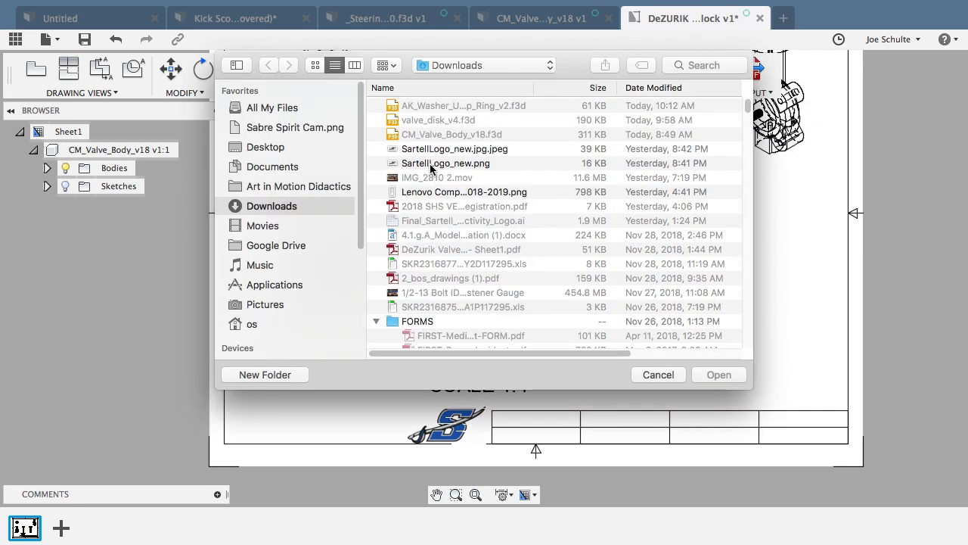
{"action": "left_click", "coordinate": [445, 163]}
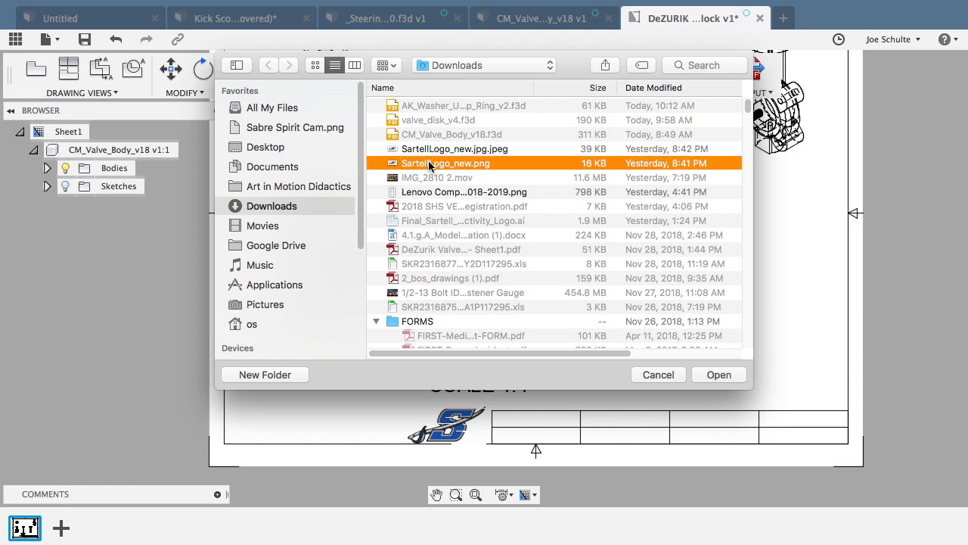
{"action": "left_click", "coordinate": [453, 149]}
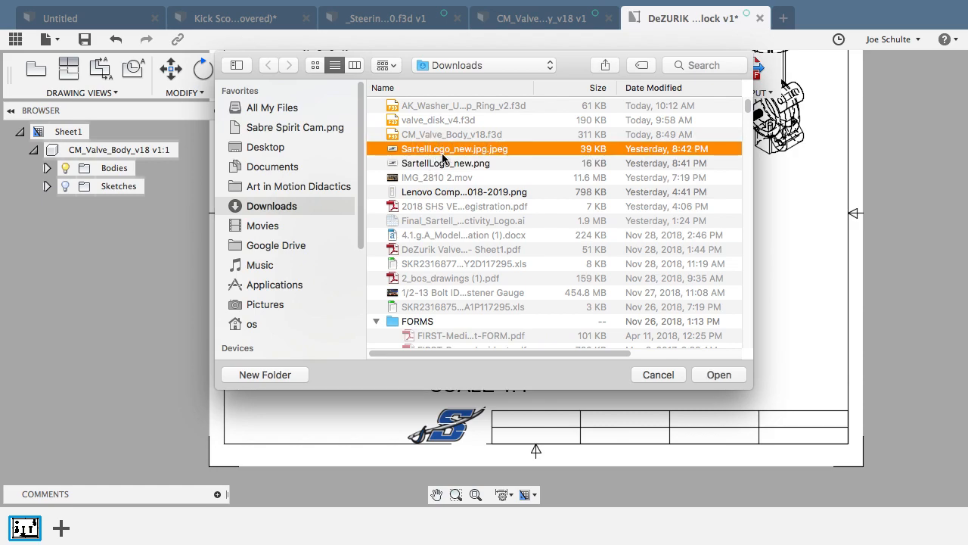
{"action": "mouse_move", "coordinate": [711, 376]}
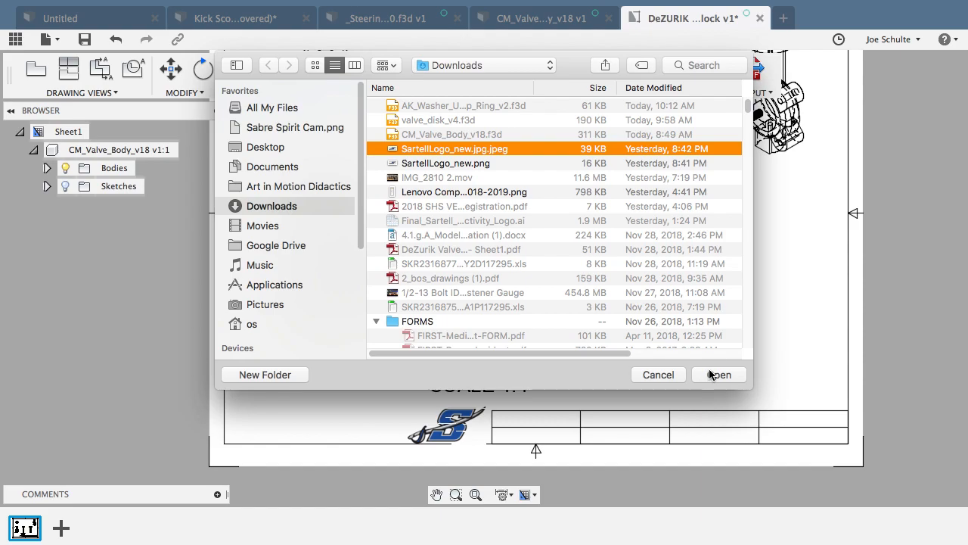
{"action": "left_click", "coordinate": [720, 375]}
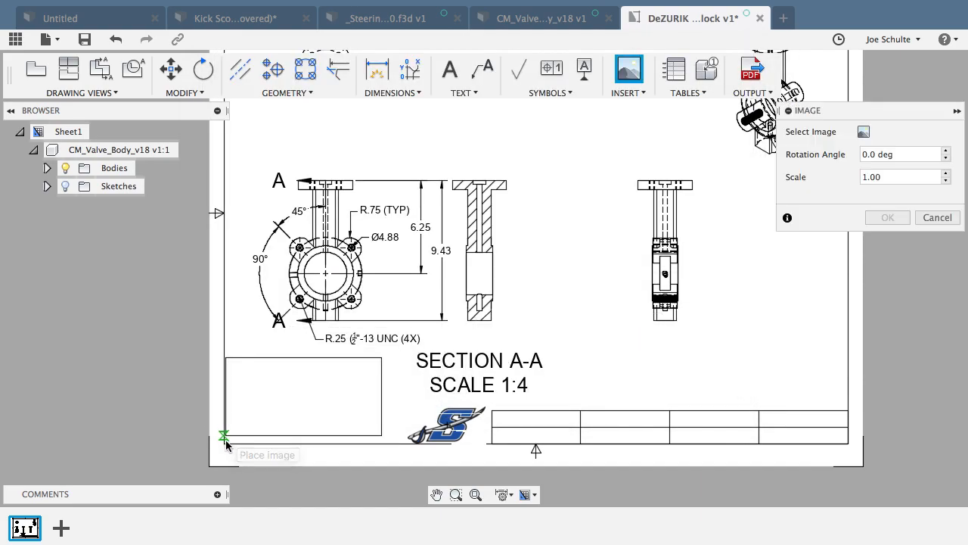
Step: Place the logo at the sheet's bottom-left and nudge its X distance into the title block
{"action": "left_click", "coordinate": [224, 436]}
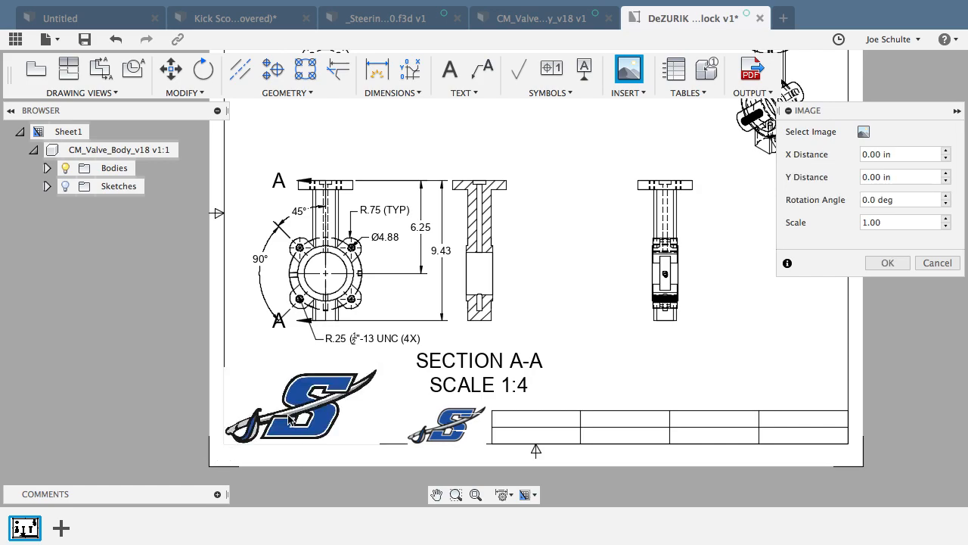
{"action": "mouse_move", "coordinate": [357, 412]}
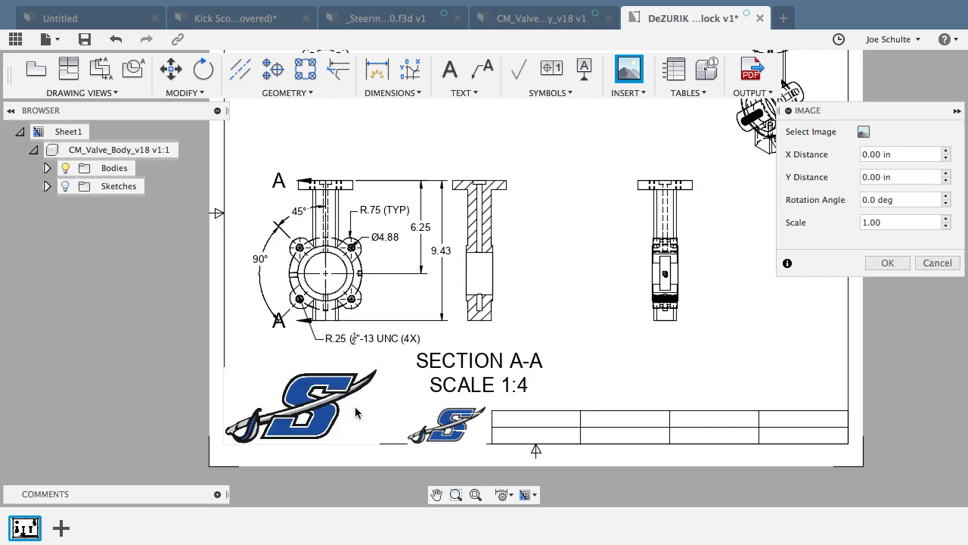
{"action": "mouse_move", "coordinate": [350, 427]}
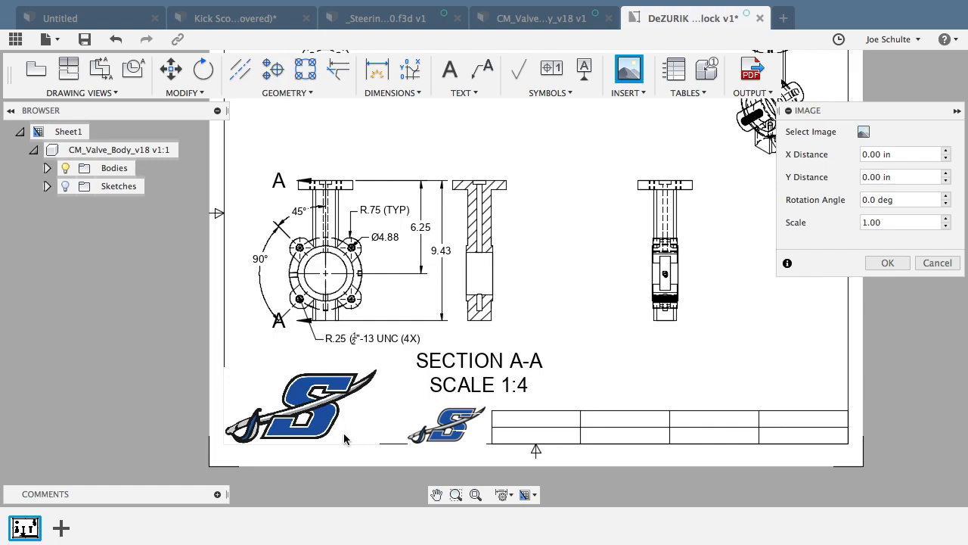
{"action": "mouse_move", "coordinate": [339, 445]}
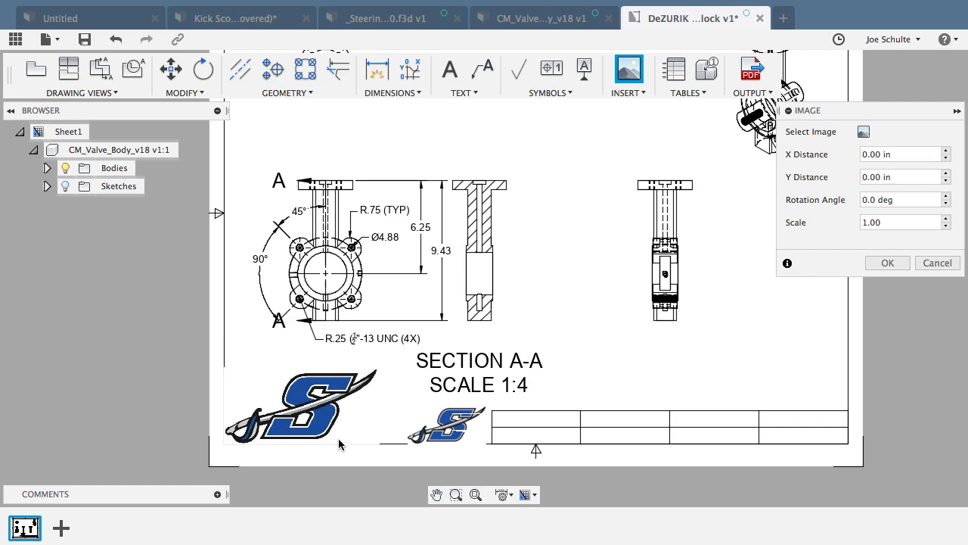
{"action": "mouse_move", "coordinate": [331, 430]}
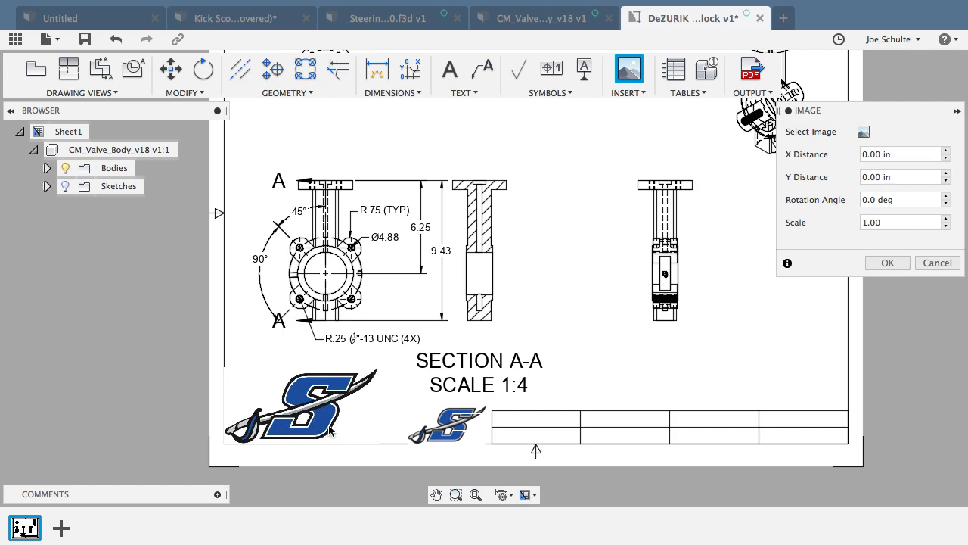
{"action": "mouse_move", "coordinate": [315, 410]}
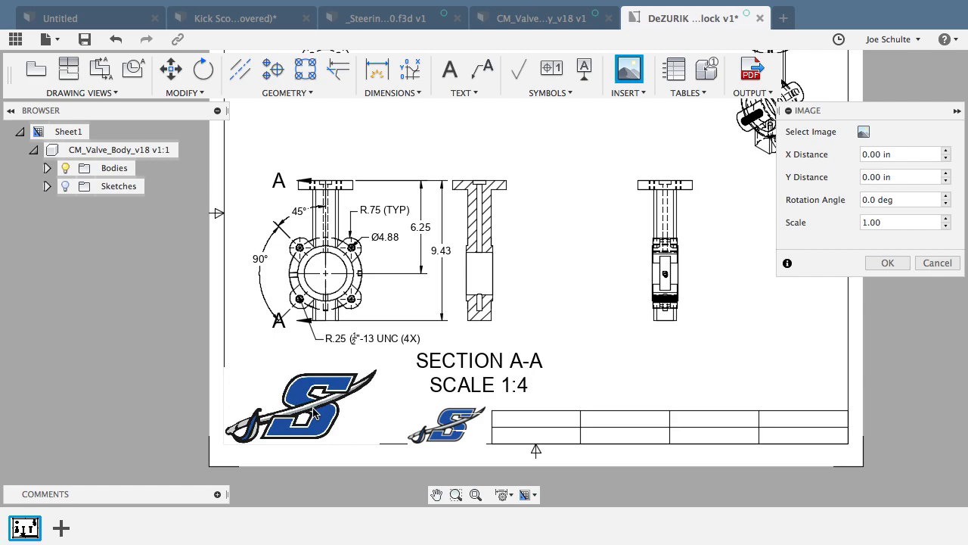
{"action": "mouse_move", "coordinate": [796, 288]}
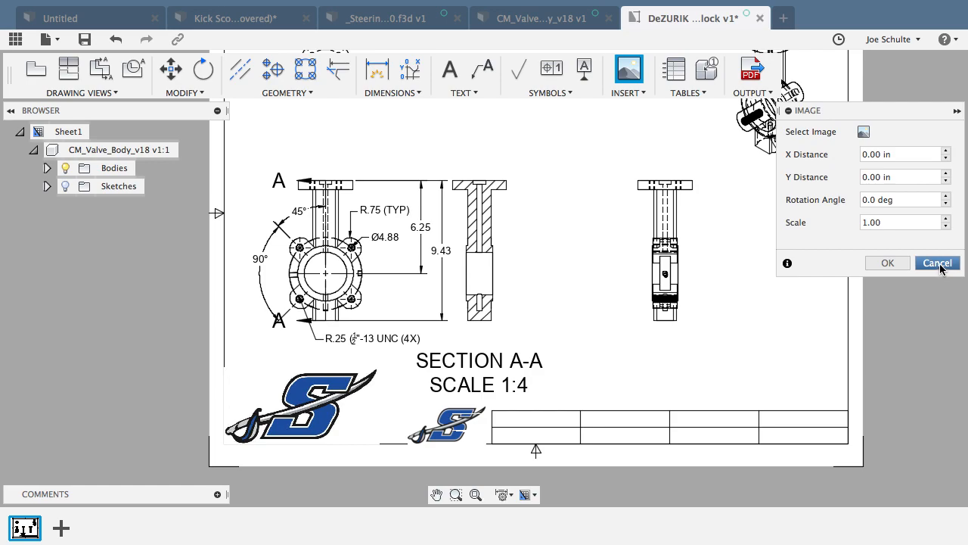
{"action": "mouse_move", "coordinate": [941, 269]}
{"action": "type", "text": "0.5"}
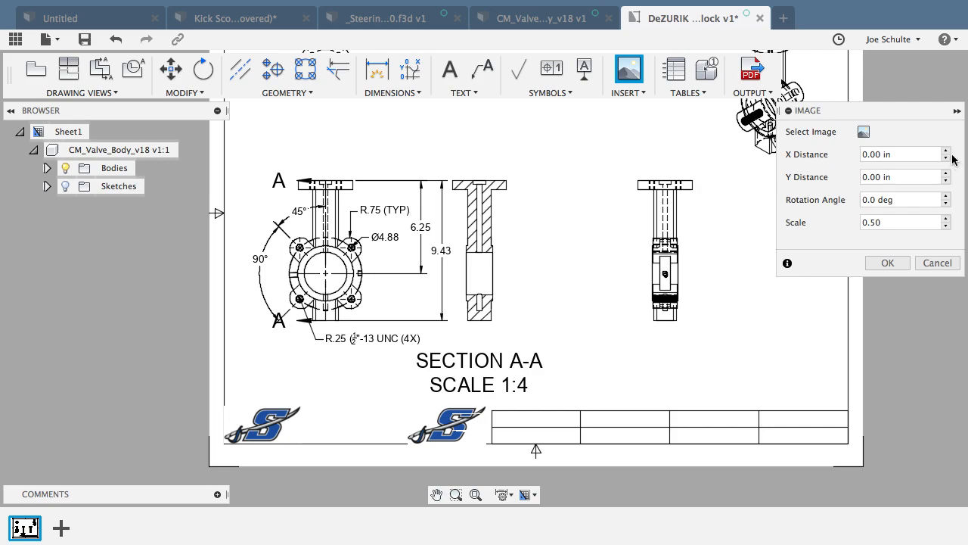
{"action": "left_click", "coordinate": [944, 151]}
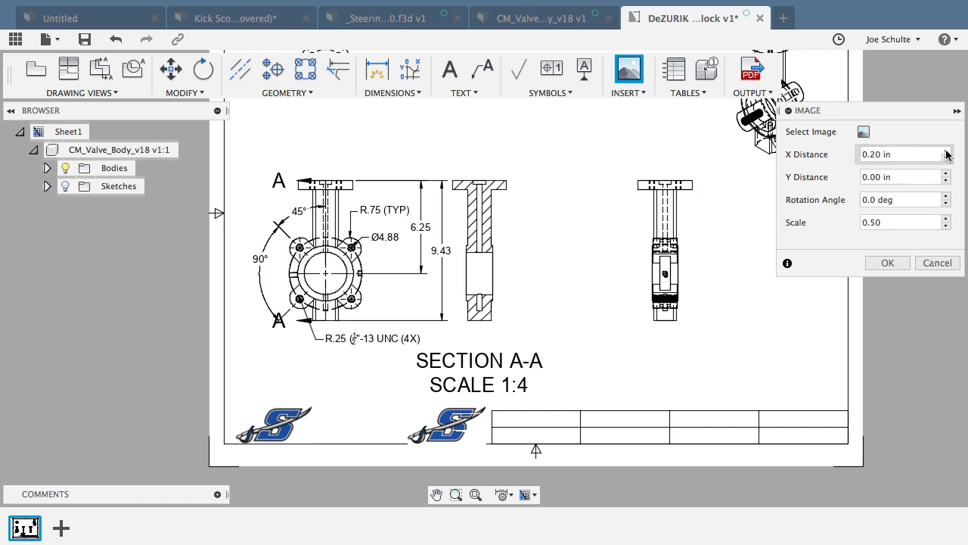
{"action": "left_click", "coordinate": [944, 152]}
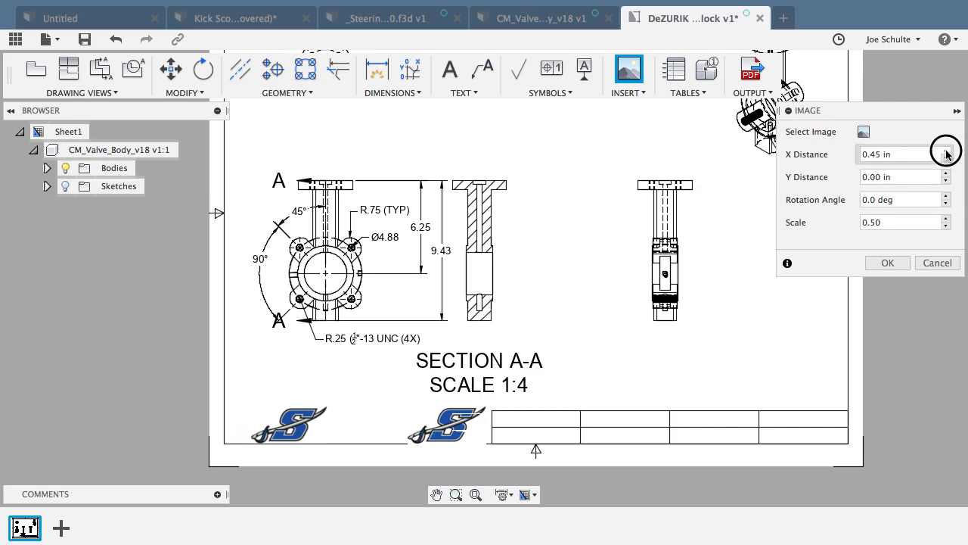
{"action": "left_click", "coordinate": [944, 151]}
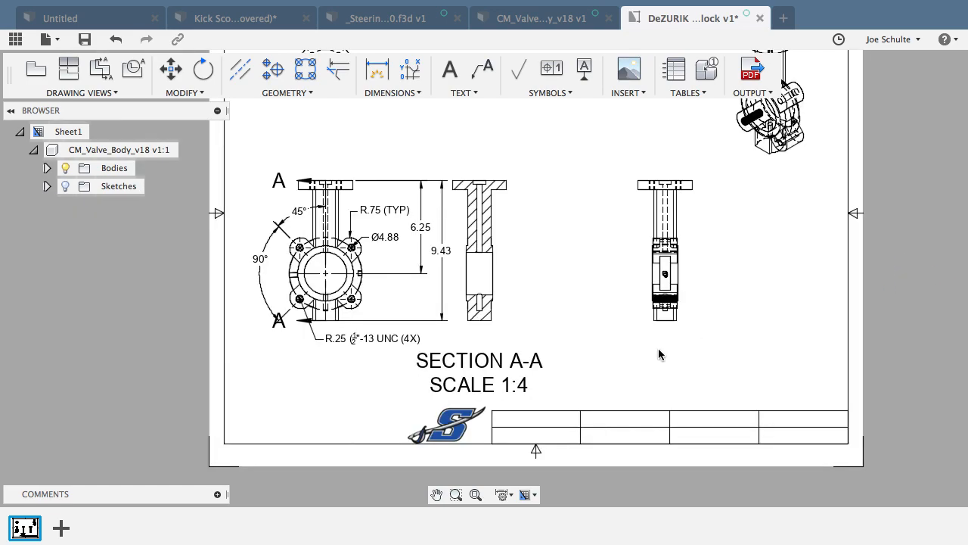
Step: Add a Ø2.85 diameter dimension to the central bore on the front view
{"action": "left_click", "coordinate": [478, 249]}
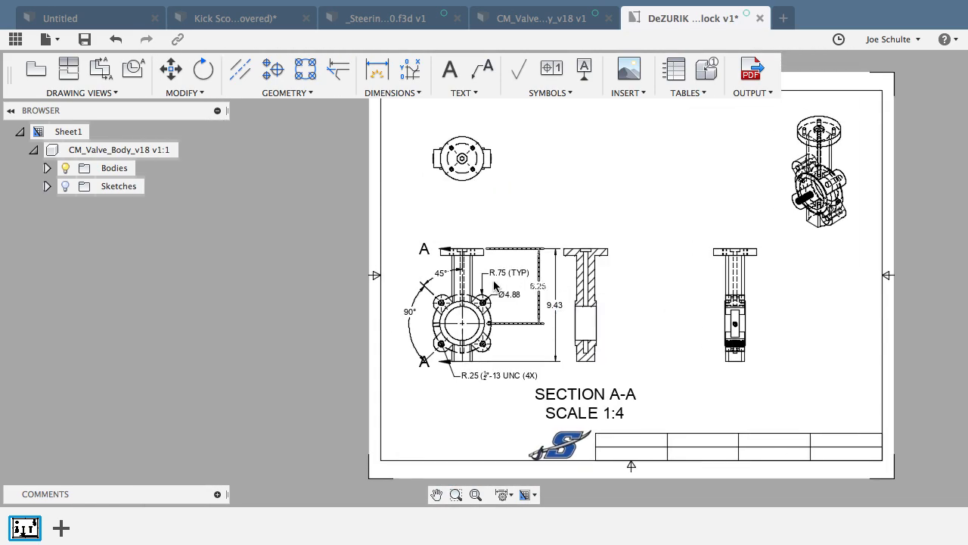
{"action": "left_click", "coordinate": [461, 318]}
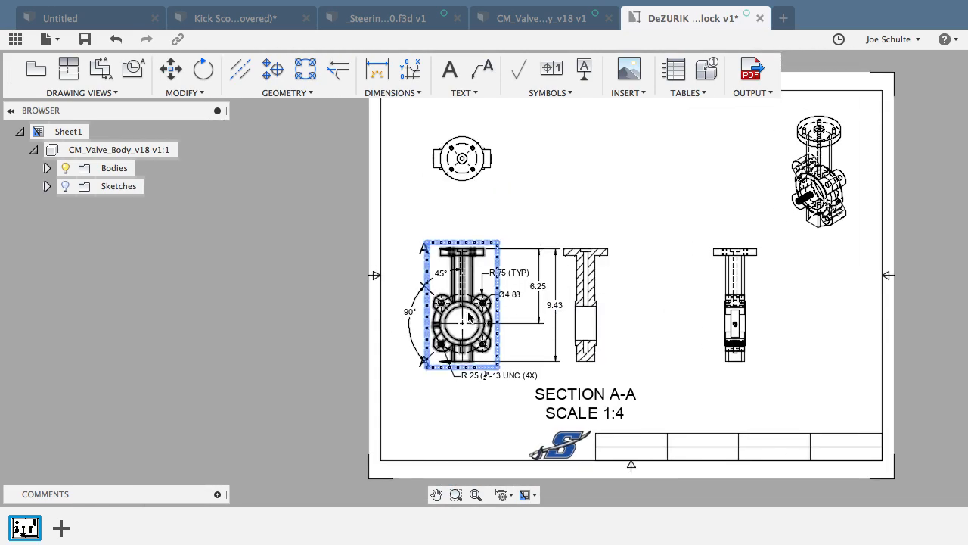
{"action": "scroll", "scroll_direction": "up", "scroll_amount": 3}
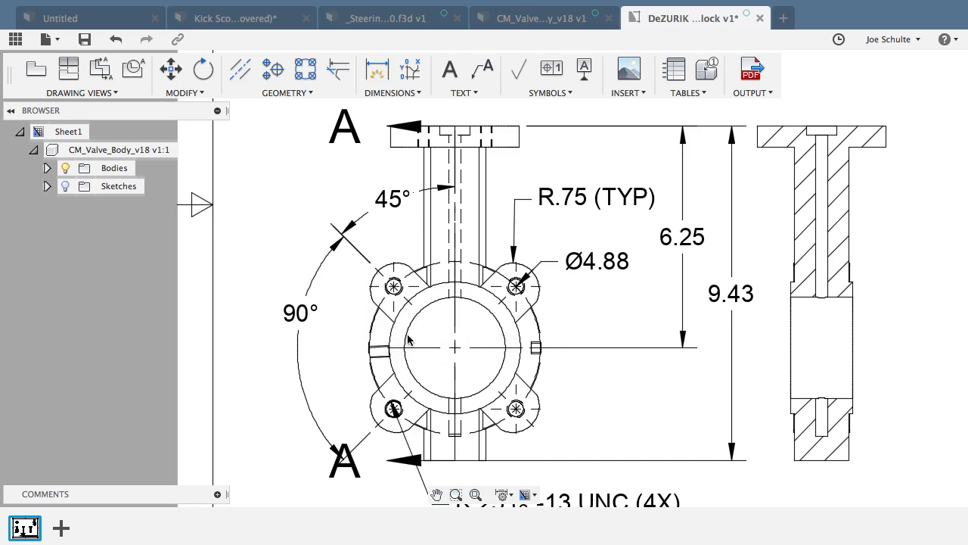
{"action": "left_click", "coordinate": [375, 70]}
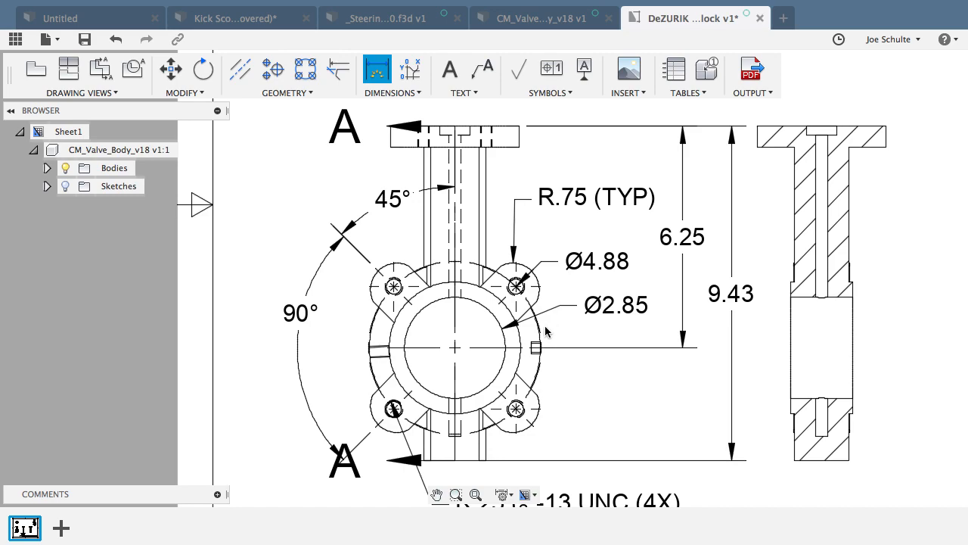
{"action": "mouse_move", "coordinate": [521, 334]}
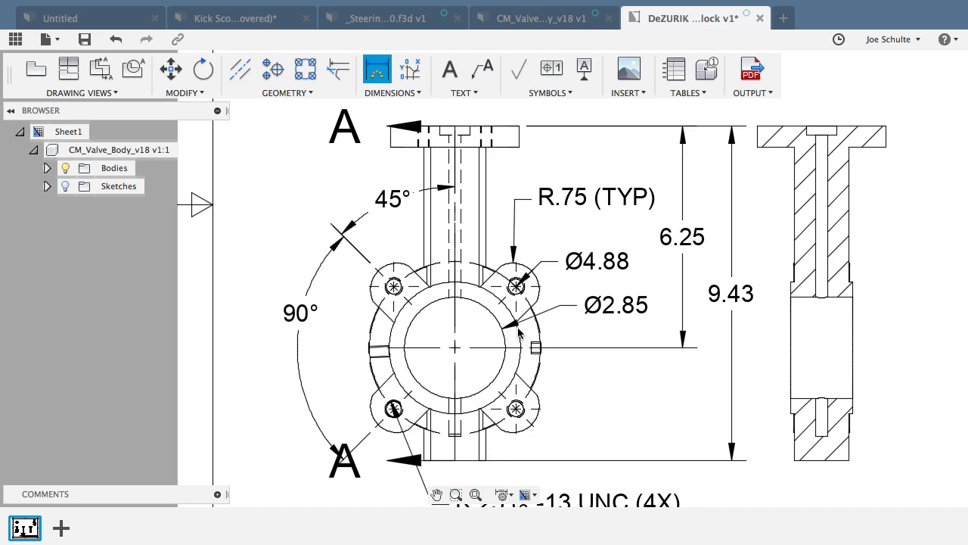
{"action": "mouse_move", "coordinate": [617, 327]}
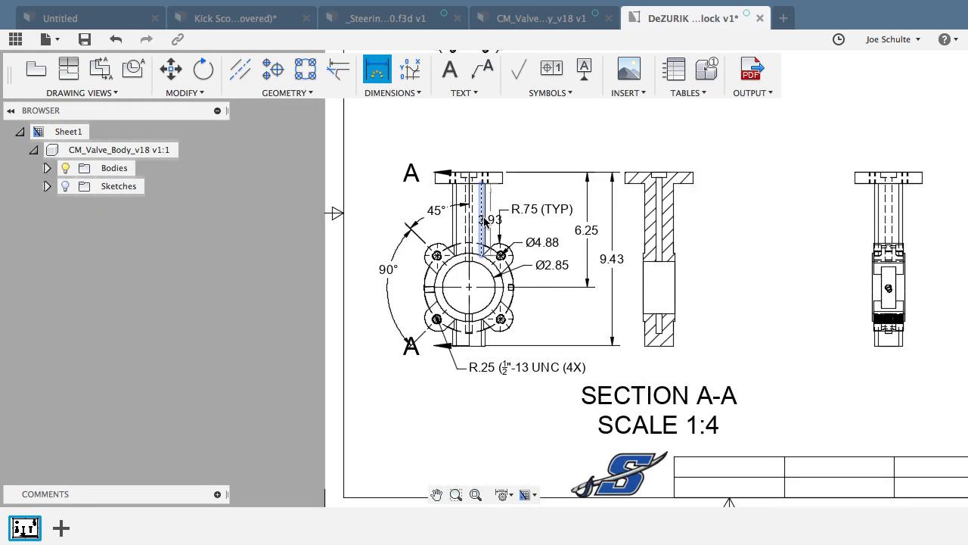
Step: Add the Ø3.64 outer diameter dimension to the top view
{"action": "scroll", "scroll_direction": "down", "scroll_amount": 3}
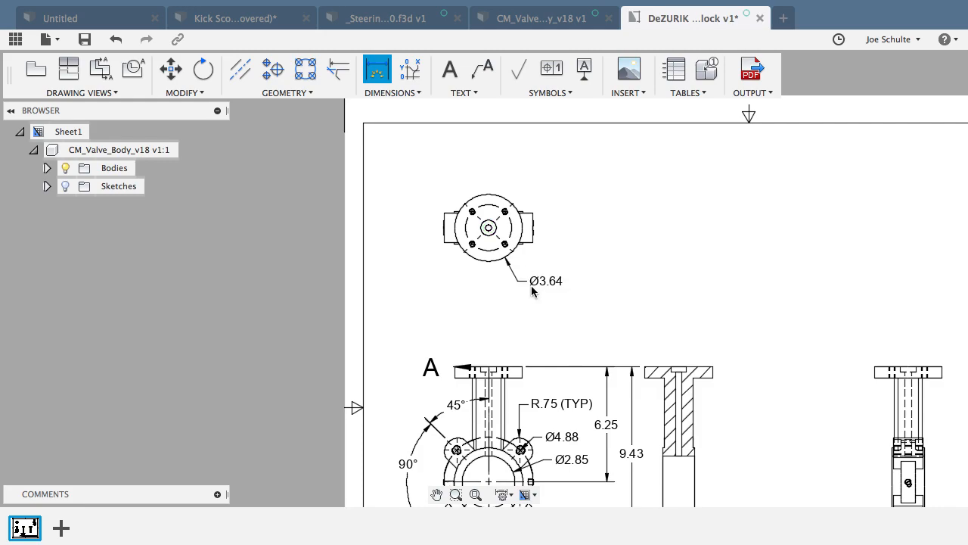
{"action": "mouse_move", "coordinate": [876, 369]}
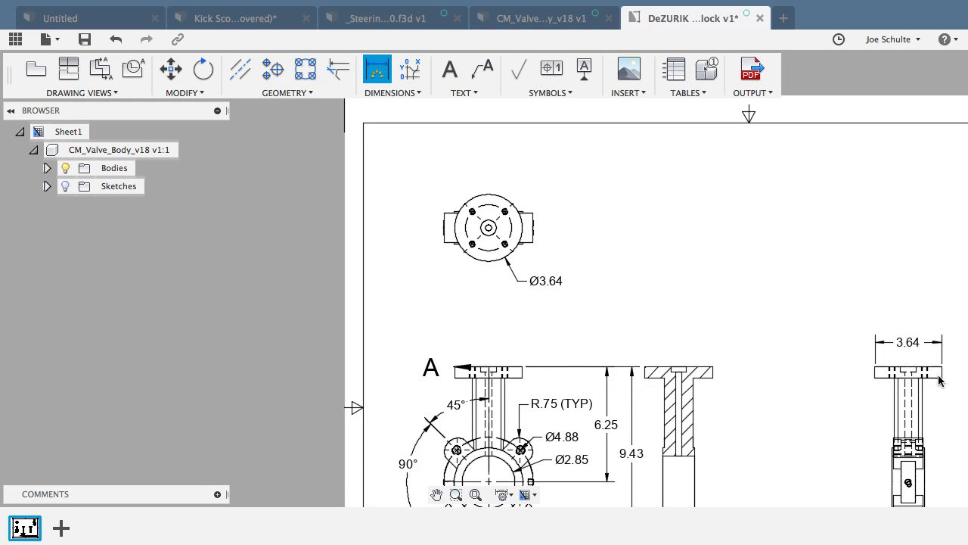
{"action": "mouse_move", "coordinate": [911, 349]}
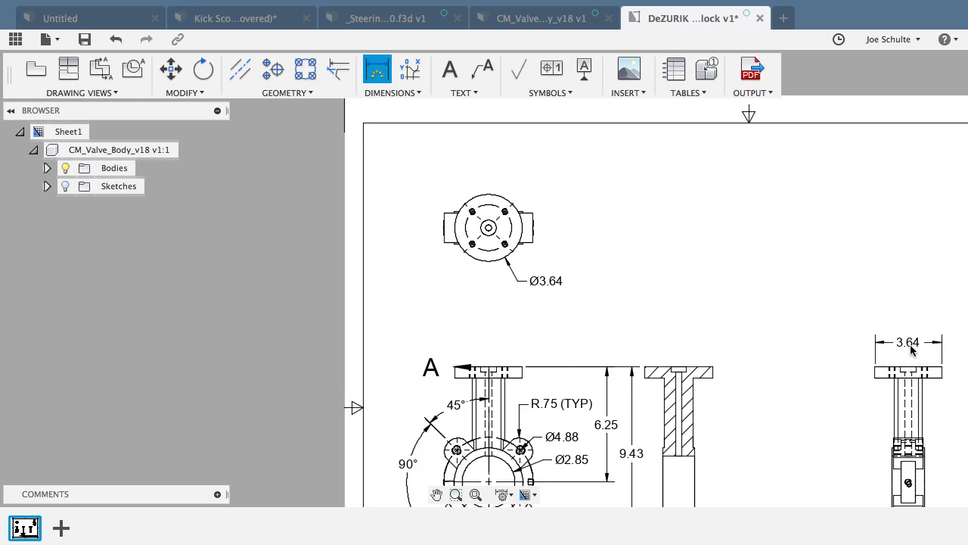
{"action": "left_click", "coordinate": [908, 342]}
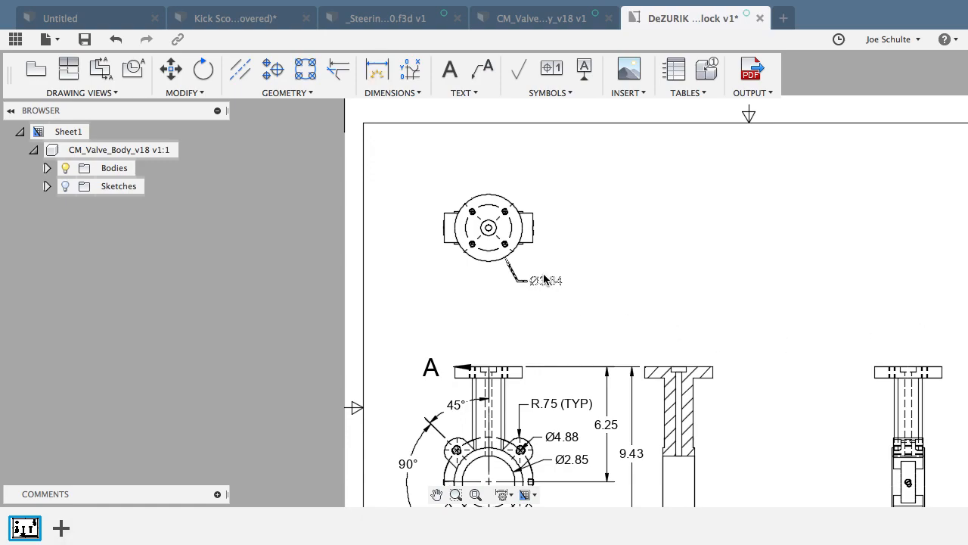
{"action": "left_click", "coordinate": [488, 227]}
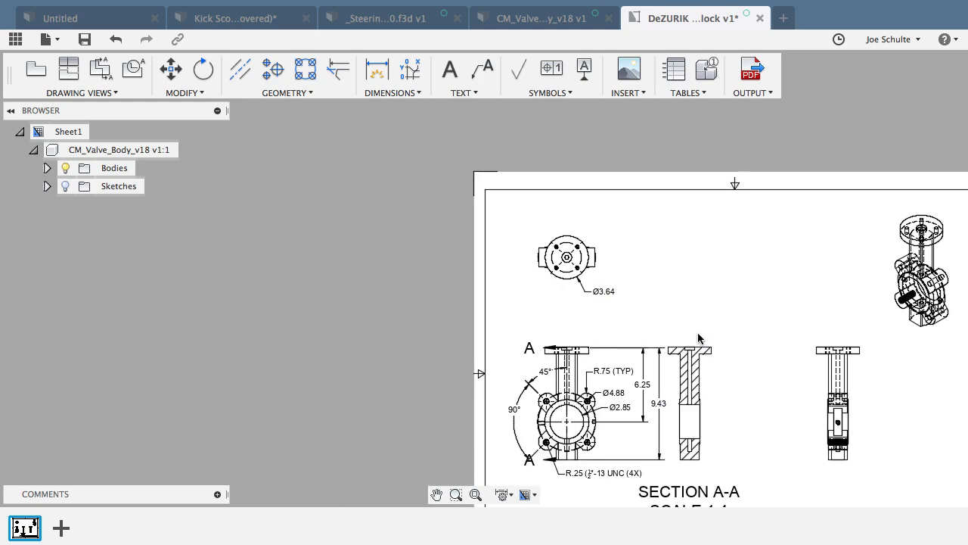
{"action": "scroll", "scroll_direction": "down", "scroll_amount": 3}
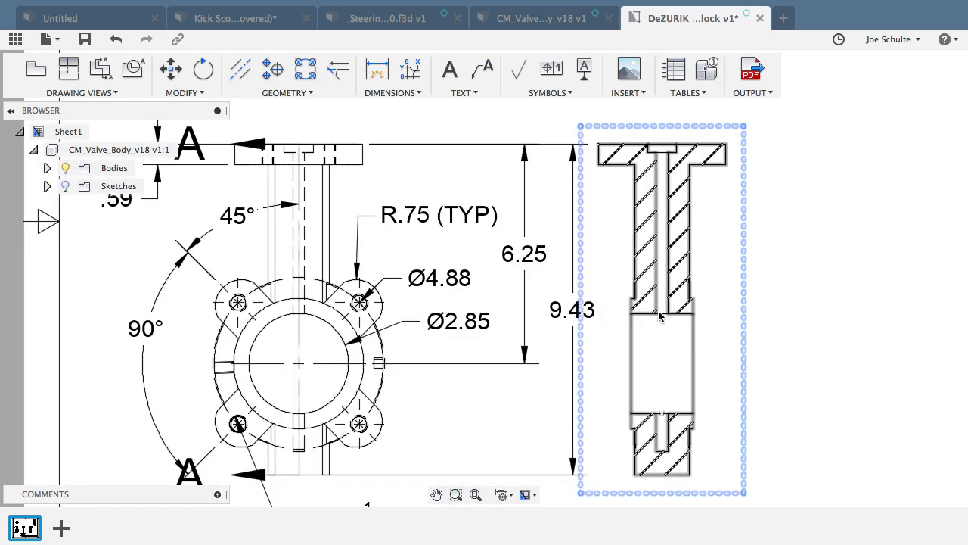
{"action": "left_click", "coordinate": [375, 70]}
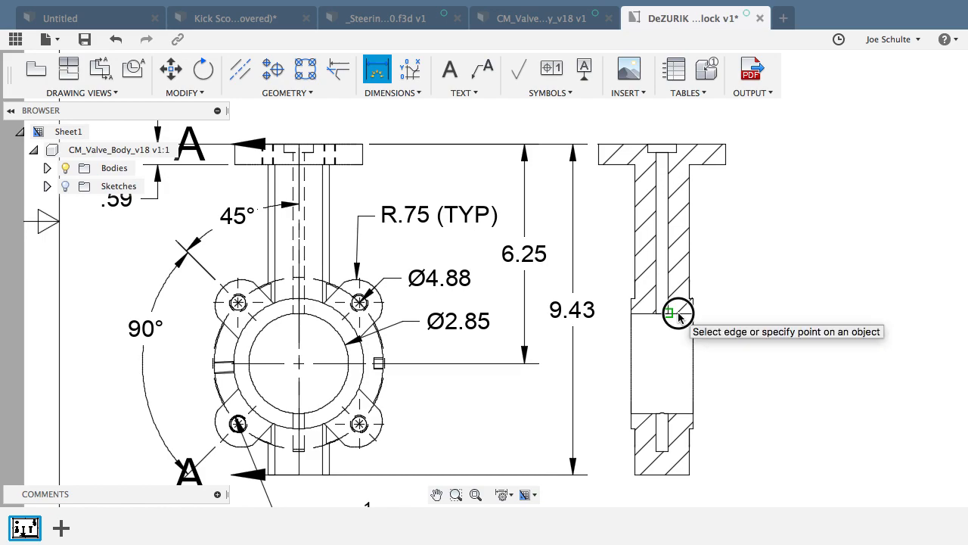
{"action": "left_click", "coordinate": [678, 314]}
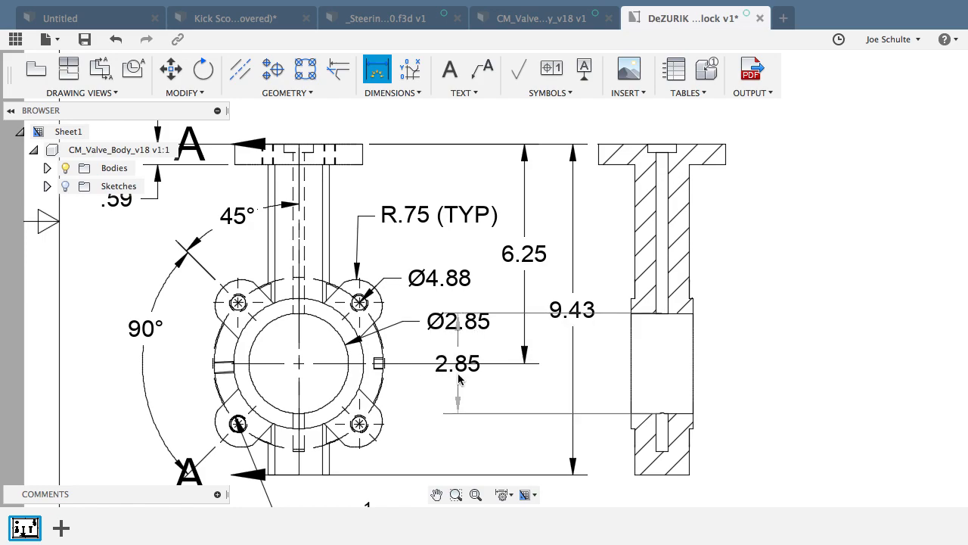
{"action": "left_click_drag", "start_coordinate": [457, 363], "coordinate": [738, 363]}
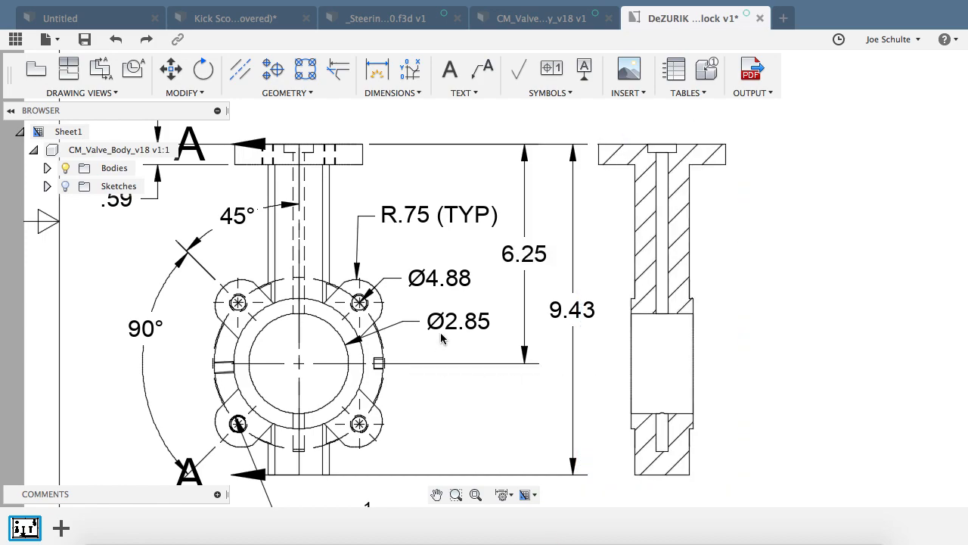
{"action": "left_click", "coordinate": [457, 321]}
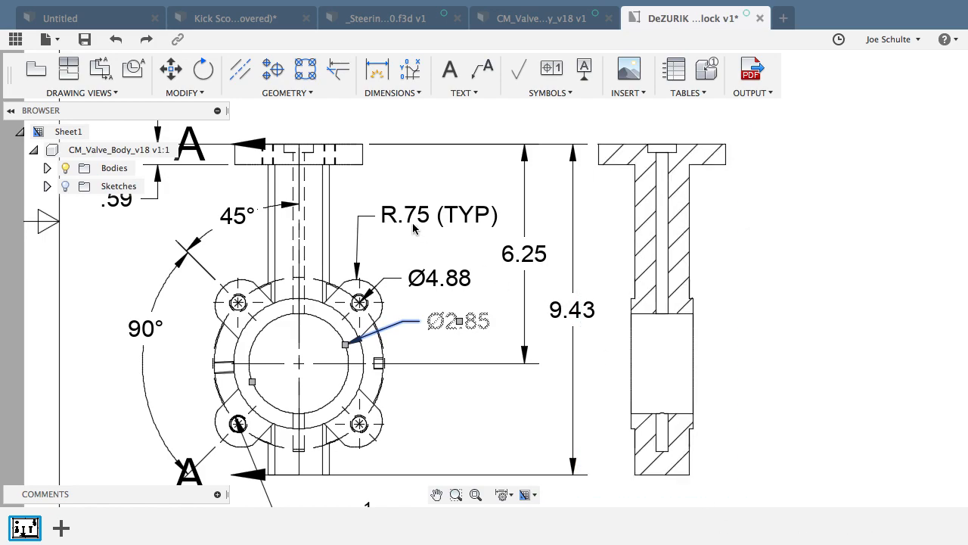
{"action": "left_click", "coordinate": [522, 254]}
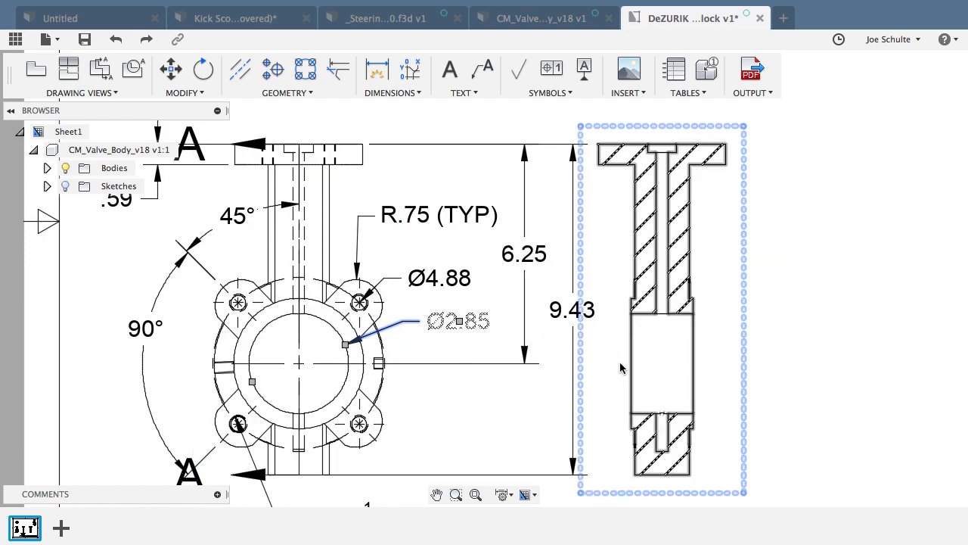
{"action": "mouse_move", "coordinate": [592, 336]}
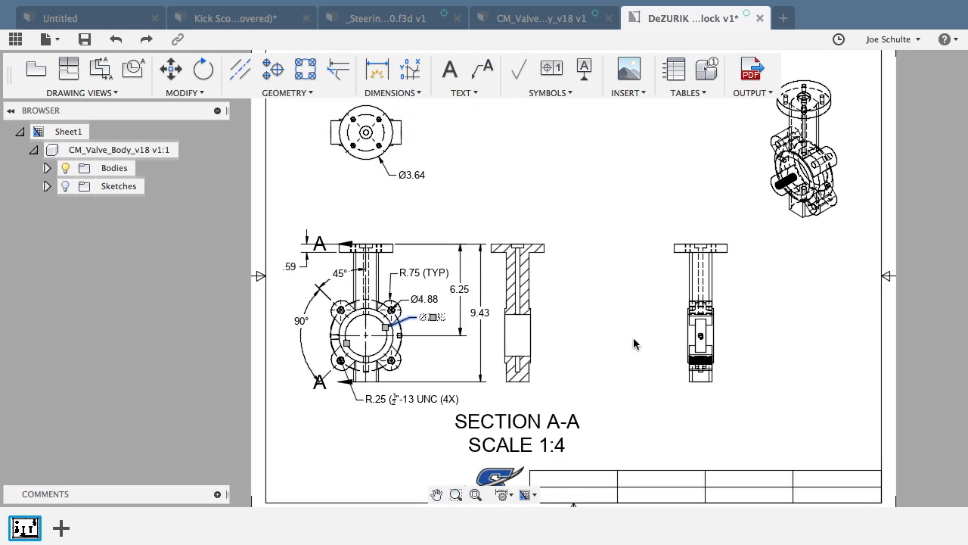
Step: Set the isometric view's style to Shaded in its Drawing View settings
{"action": "left_click", "coordinate": [803, 149]}
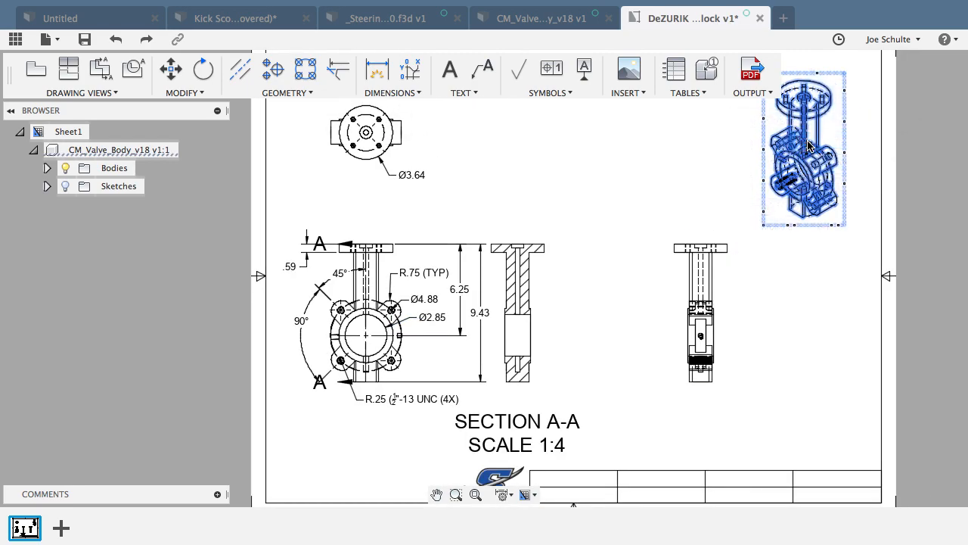
{"action": "double_click", "coordinate": [803, 148]}
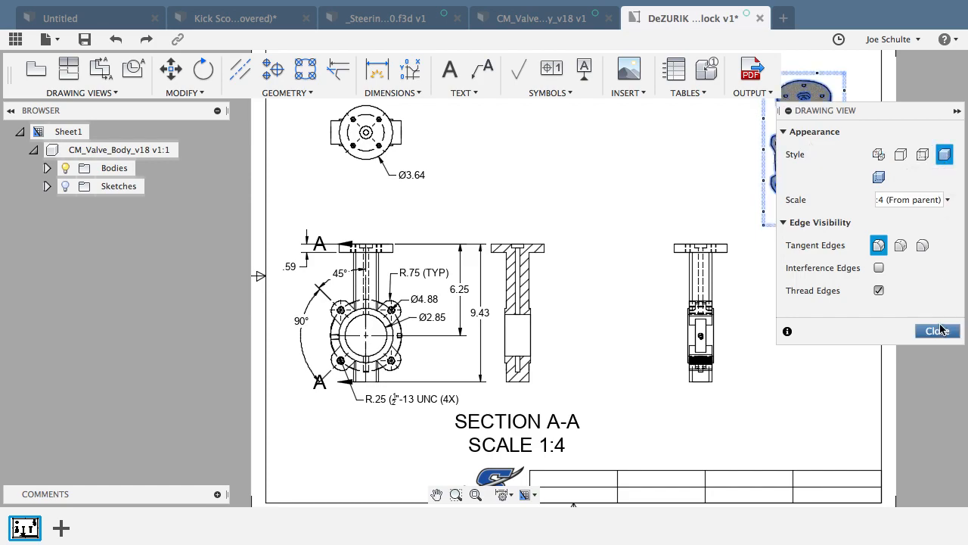
{"action": "left_click", "coordinate": [938, 330]}
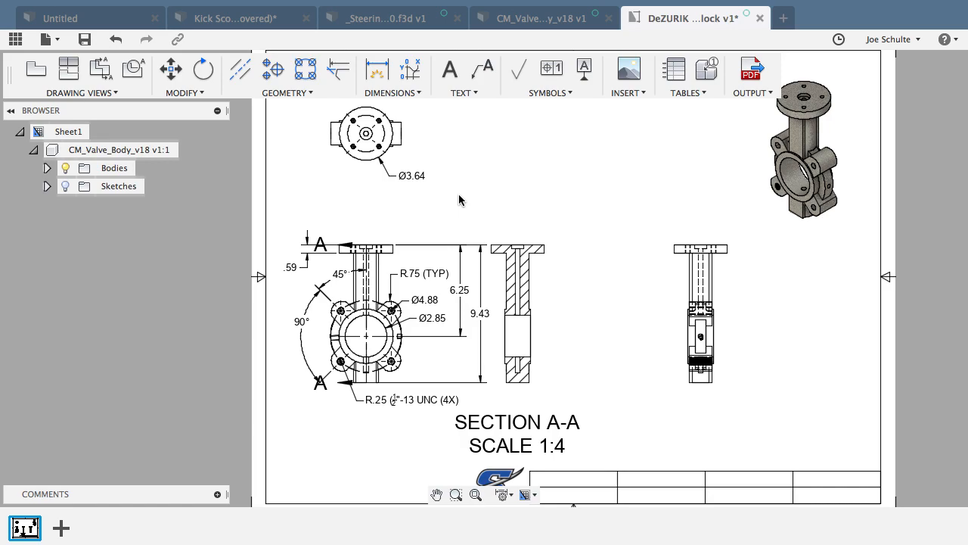
{"action": "mouse_move", "coordinate": [517, 206]}
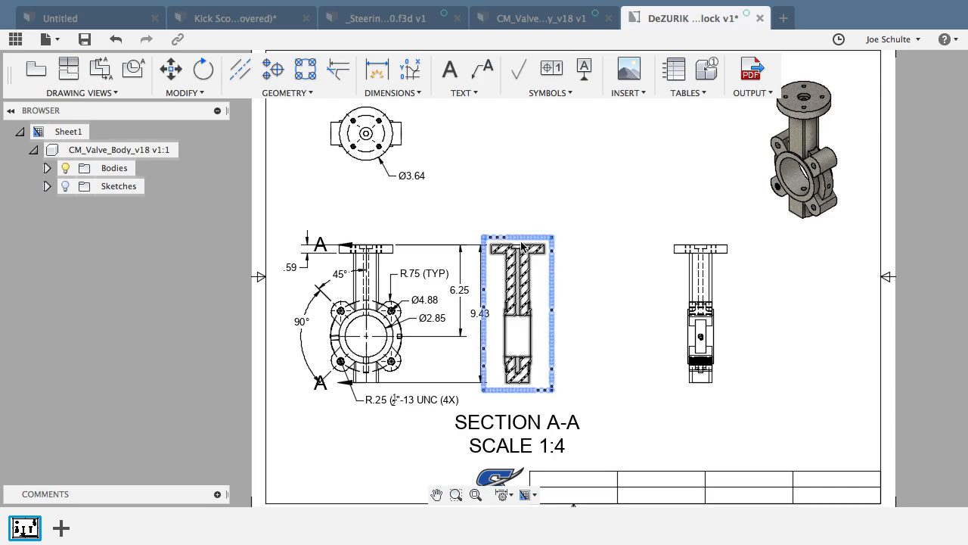
{"action": "left_click", "coordinate": [514, 233]}
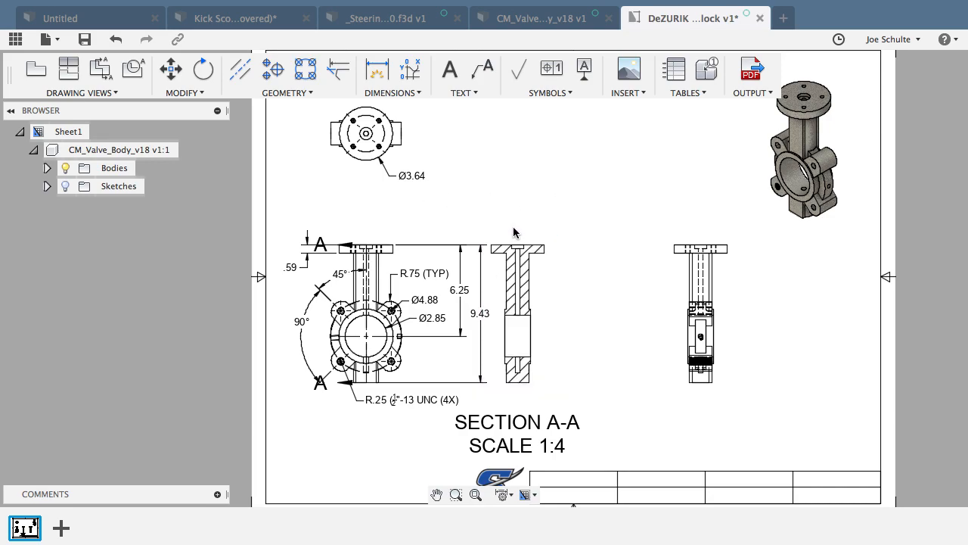
{"action": "mouse_move", "coordinate": [511, 224]}
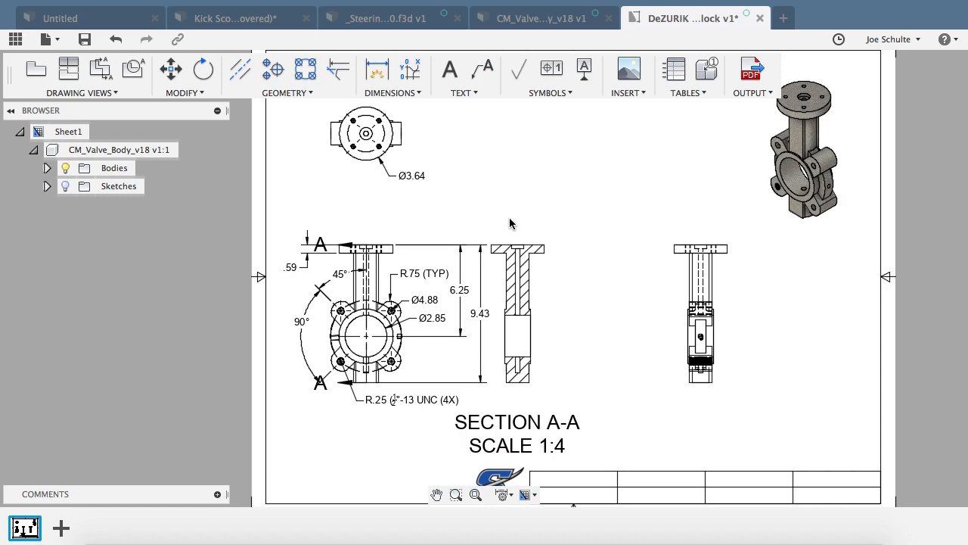
{"action": "mouse_move", "coordinate": [493, 174]}
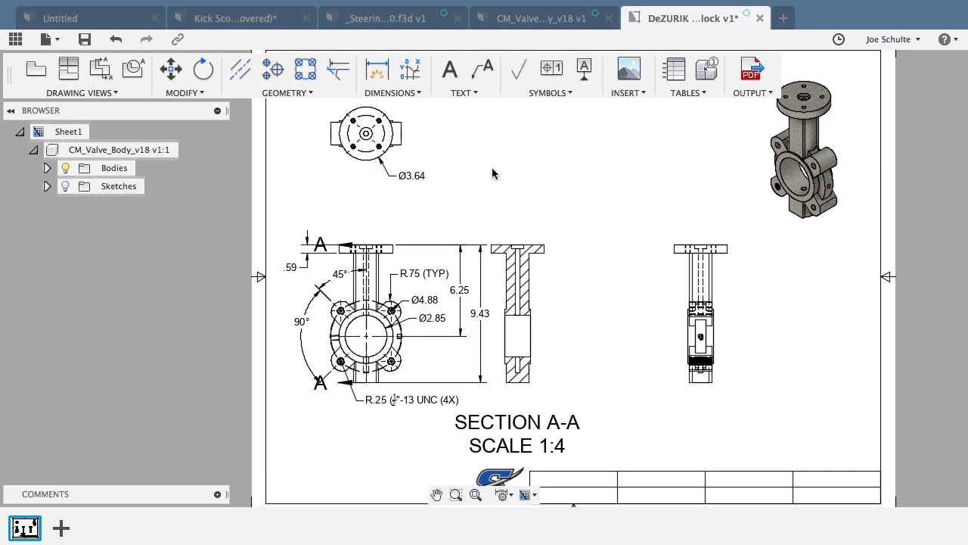
{"action": "mouse_move", "coordinate": [539, 18]}
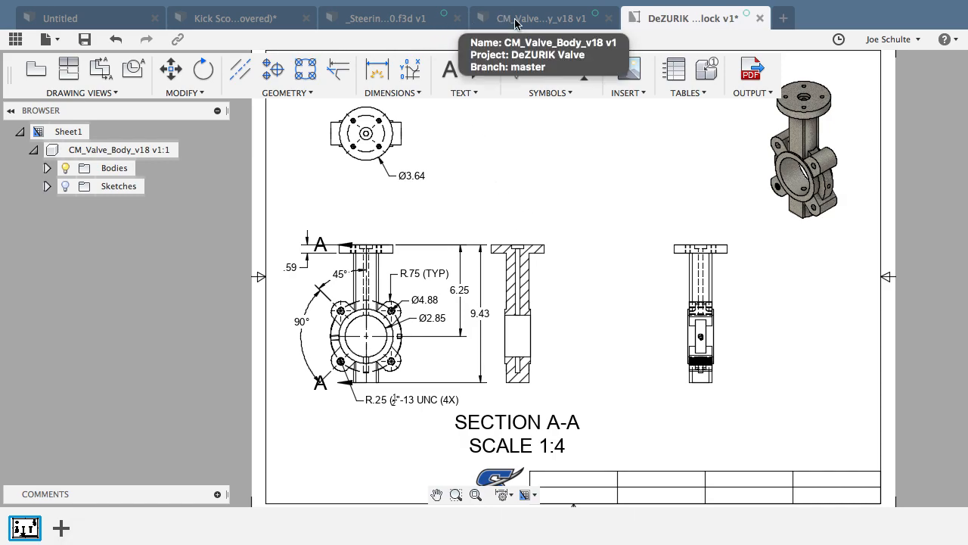
{"action": "mouse_move", "coordinate": [454, 29]}
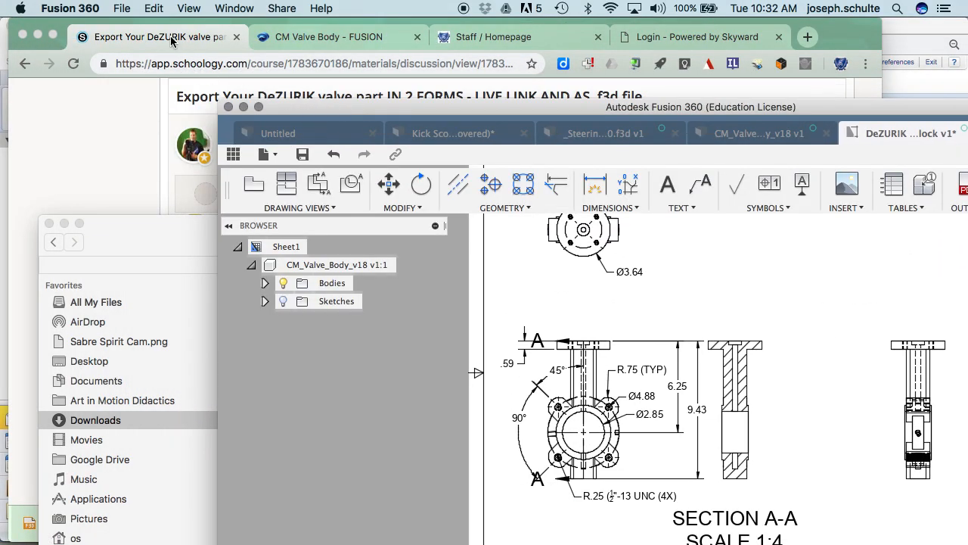
{"action": "left_click", "coordinate": [159, 36]}
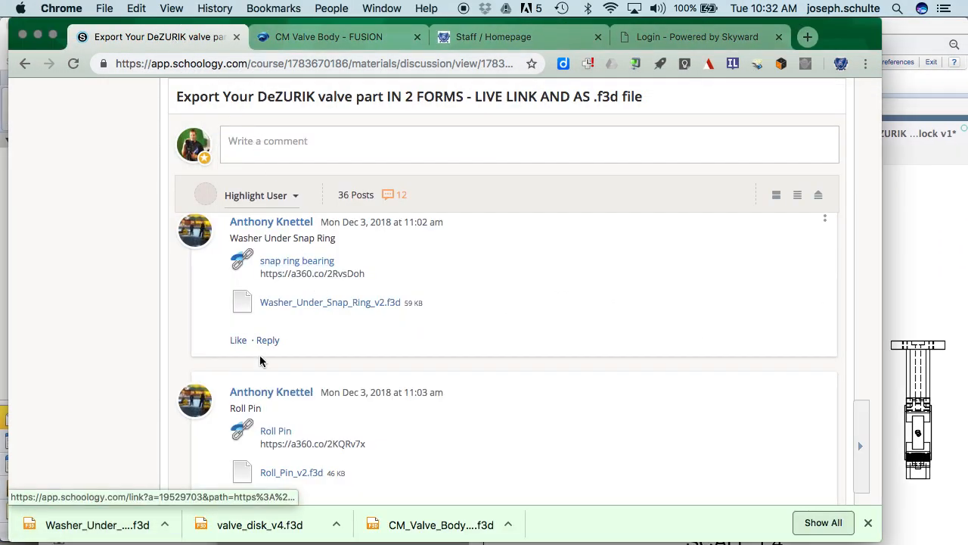
{"action": "mouse_move", "coordinate": [127, 533]}
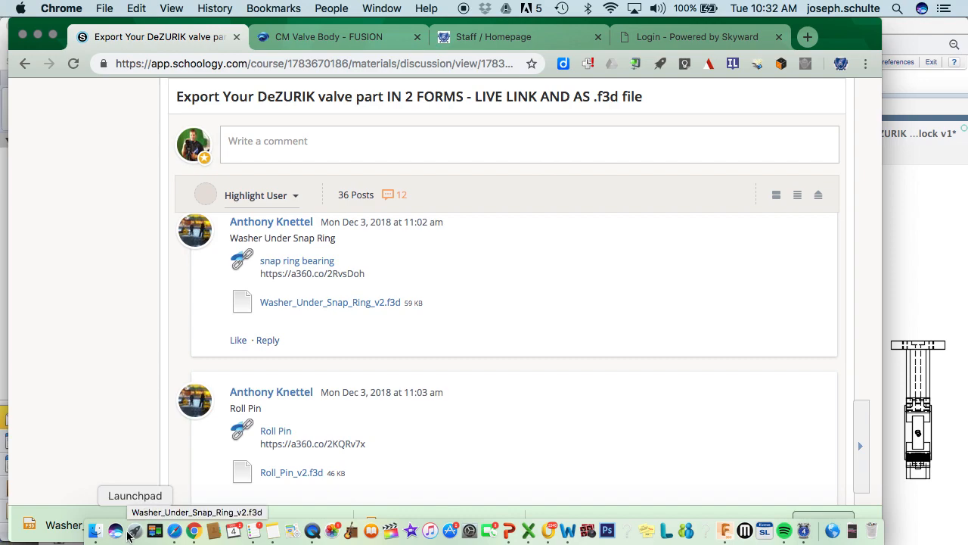
{"action": "mouse_move", "coordinate": [587, 529]}
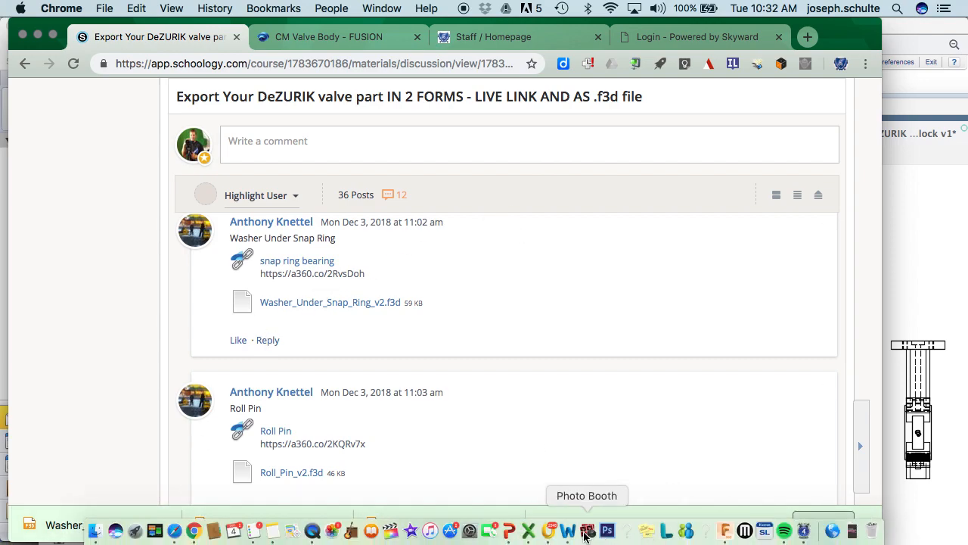
{"action": "mouse_move", "coordinate": [723, 530]}
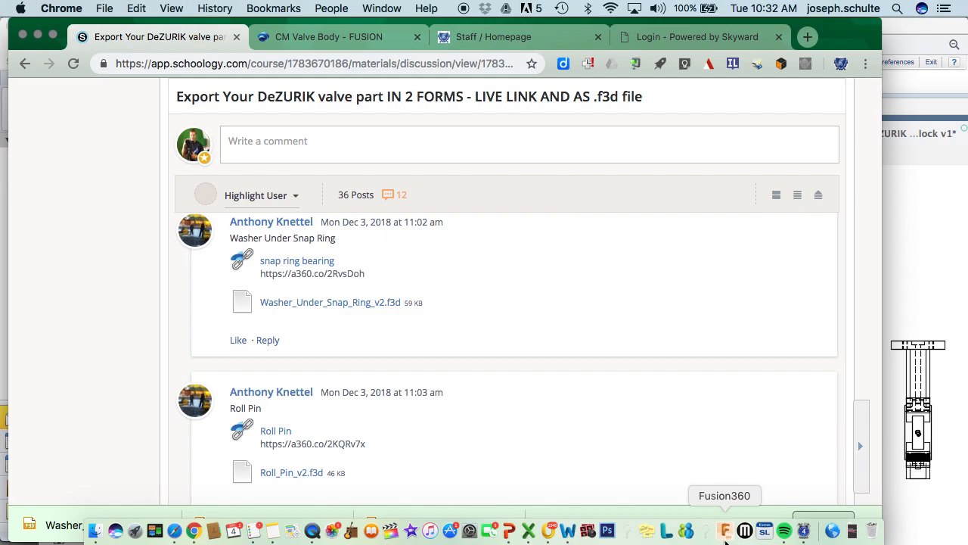
{"action": "left_click", "coordinate": [723, 529]}
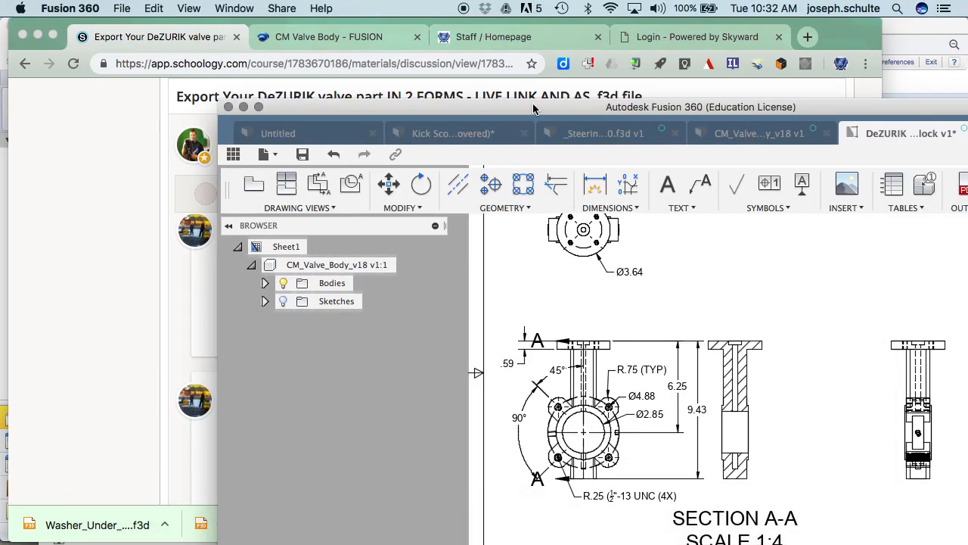